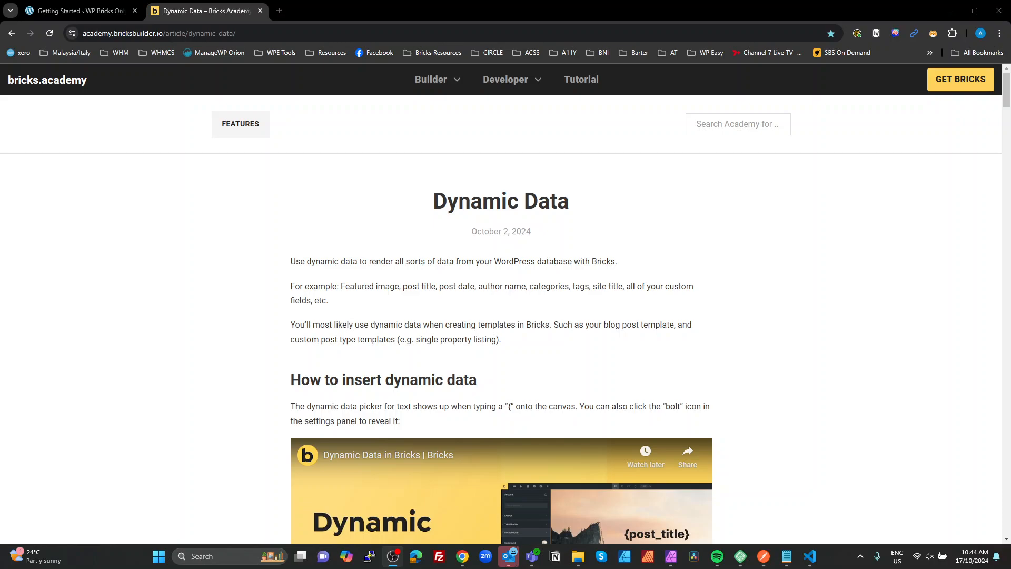
mouse_move(862, 337)
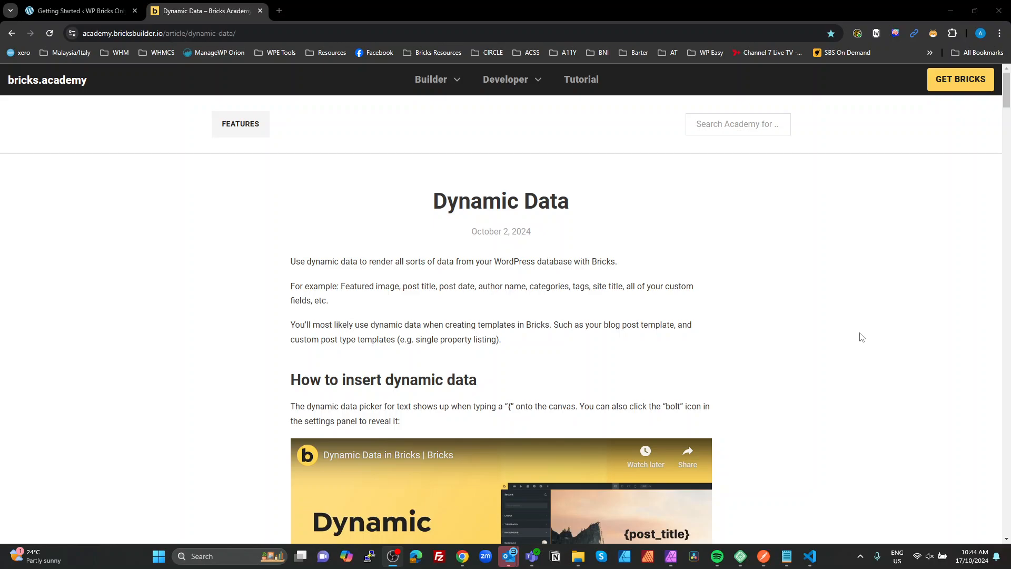
mouse_move(231, 219)
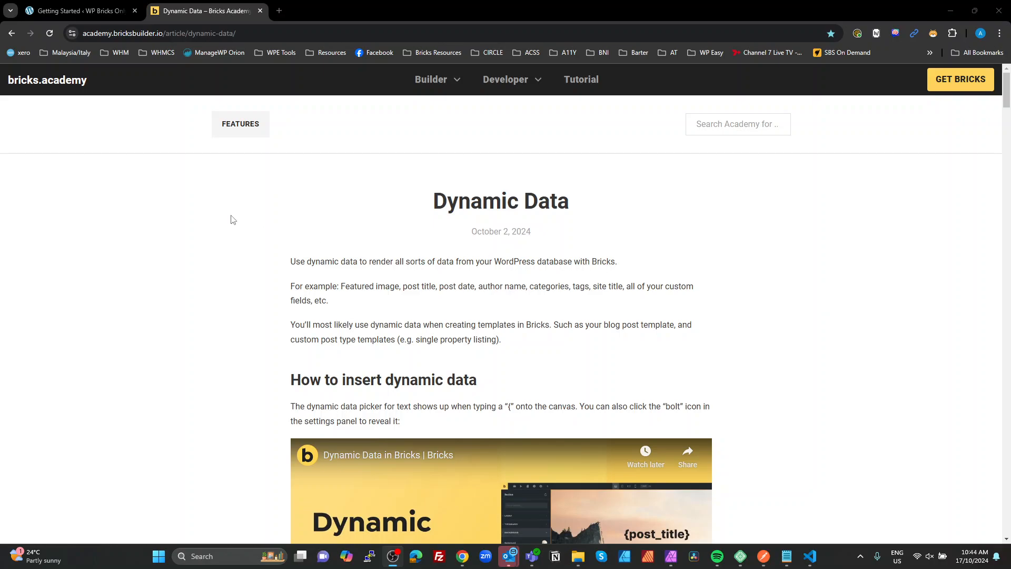
Step: Scroll the Dynamic Data article past the video and gallery example to Custom Fields Integrations
scroll("down", 3)
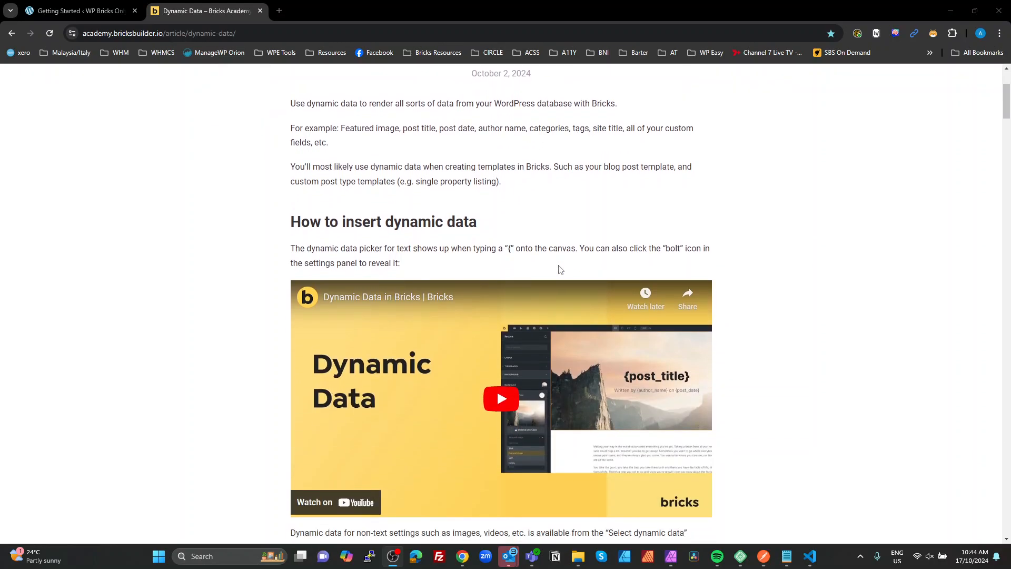
scroll("down", 3)
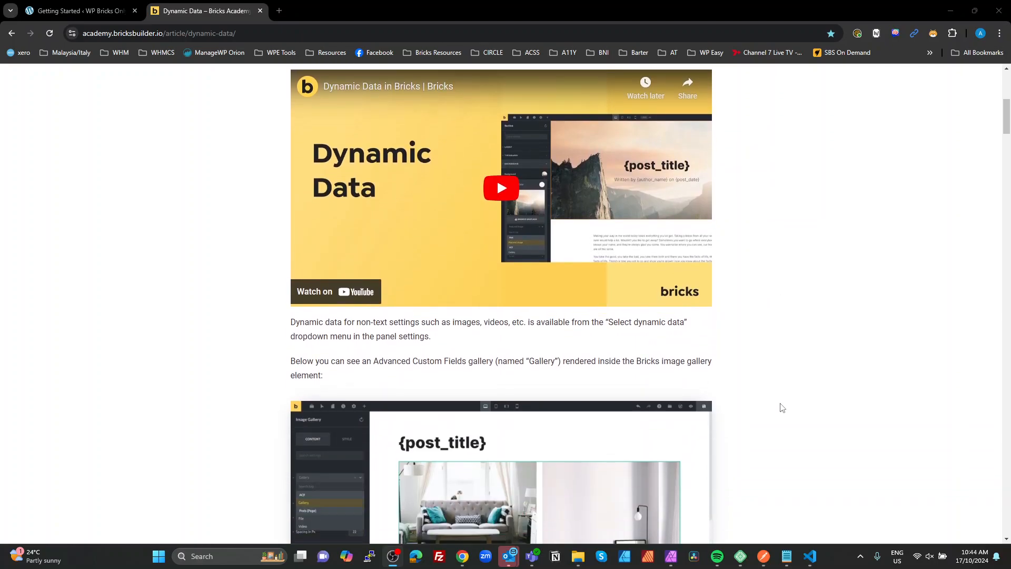
scroll("down", 3)
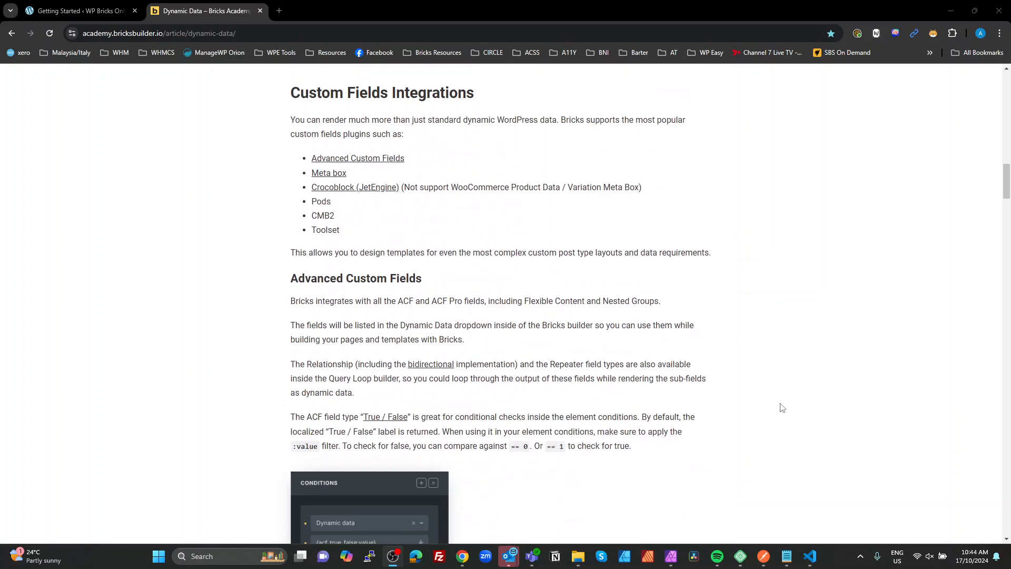
scroll("down", 3)
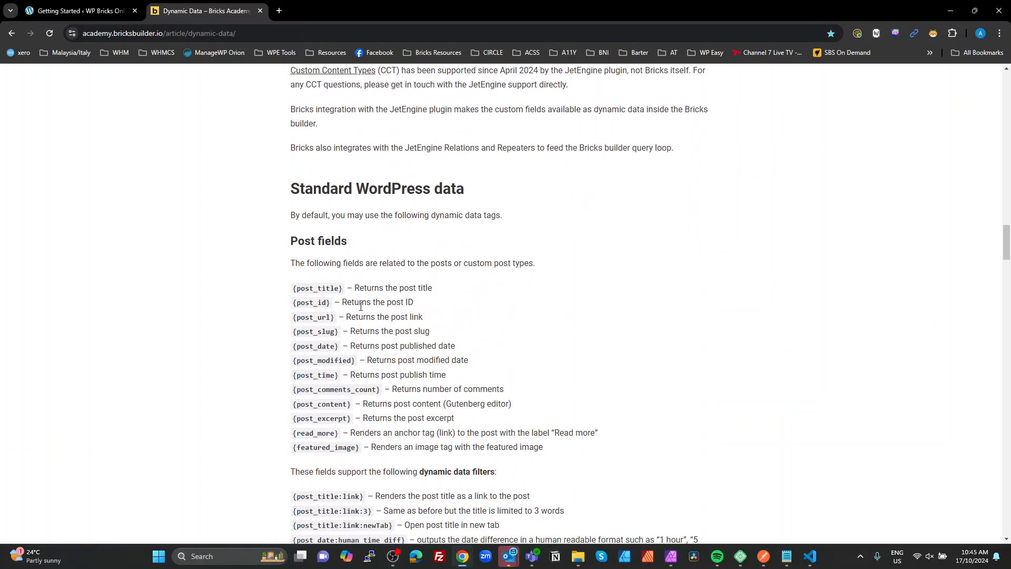
Step: Highlight the {post_title} tag and its {post_title:link} filter example in Standard WordPress data
double_click(317, 287)
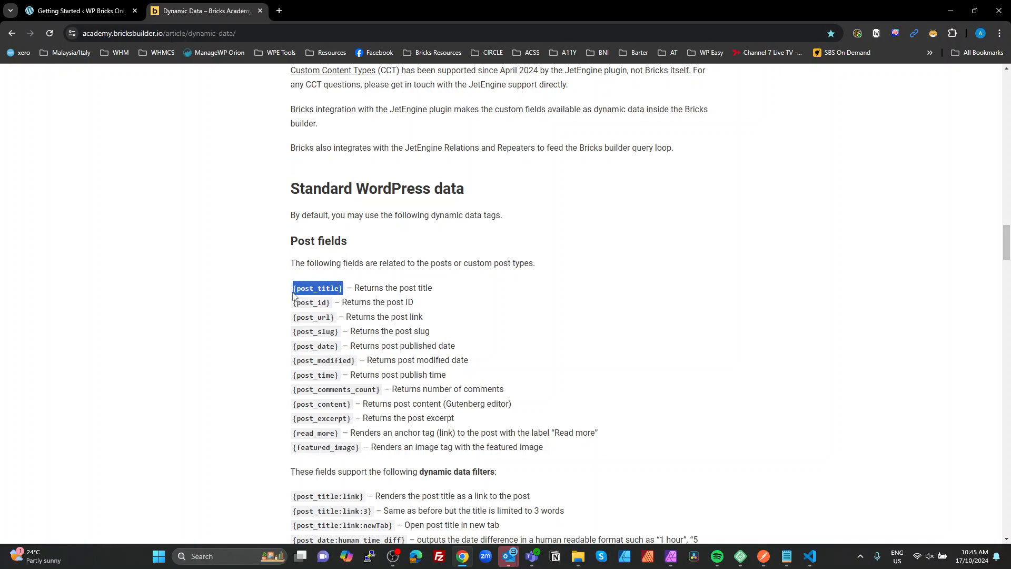
double_click(317, 288)
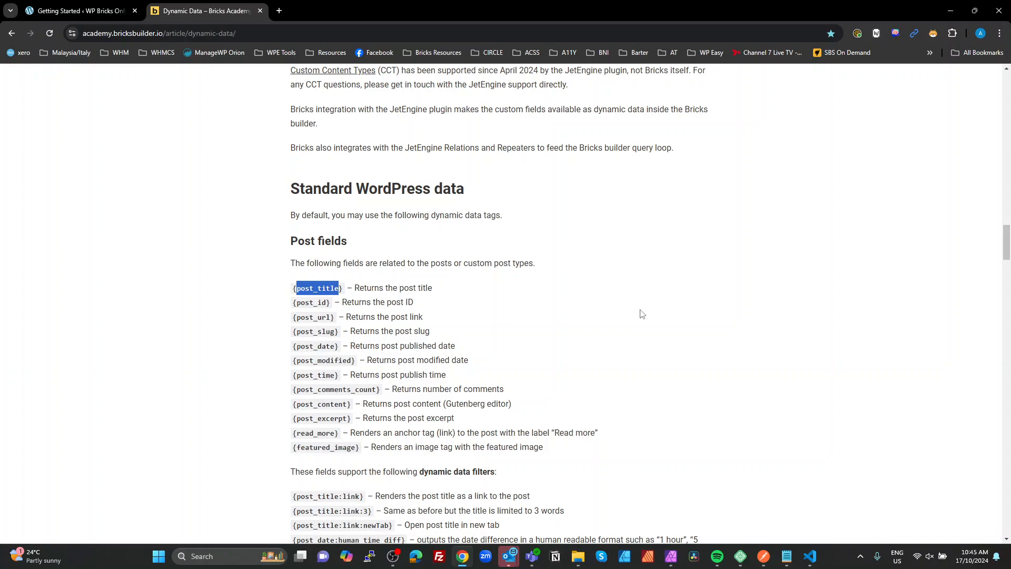
mouse_move(340, 316)
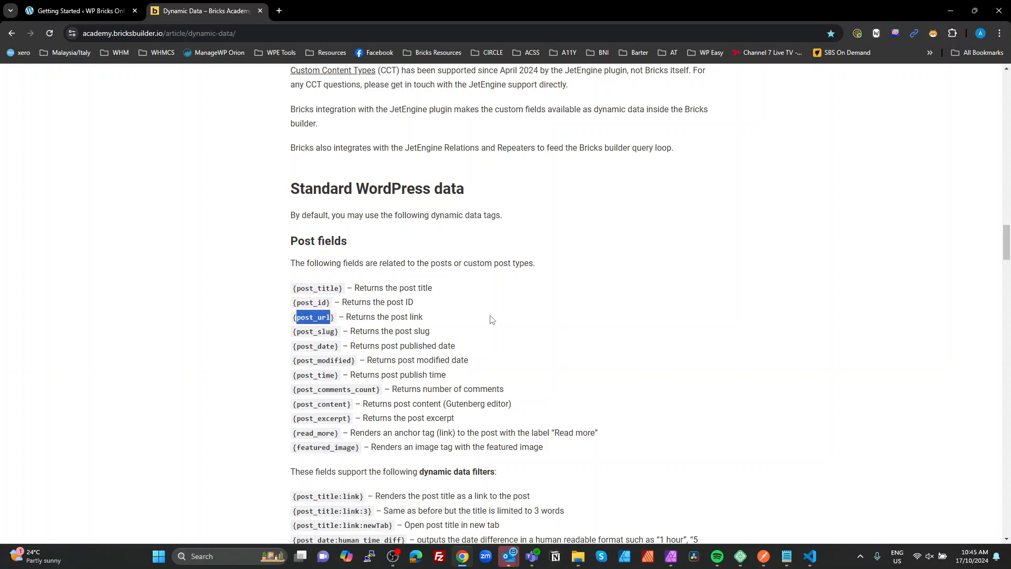
scroll("down", 3)
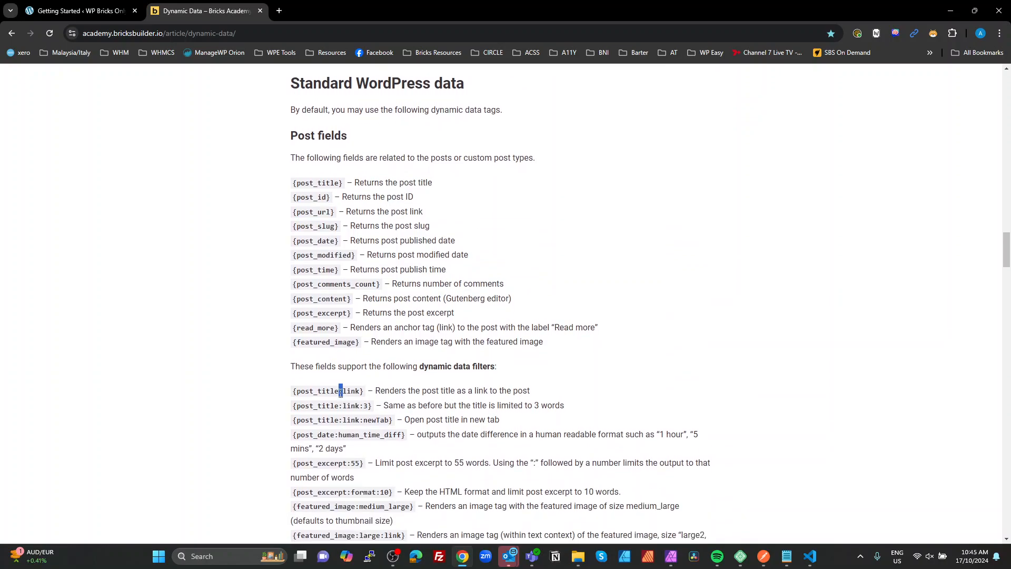
double_click(351, 390)
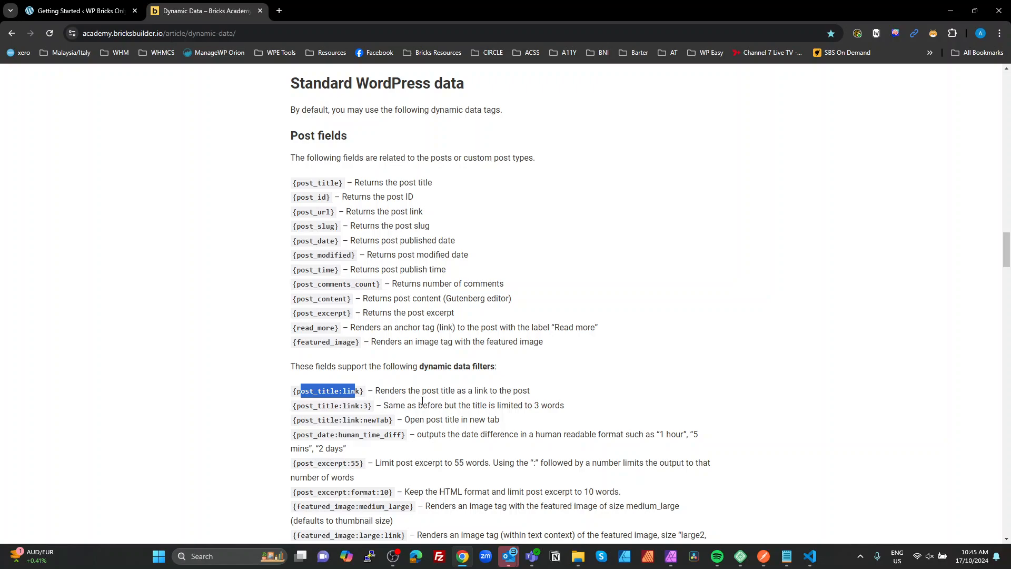
Step: Scroll through terms and author fields down to the Current Date fields section
scroll("down", 3)
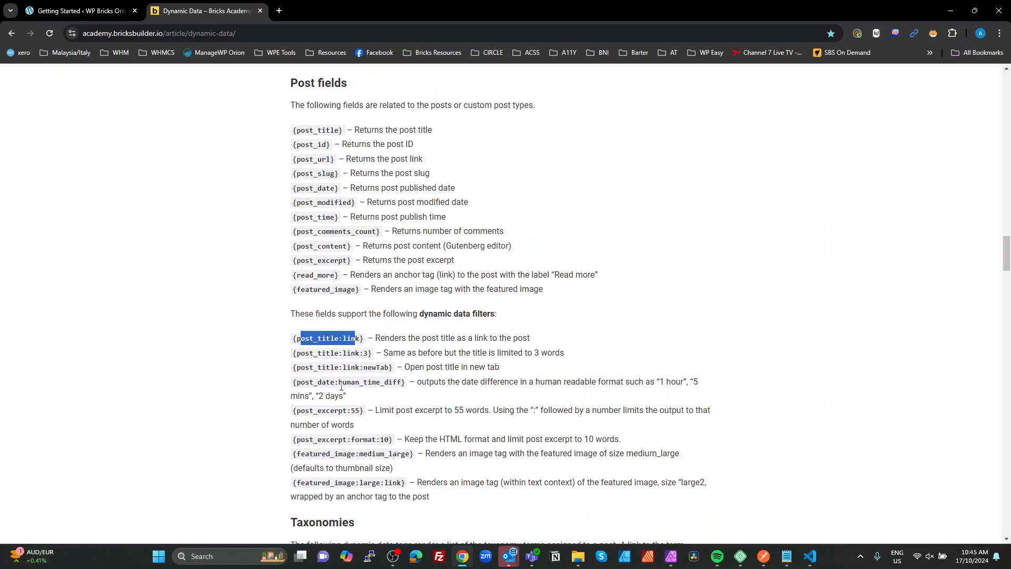
scroll("down", 3)
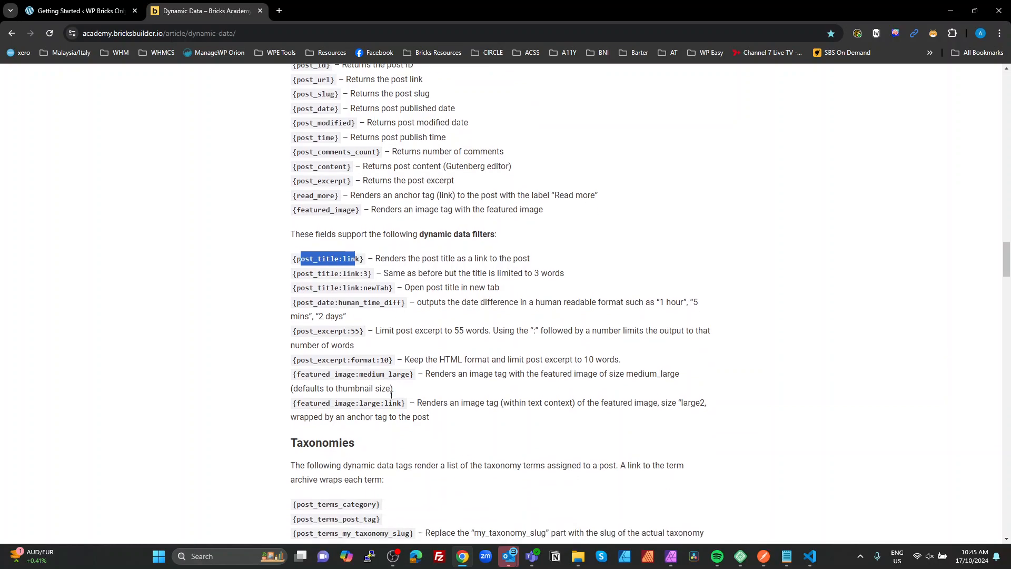
scroll("down", 3)
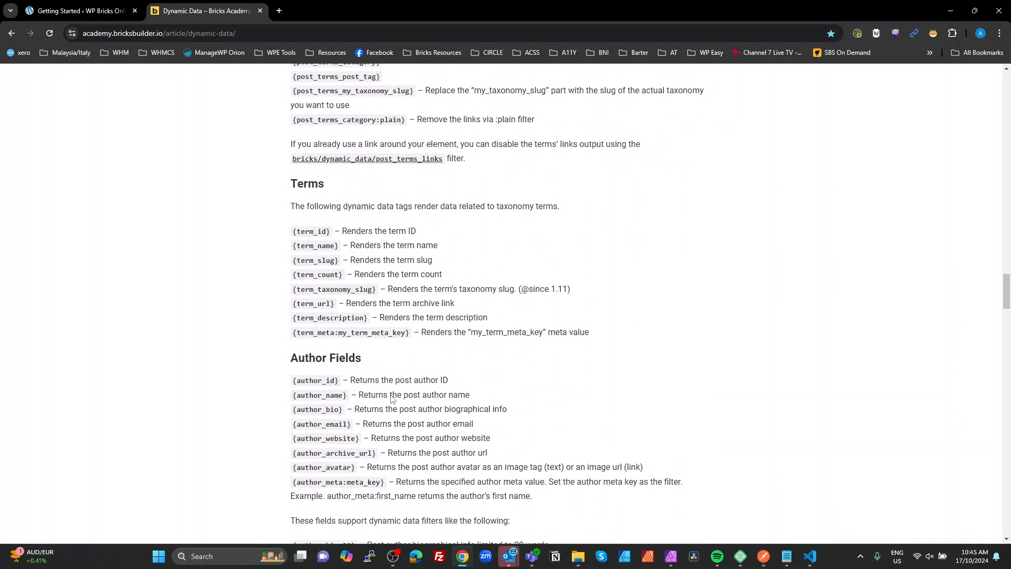
scroll("down", 3)
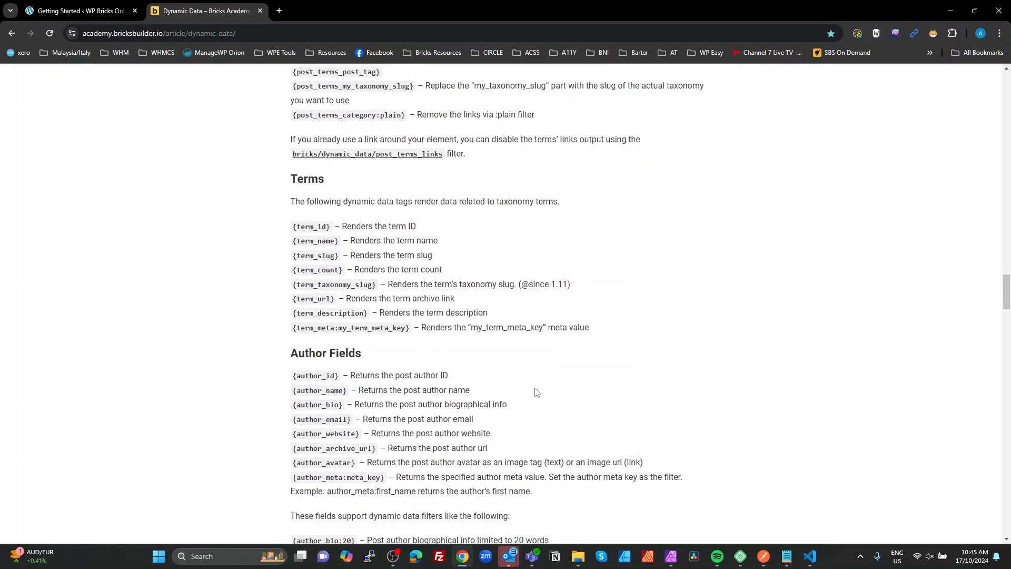
scroll("down", 3)
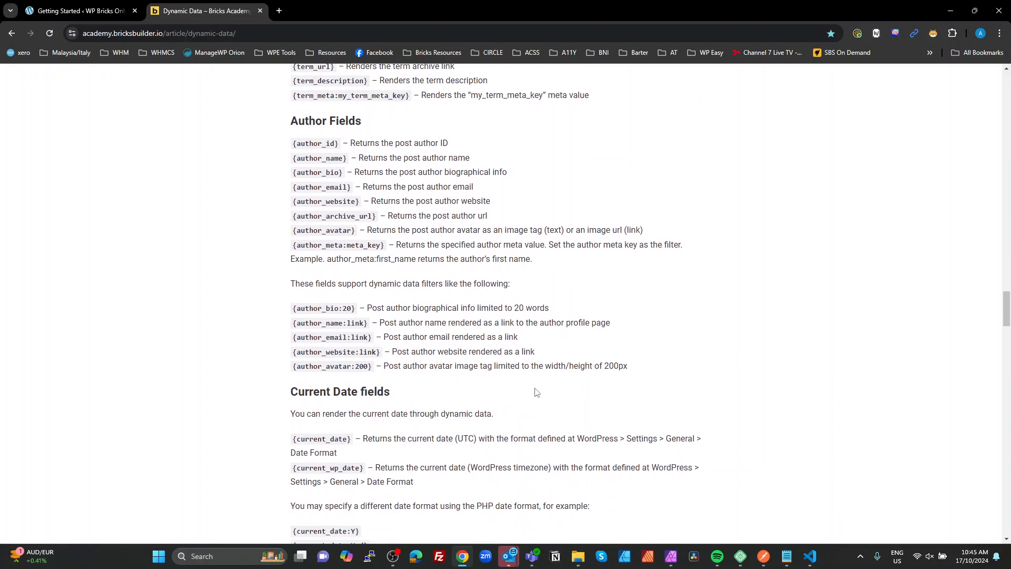
scroll("down", 3)
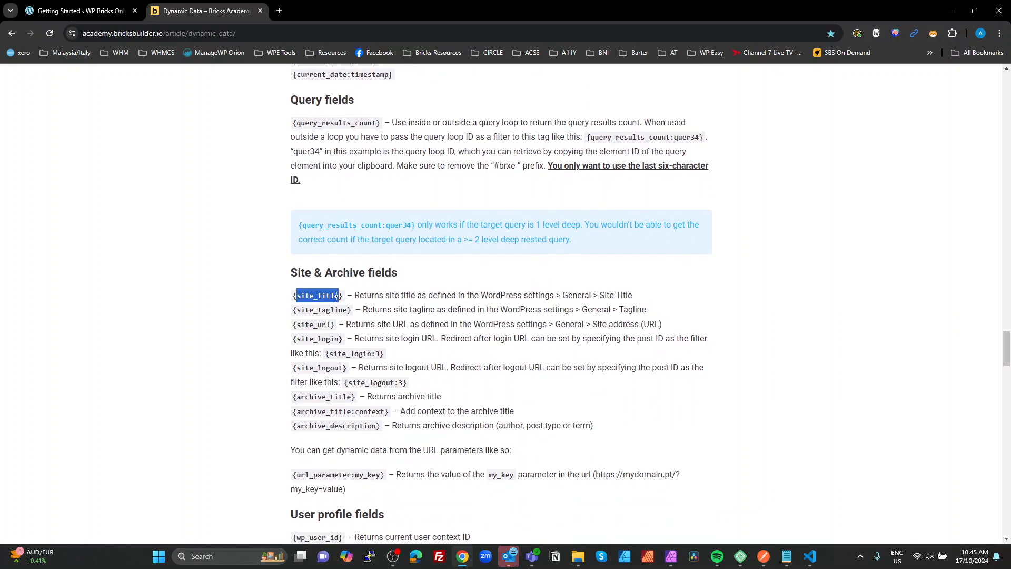
mouse_move(403, 305)
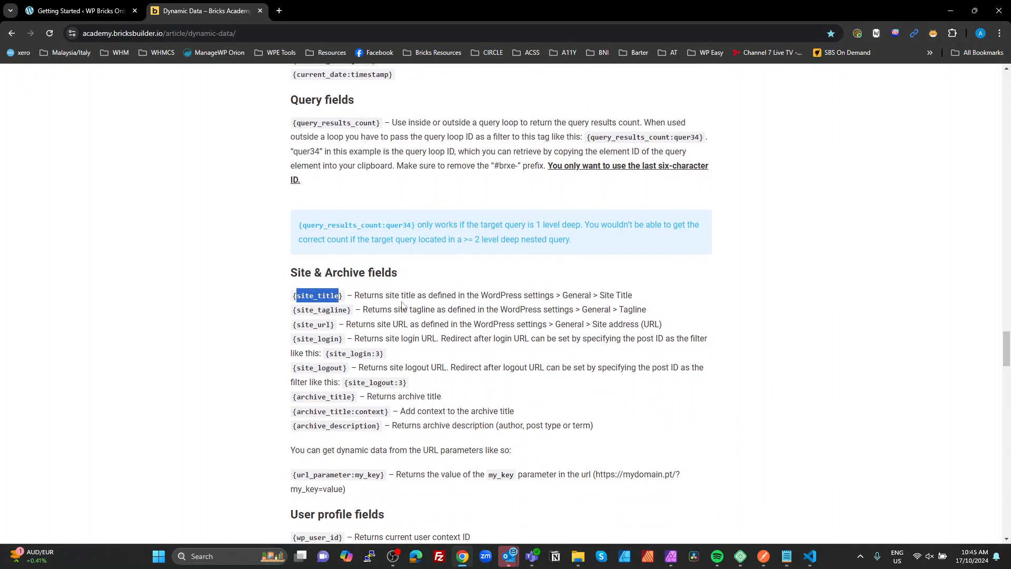
mouse_move(355, 326)
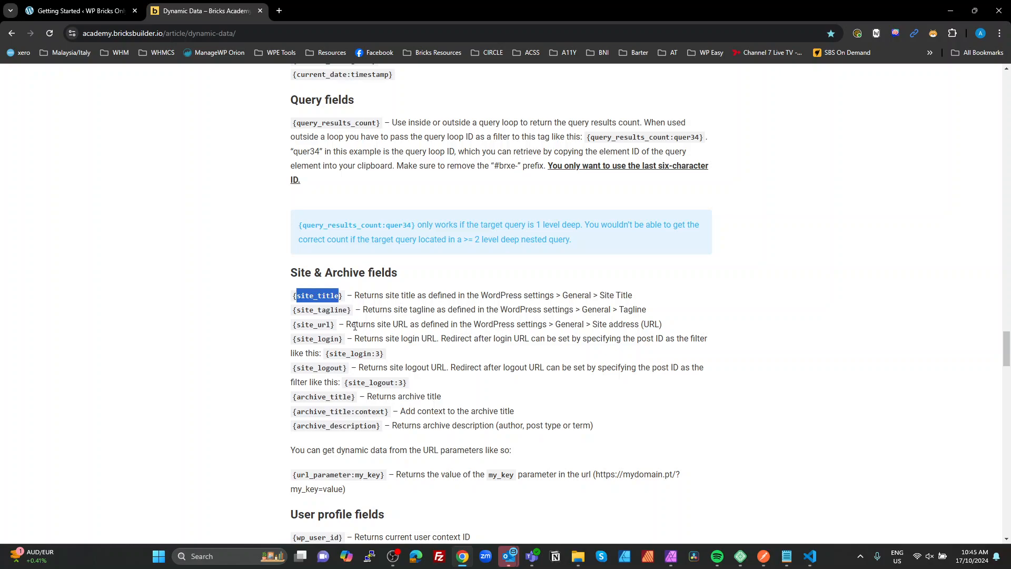
Step: Highlight {site_tagline}, then scroll to Native WordPress custom fields and highlight the cf_ prefix example
left_click(324, 295)
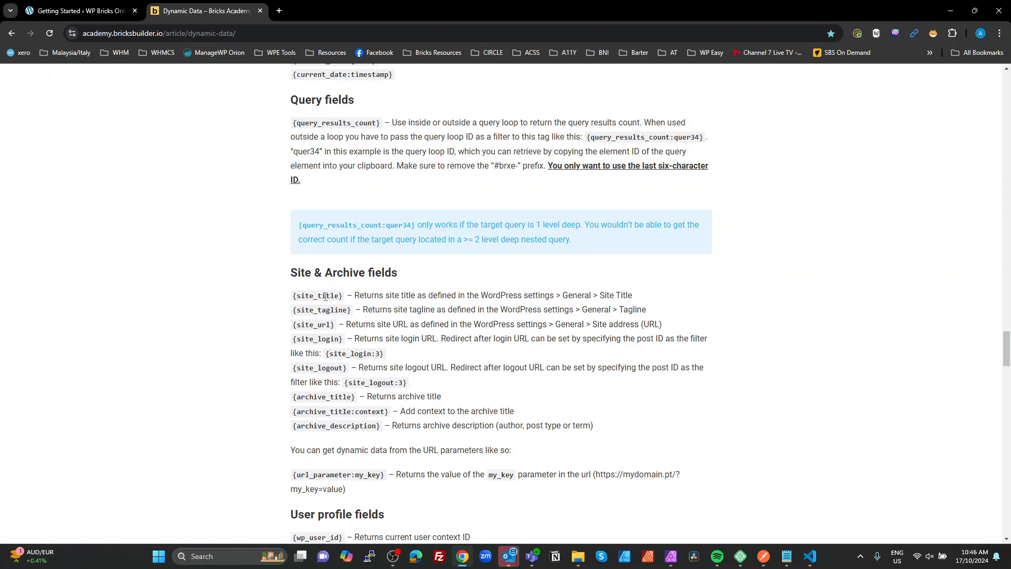
double_click(320, 309)
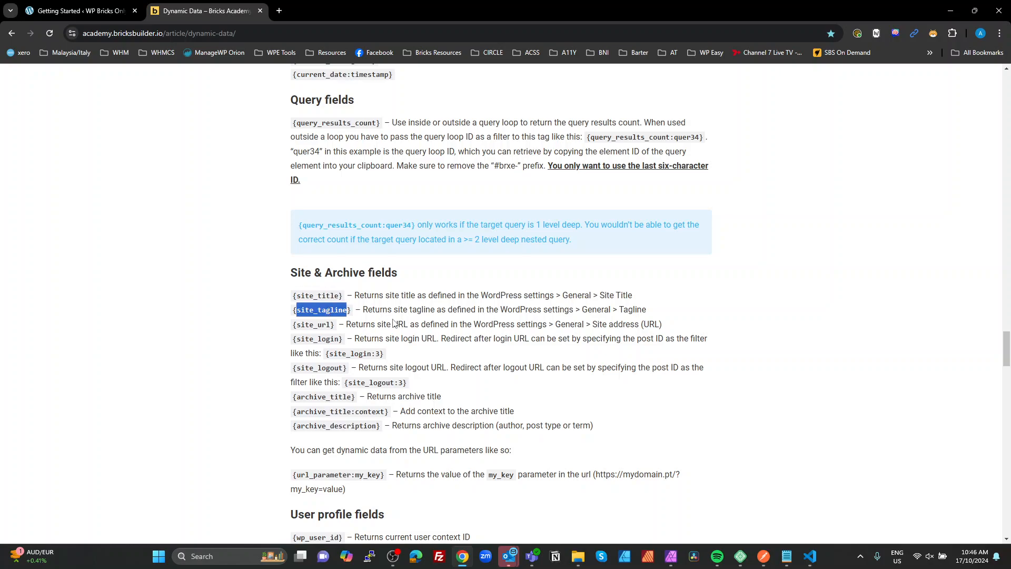
mouse_move(407, 357)
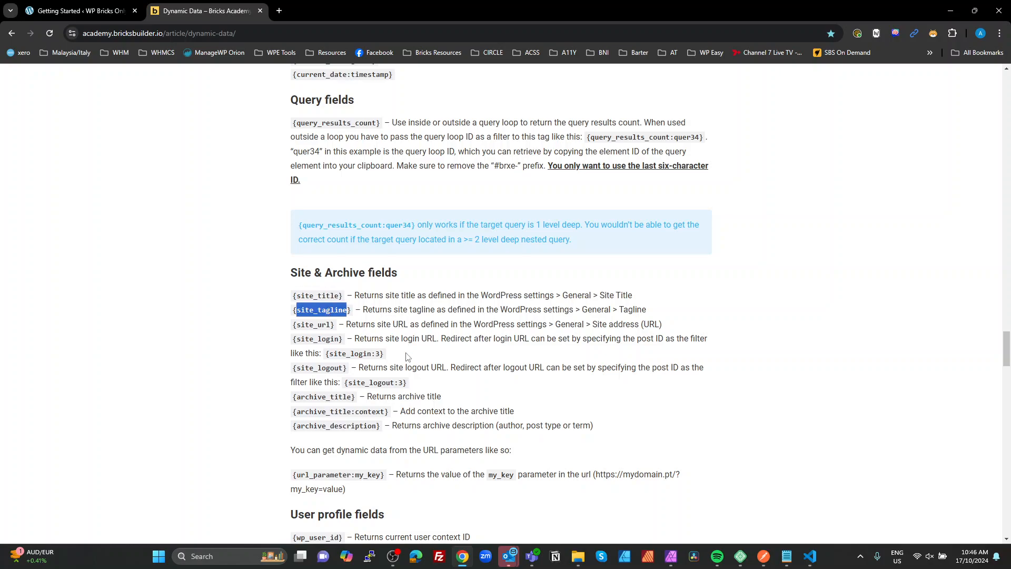
scroll("down", 3)
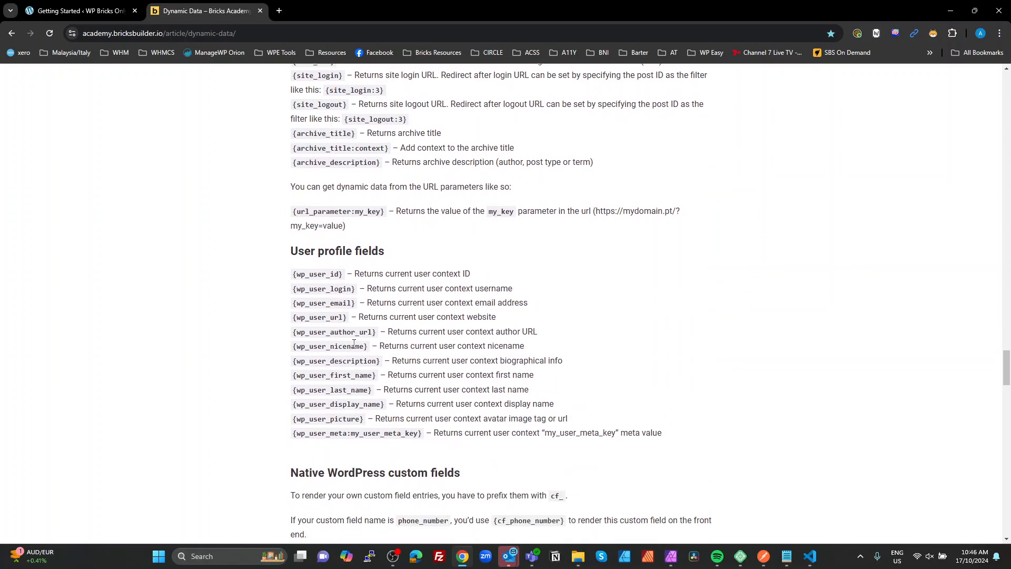
scroll("down", 3)
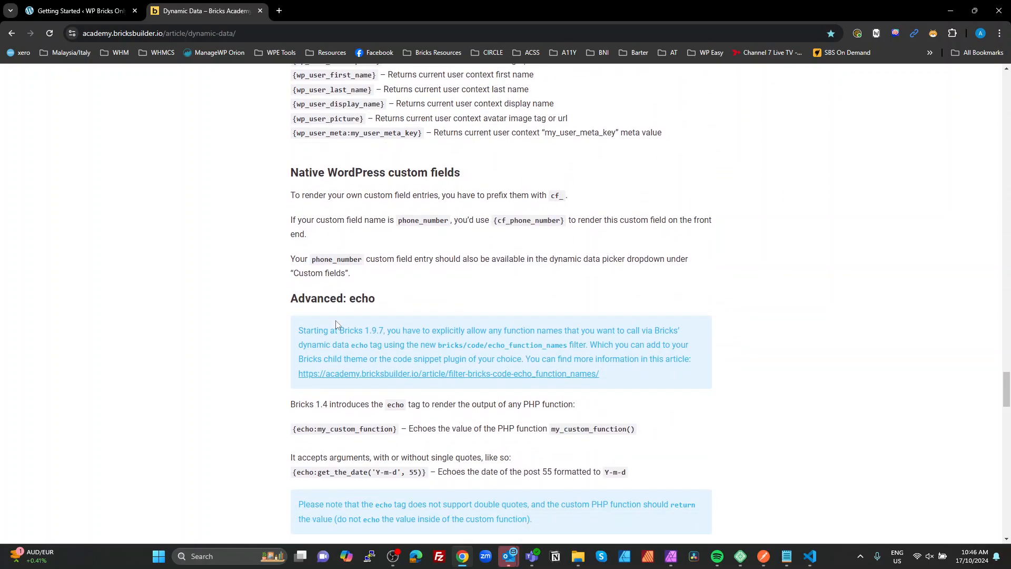
scroll("down", 3)
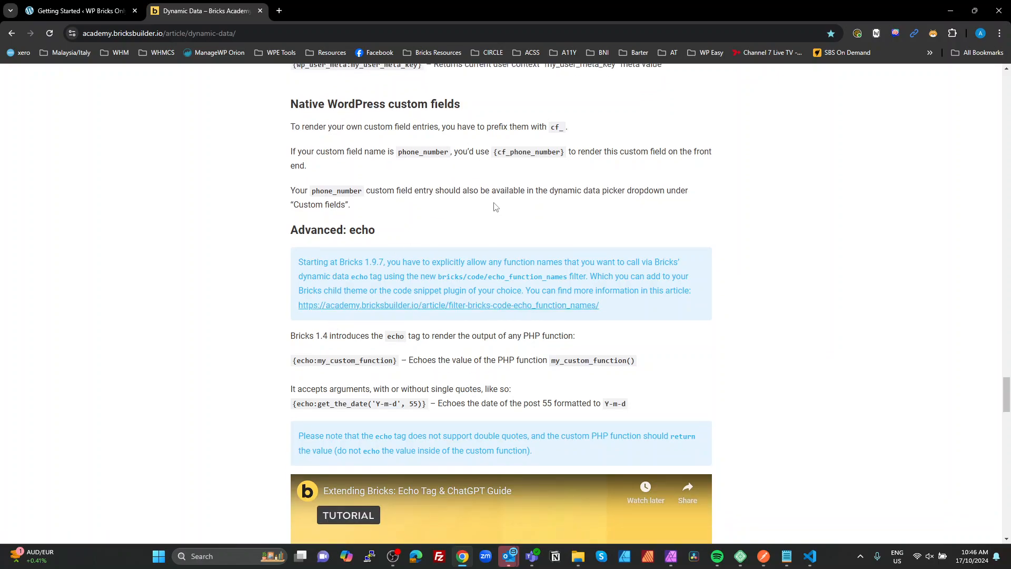
double_click(501, 152)
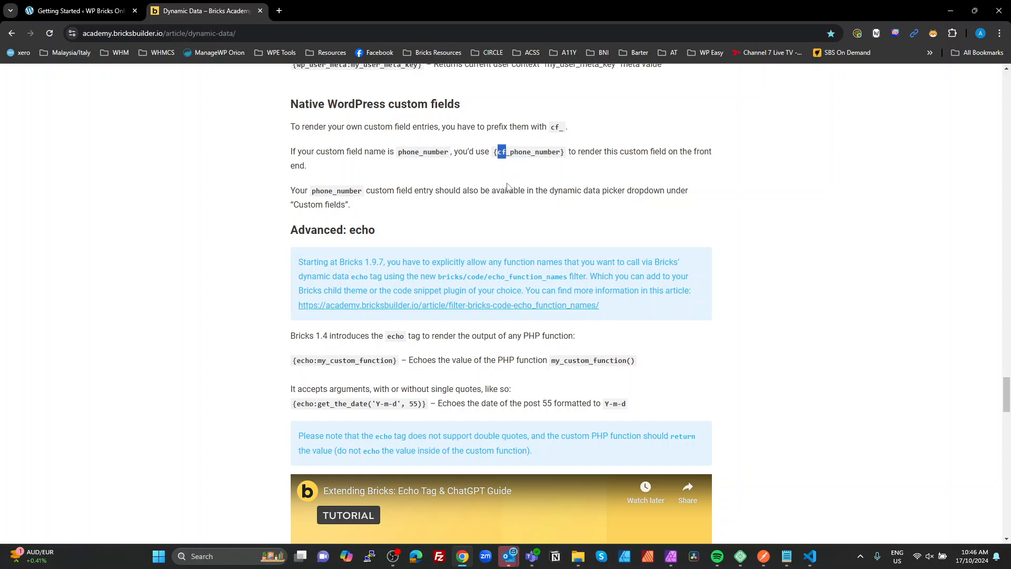
Step: Scroll to the Advanced: echo section and highlight the Bricks 1.9.7 echo function note
scroll("down", 3)
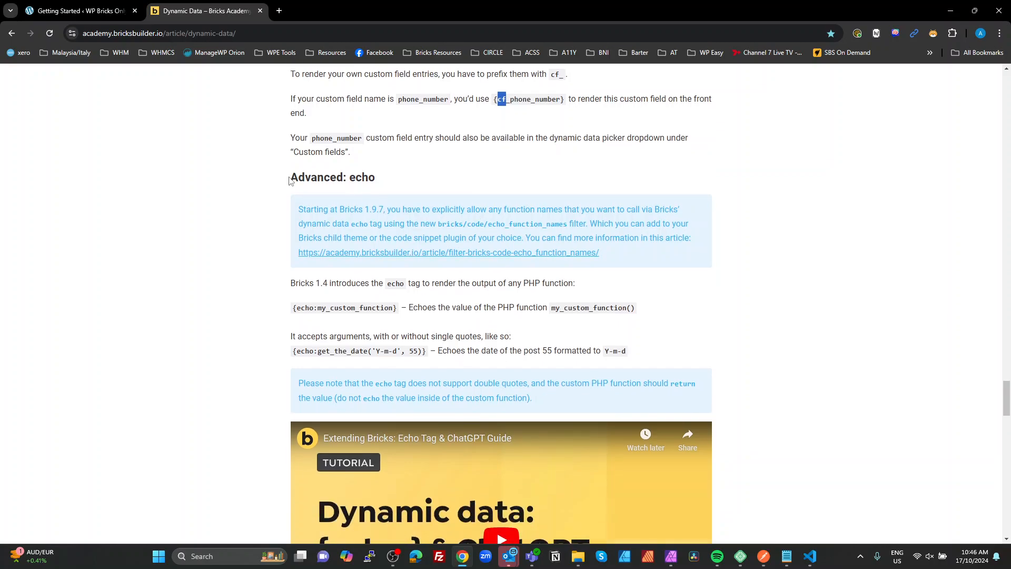
triple_click(333, 177)
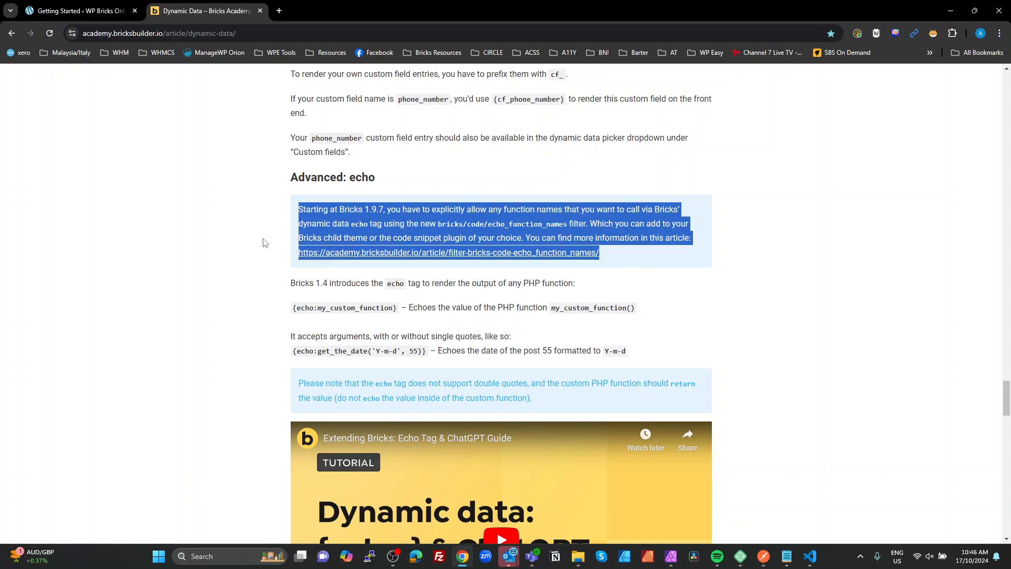
mouse_move(214, 290)
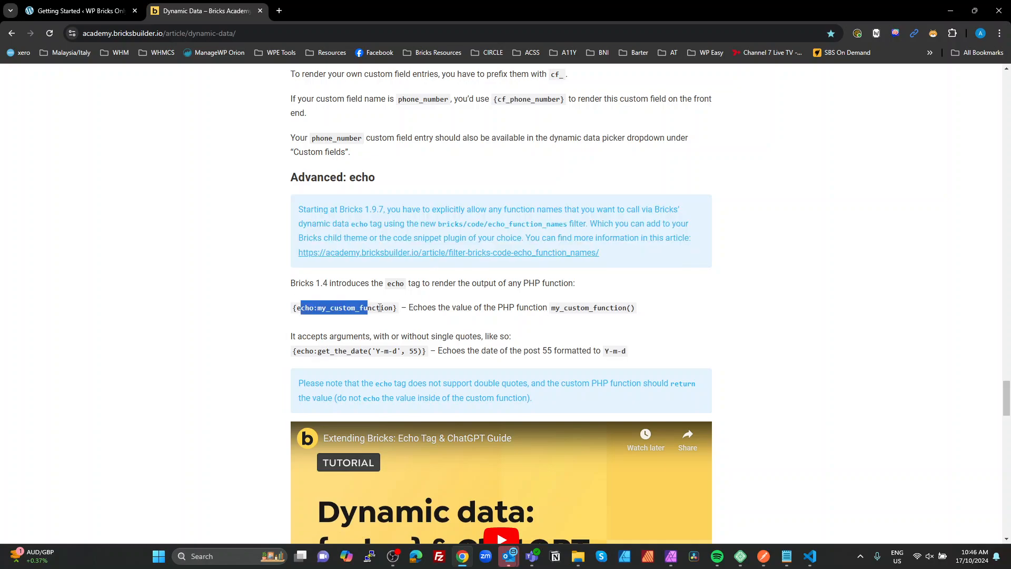
scroll("down", 3)
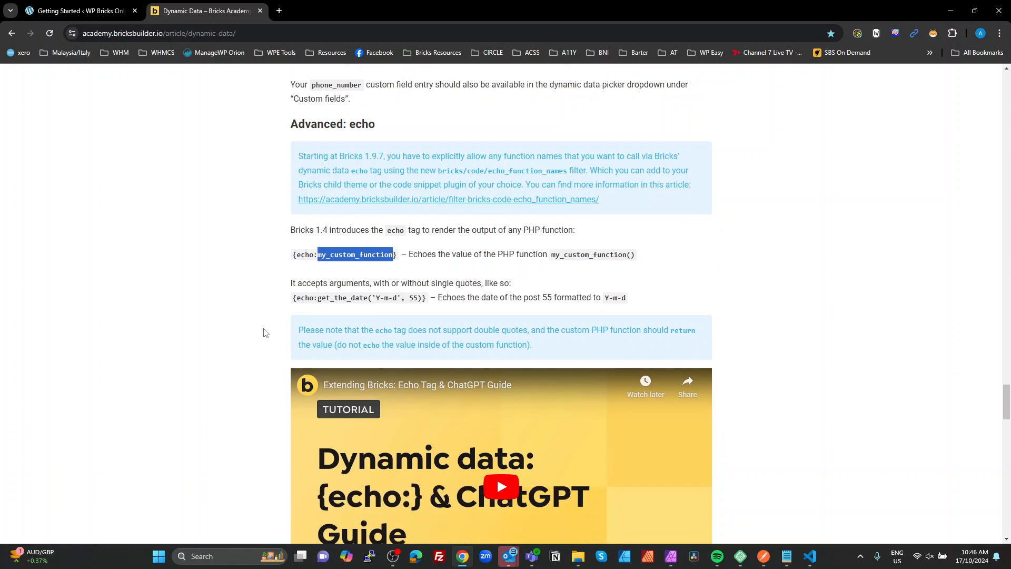
Step: Switch to the WordPress admin, open Bricks Settings on the Builder tab and scroll to Dynamic data
left_click(81, 11)
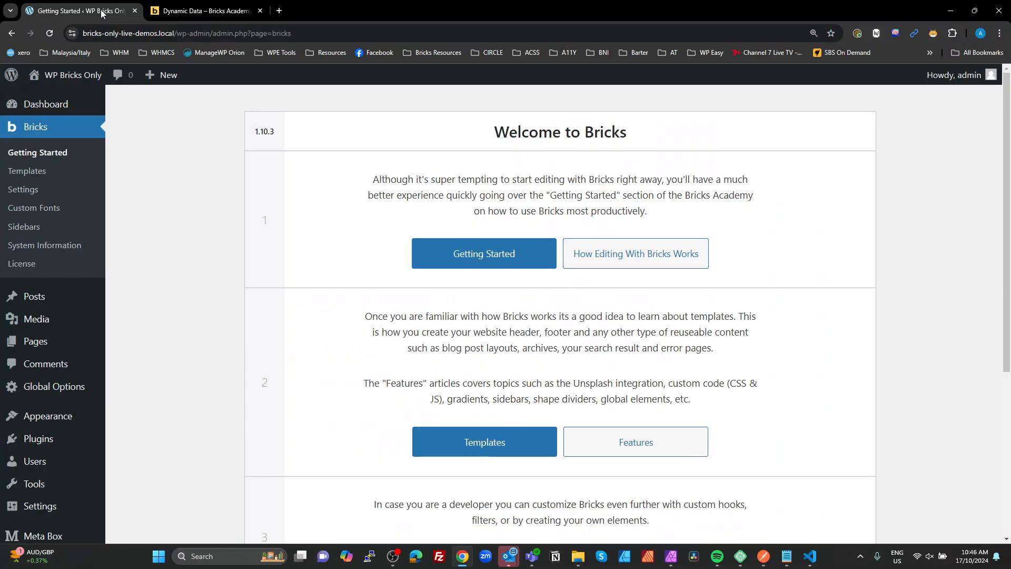
mouse_move(27, 171)
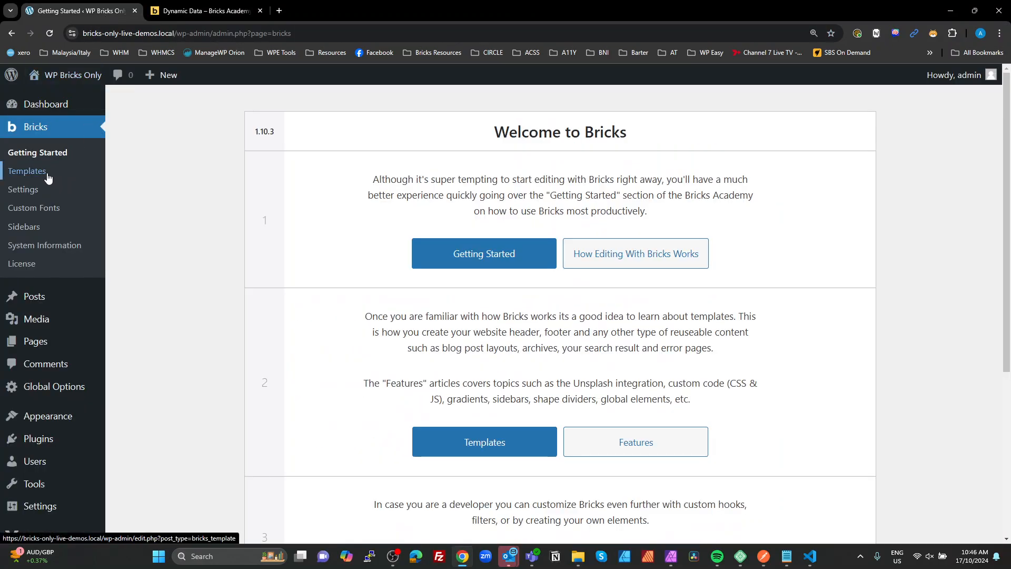
left_click(23, 190)
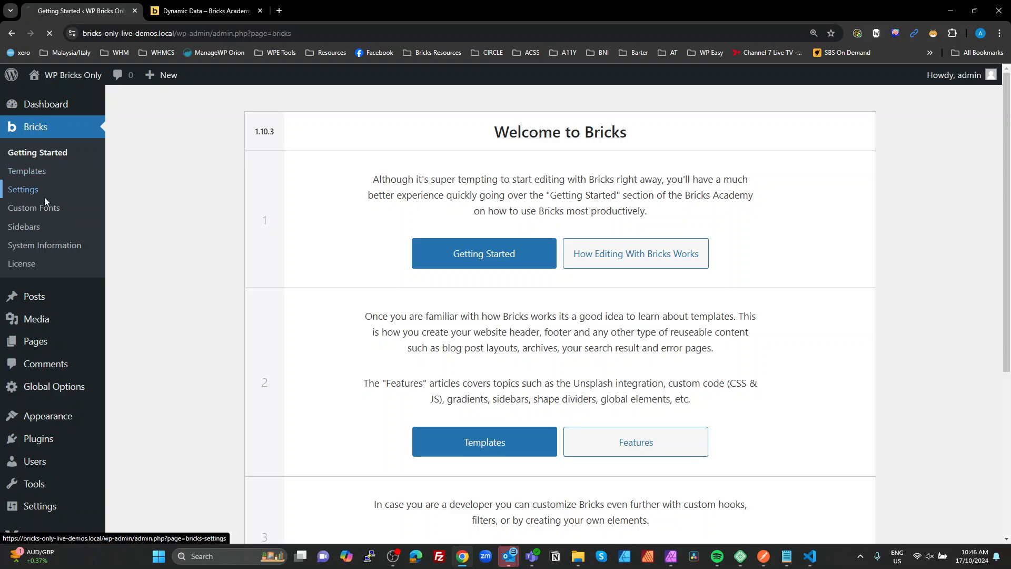
left_click(23, 190)
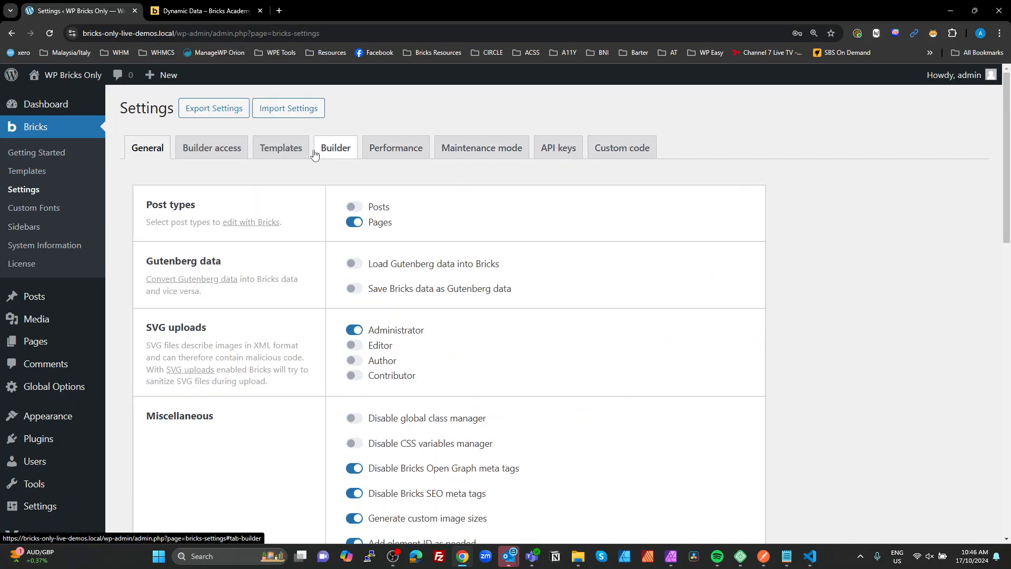
left_click(334, 147)
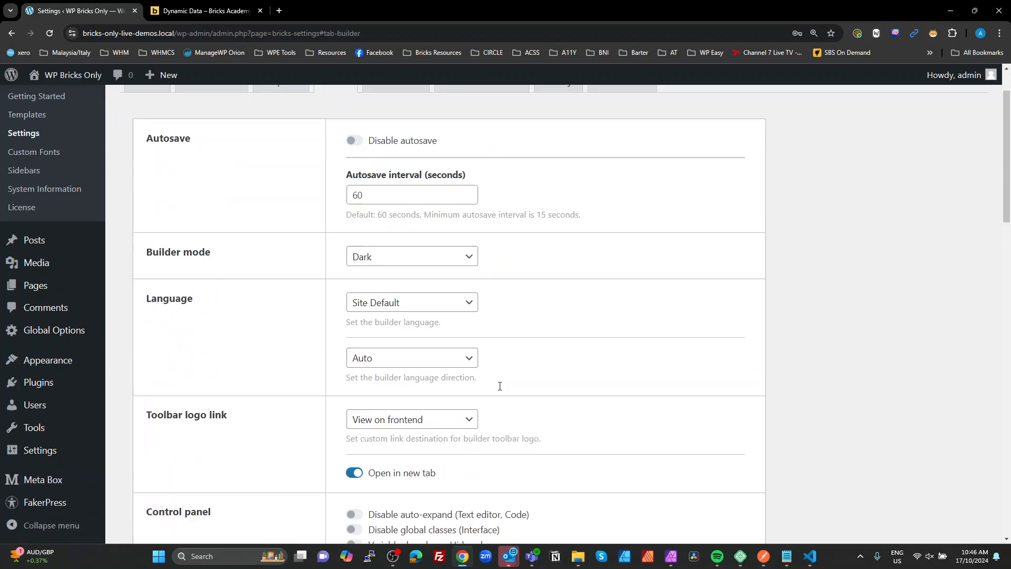
scroll("down", 3)
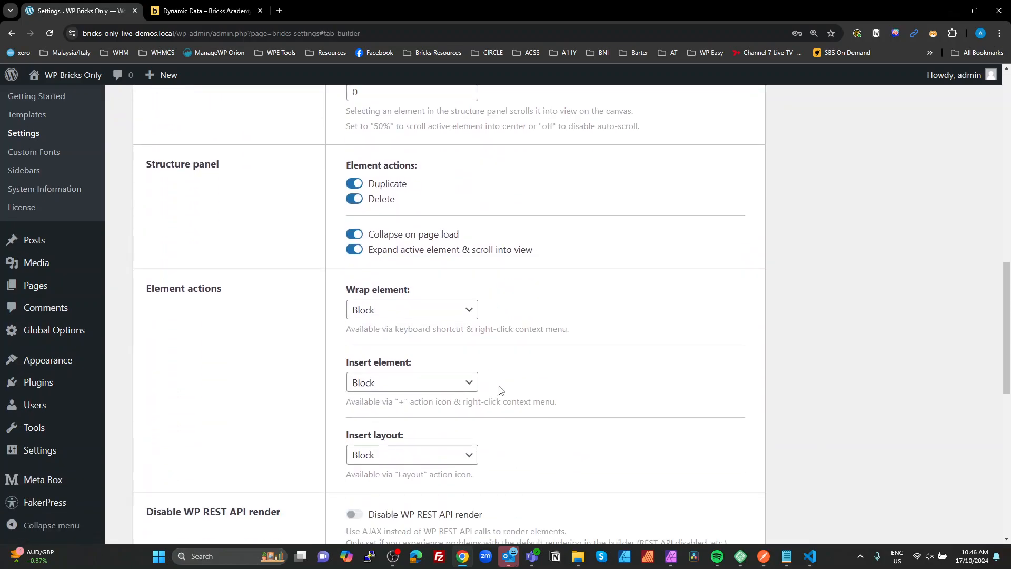
scroll("down", 3)
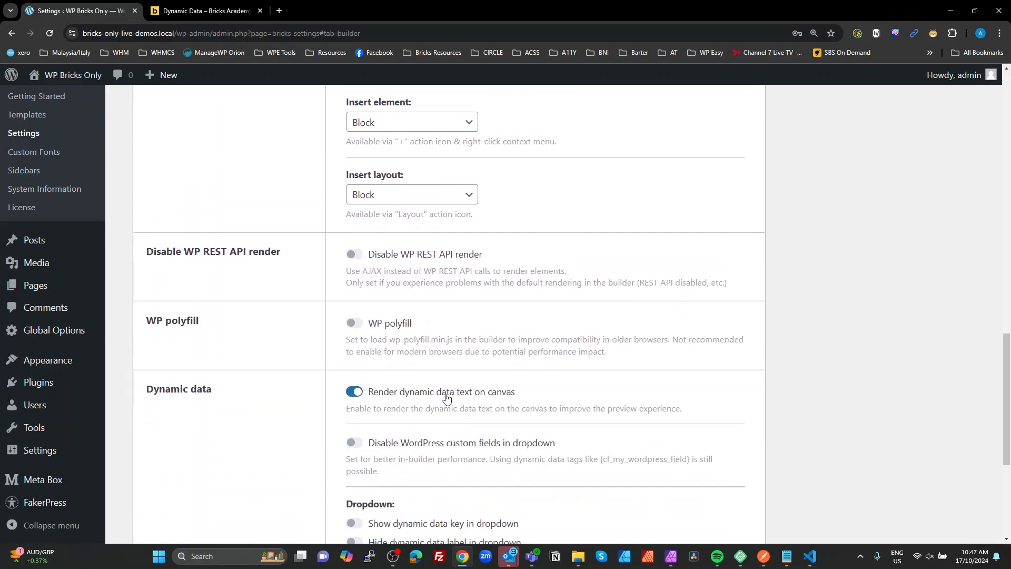
mouse_move(556, 394)
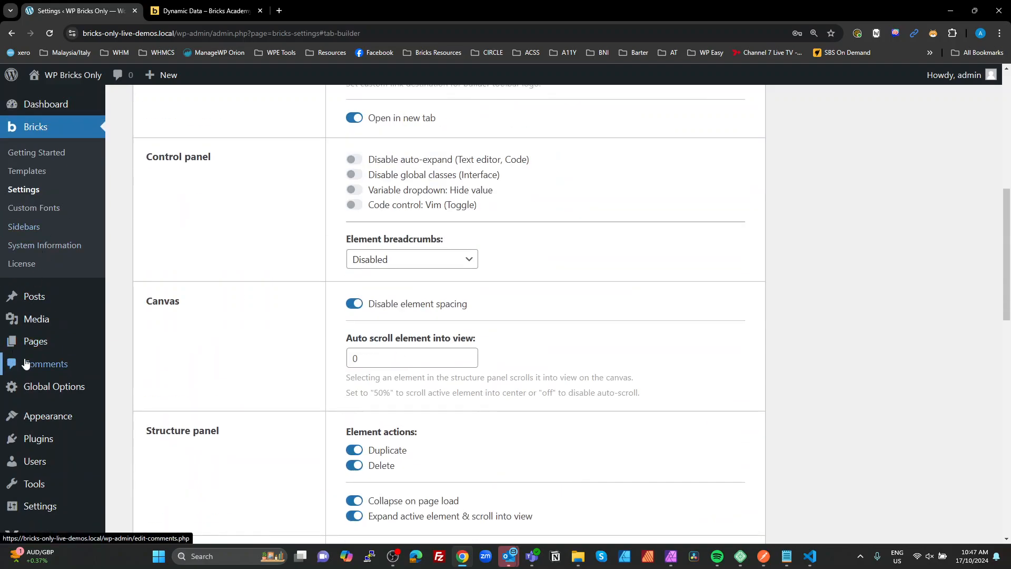
mouse_move(34, 341)
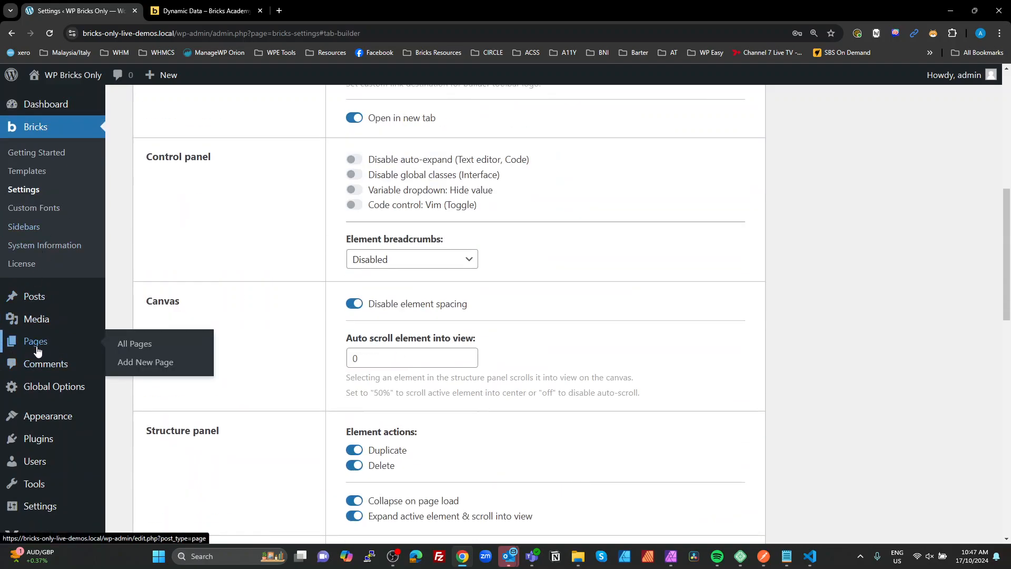
Step: Go via Pages and Meta Box > Custom Fields to edit the Global Options field group
left_click(135, 343)
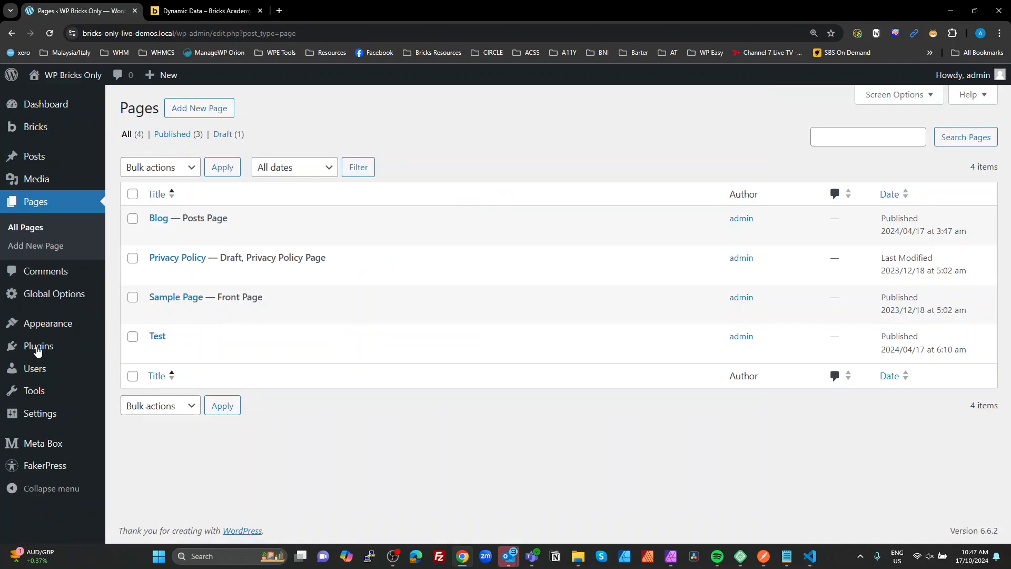
left_click(43, 443)
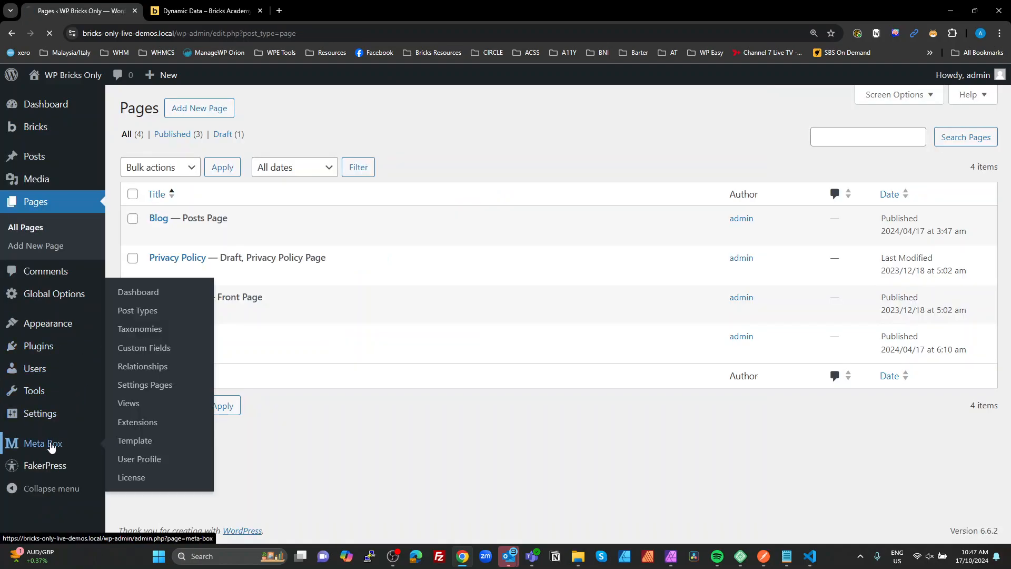
left_click(138, 292)
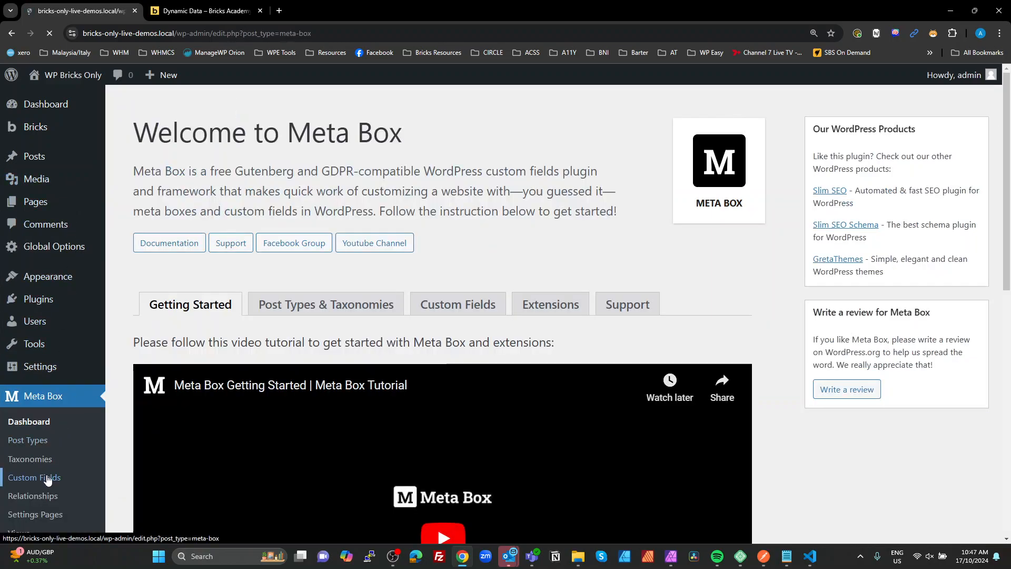
left_click(35, 478)
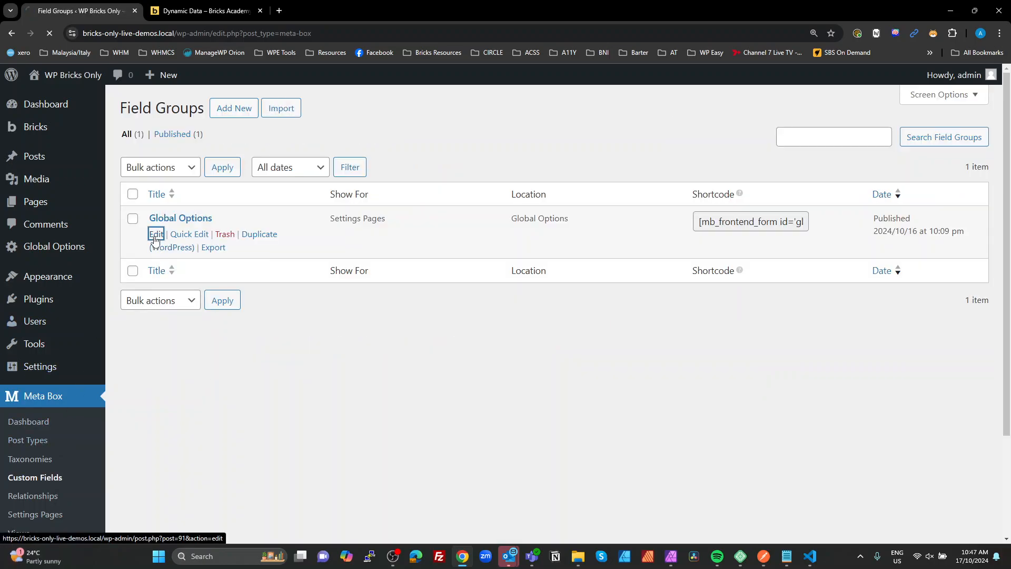
left_click(156, 234)
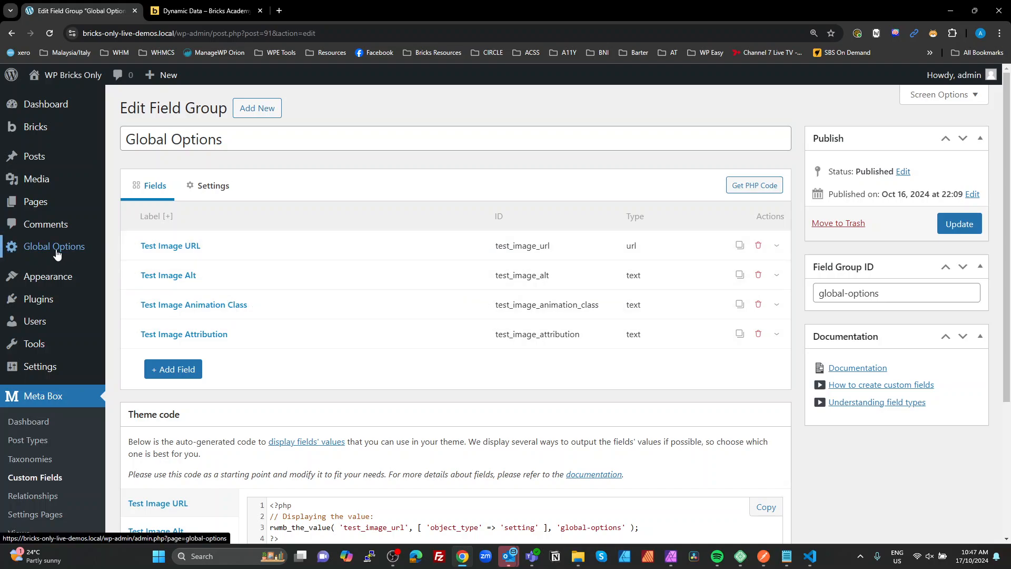
Step: Open the Global Options page and select the test image URL and the fadeIn animation class values
left_click(53, 246)
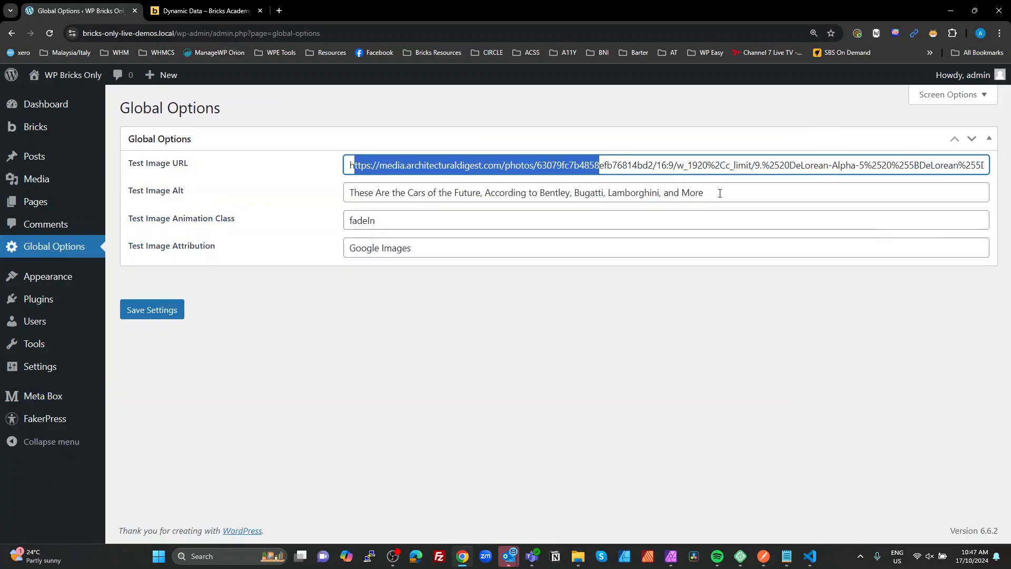
triple_click(527, 192)
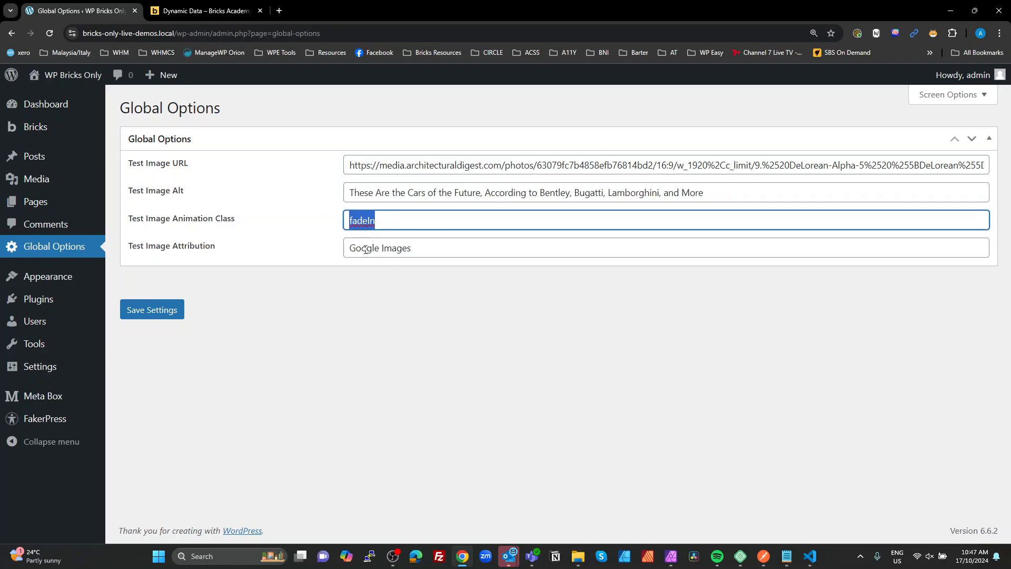
left_click(406, 324)
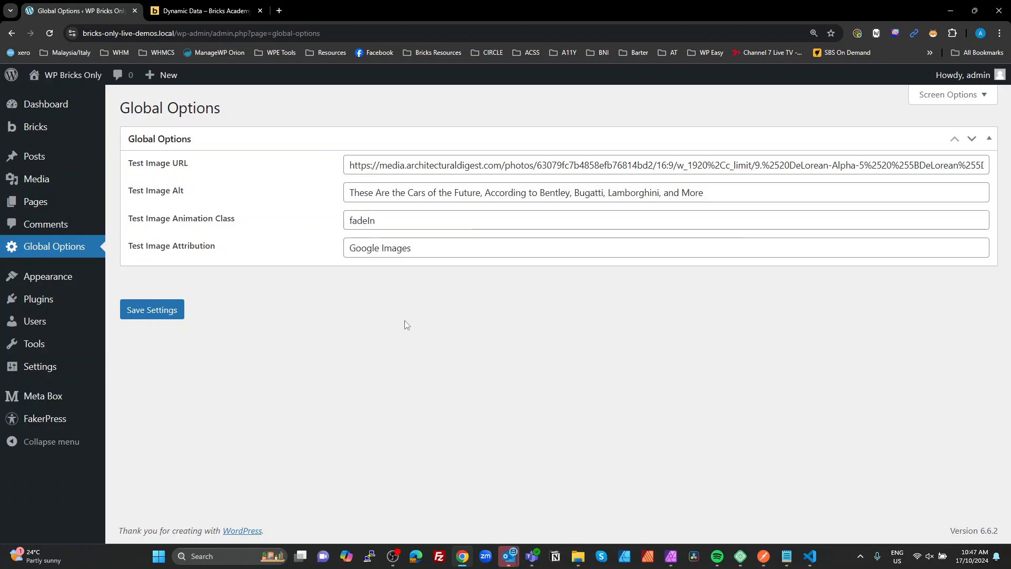
mouse_move(323, 265)
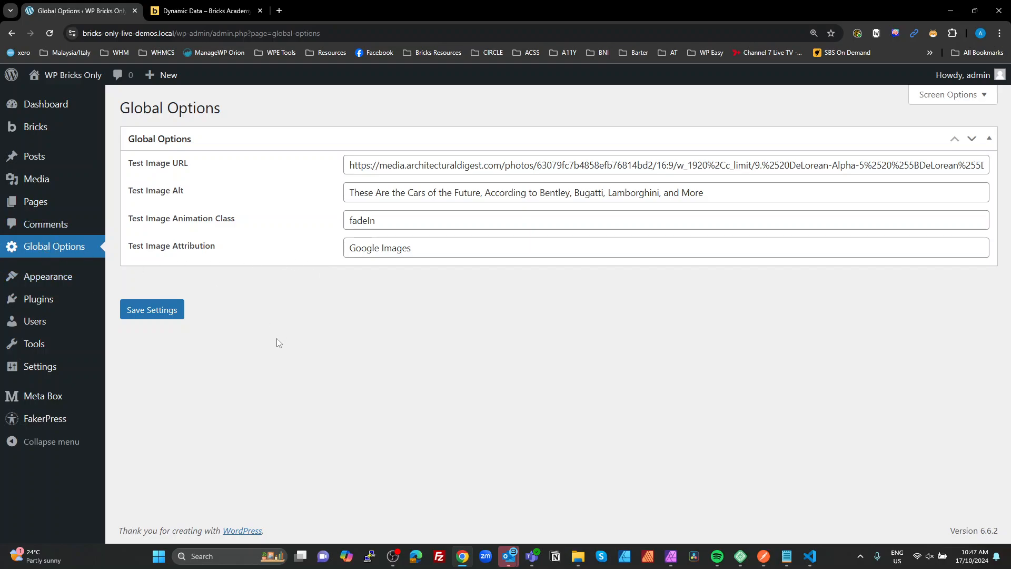
mouse_move(278, 339)
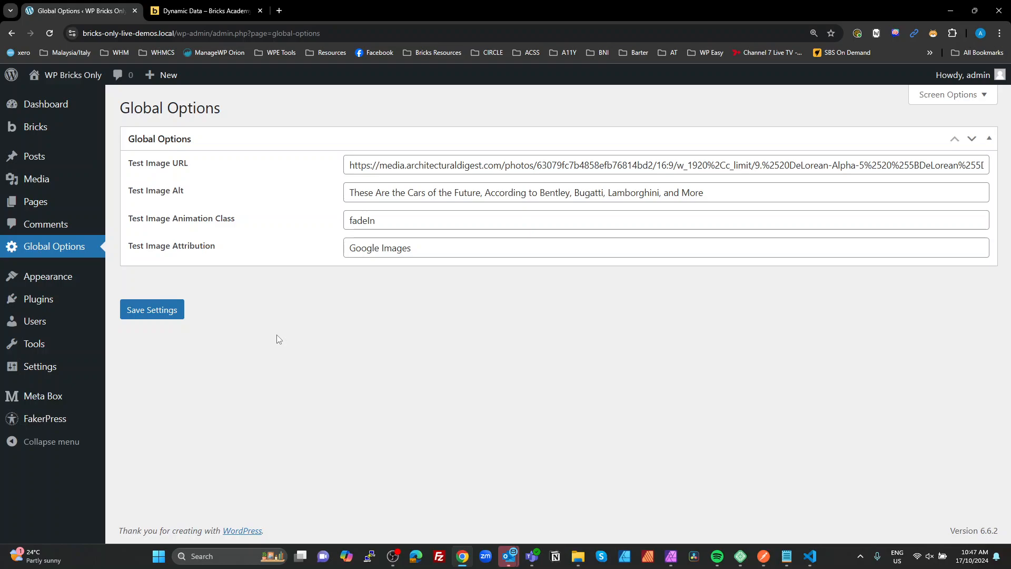
mouse_move(188, 370)
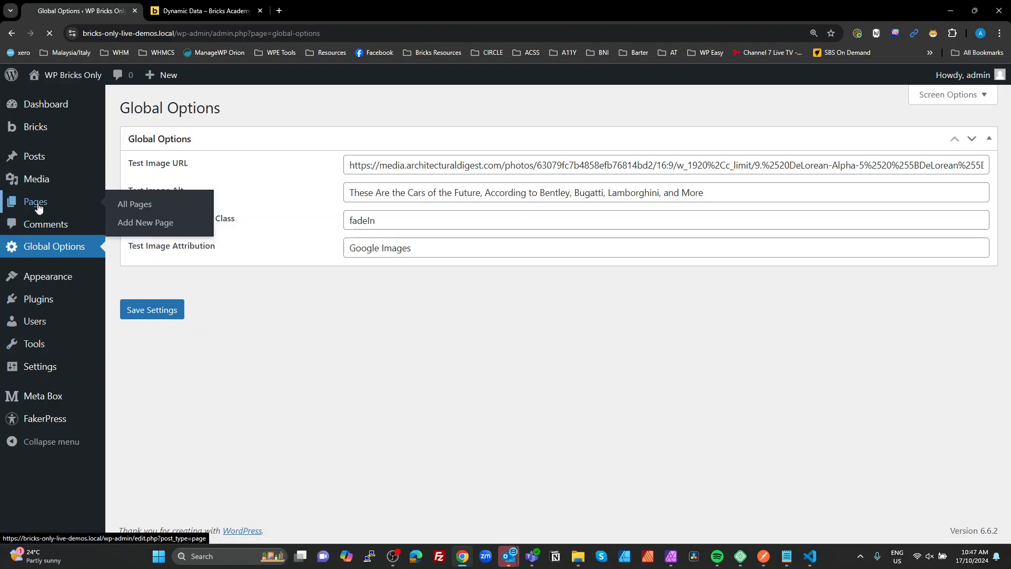
Step: Open the Test page with Edit with Bricks and add a container holding a rich text element
left_click(135, 205)
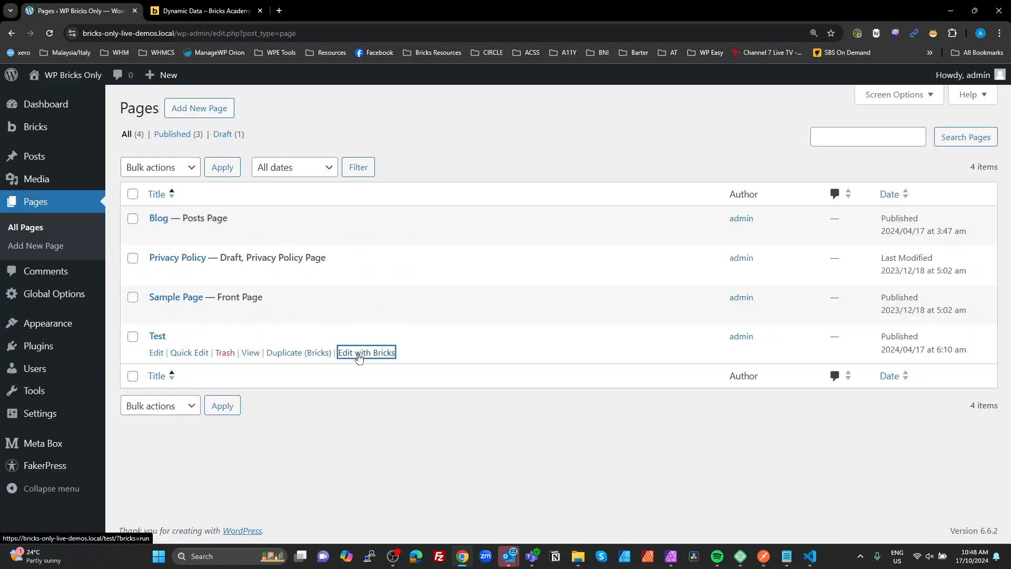
left_click(366, 351)
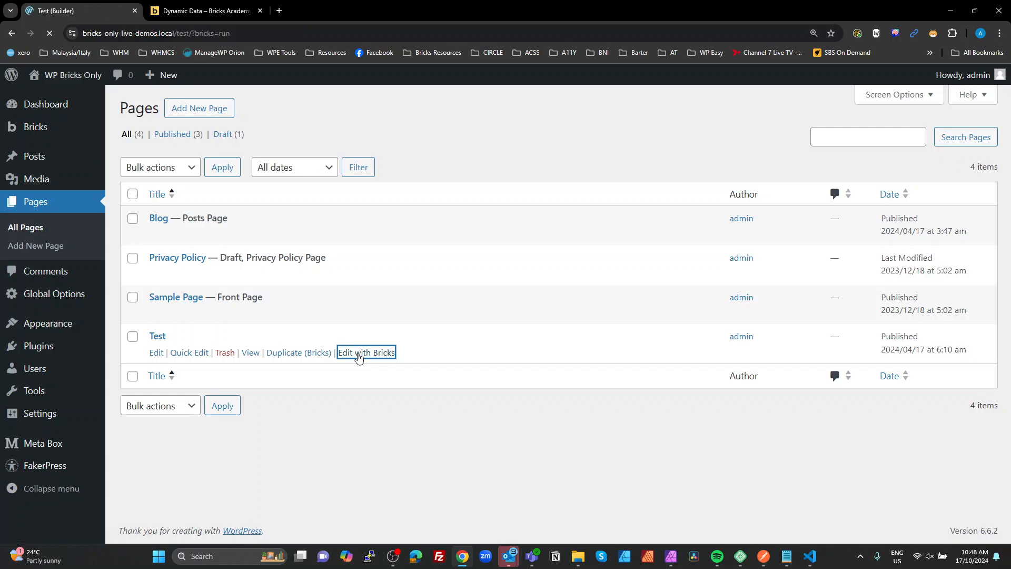
left_click(366, 352)
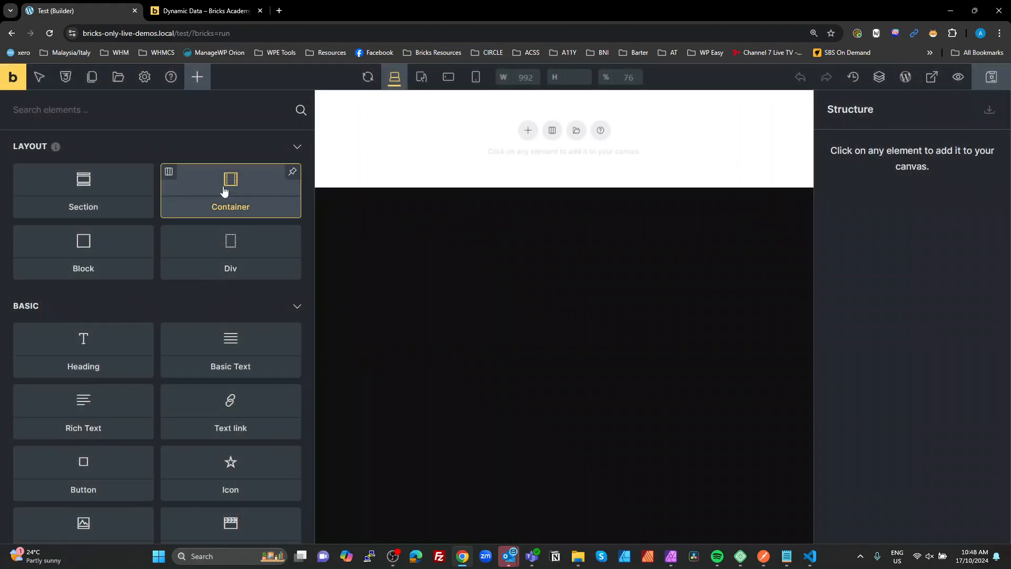
left_click(229, 190)
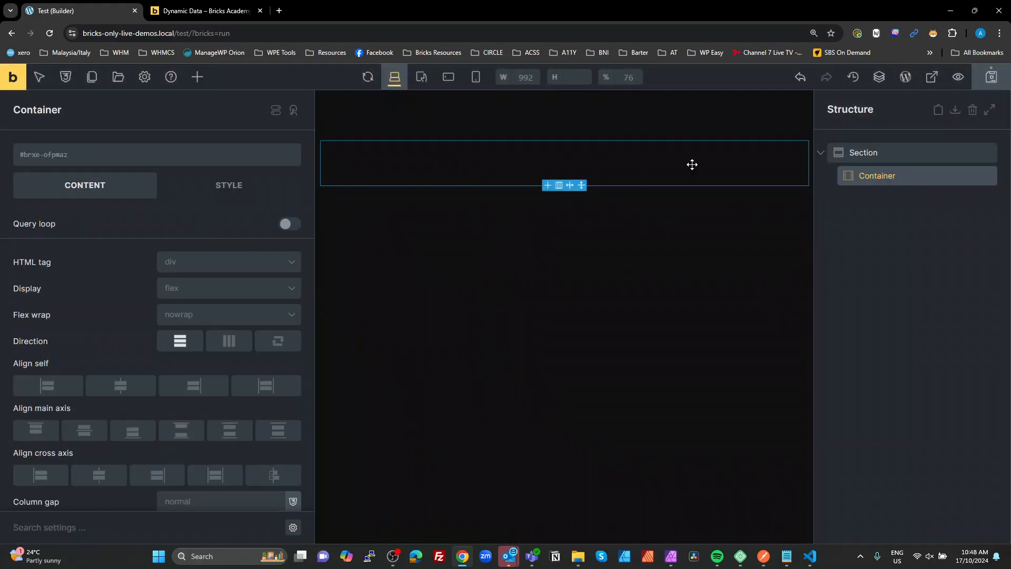
left_click(197, 77)
type("Url:")
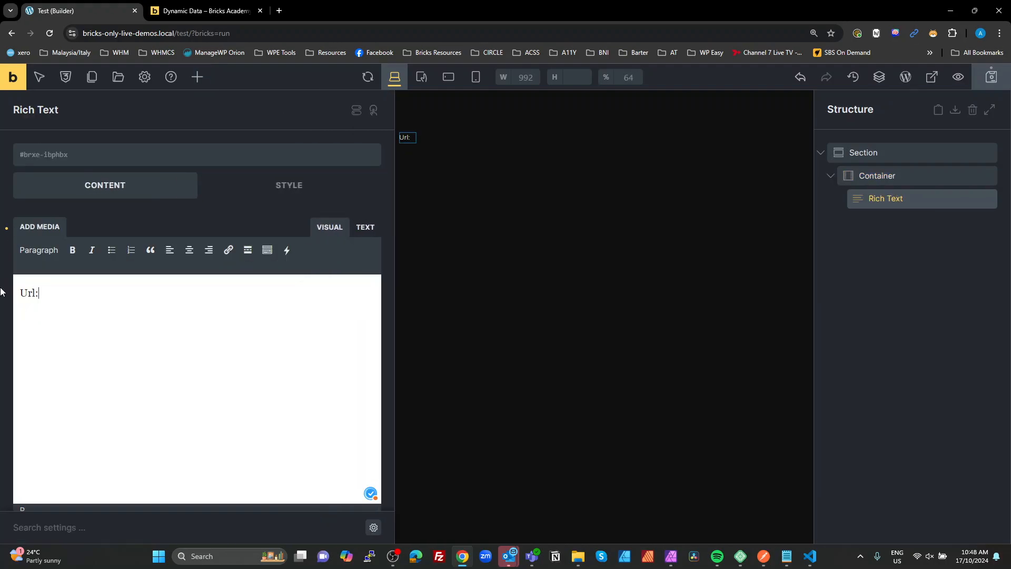
Step: Type the Alt:, Attribution: and Class: label lines into the rich text editor
type("Alt")
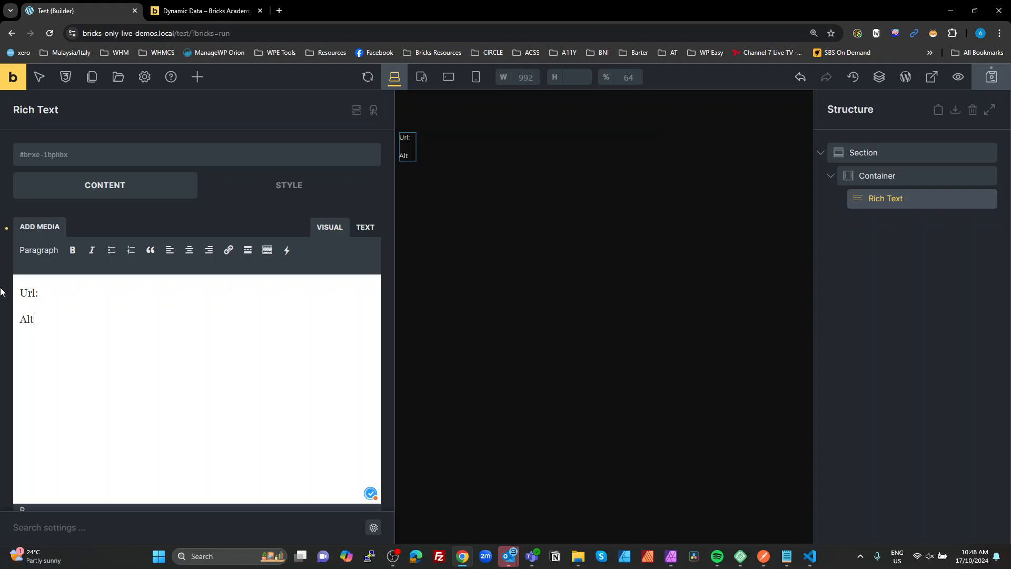
type(":")
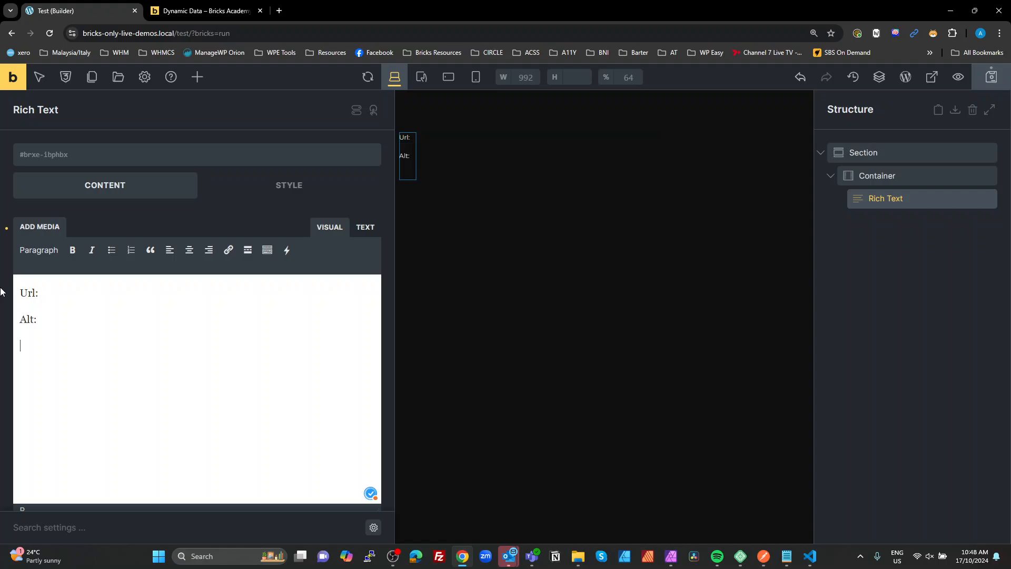
type("Attrib")
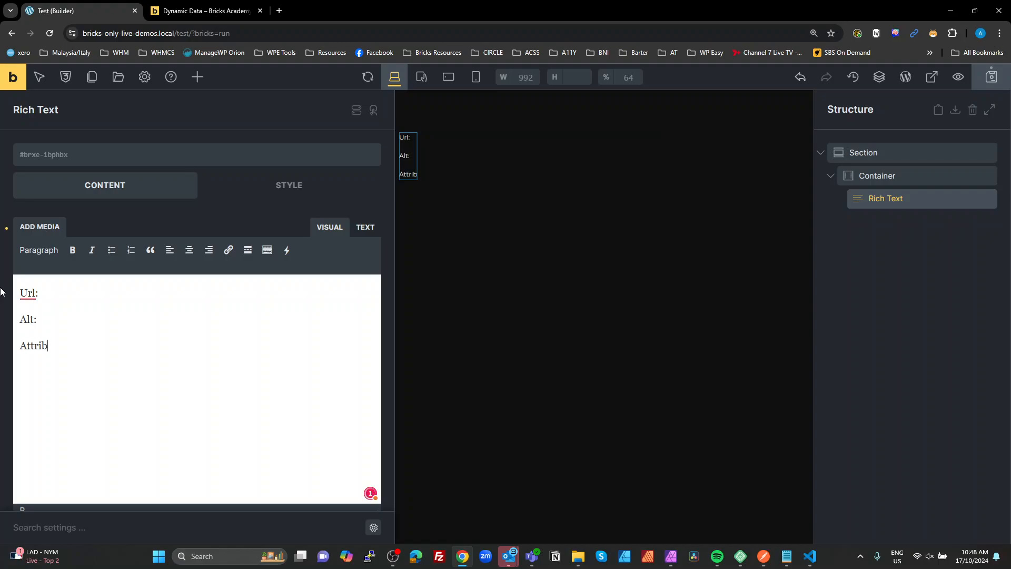
type("ution:")
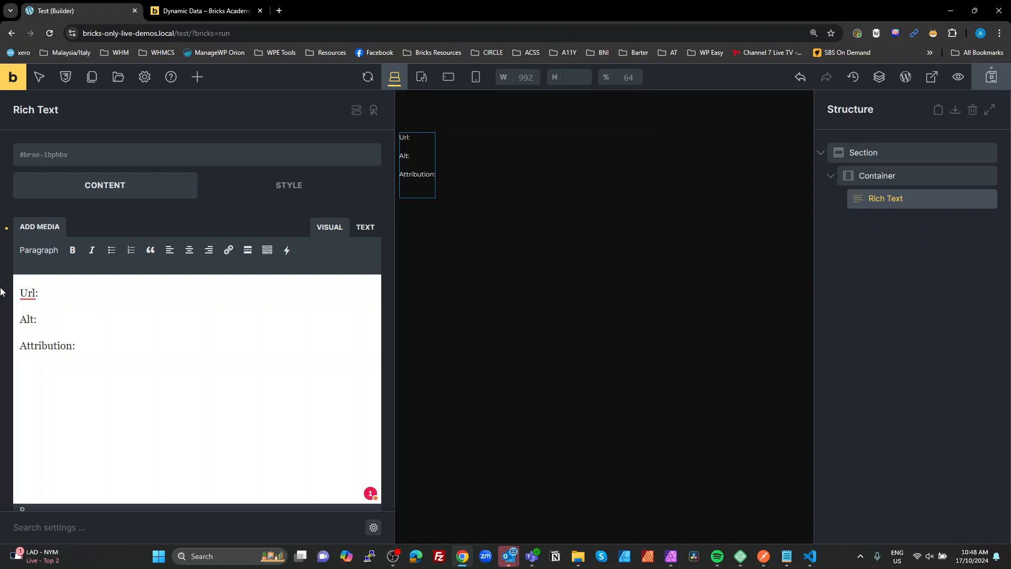
type("Class")
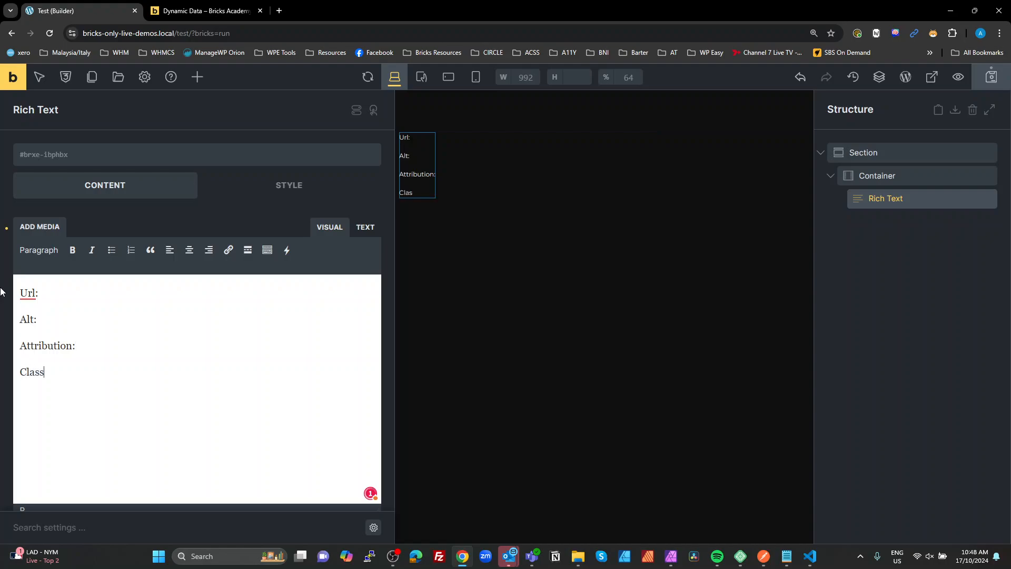
type("\": \"")
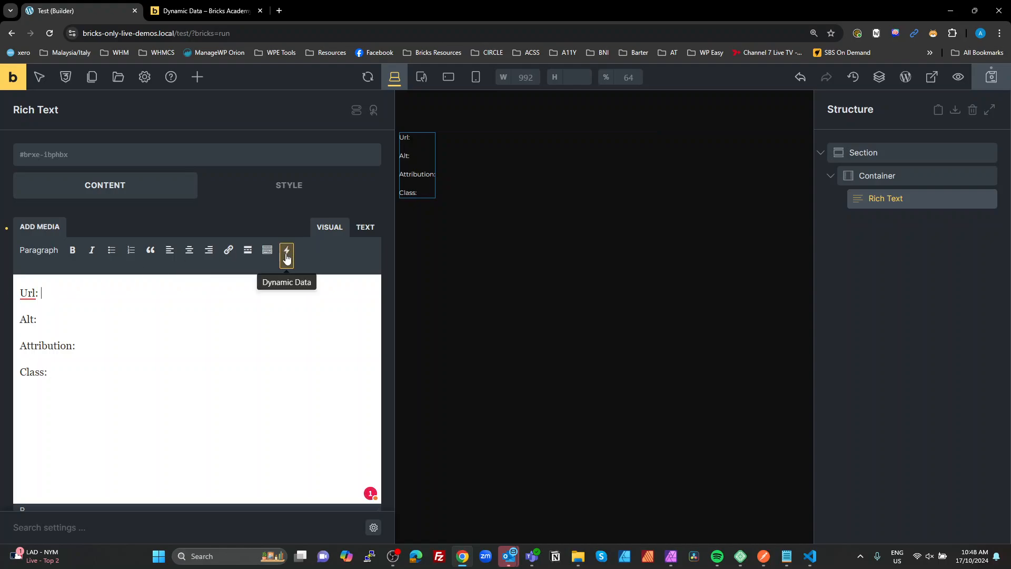
Step: Insert Meta Box Global-options Test Image URL, Alt and Attribution dynamic tags after their labels
left_click(287, 250)
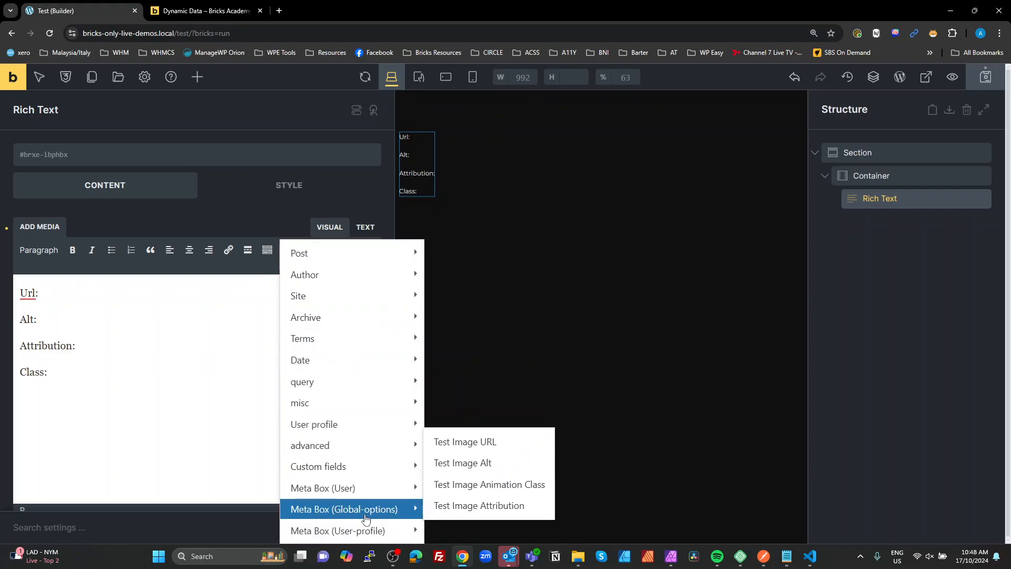
left_click(464, 441)
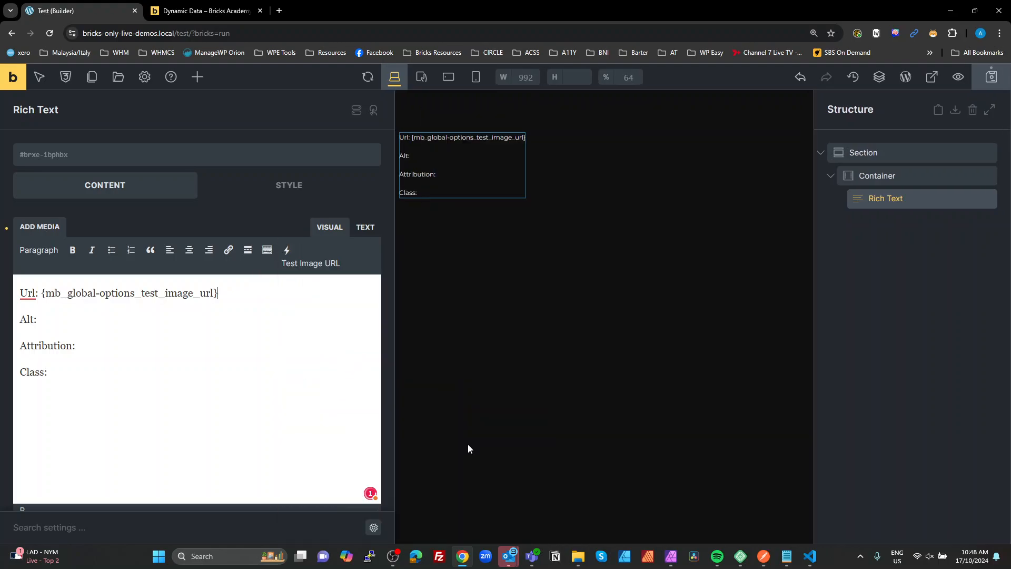
mouse_move(316, 265)
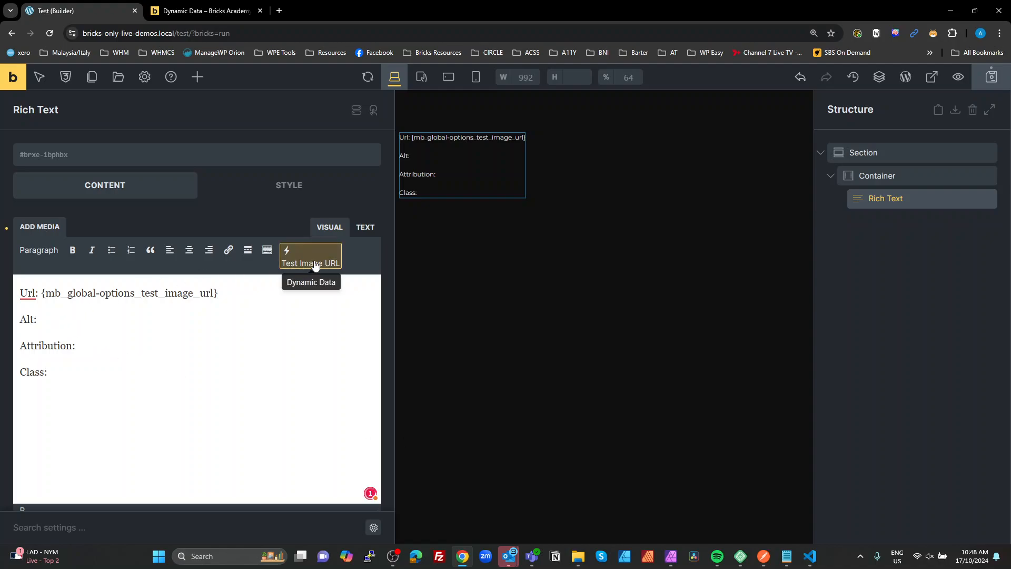
left_click(286, 250)
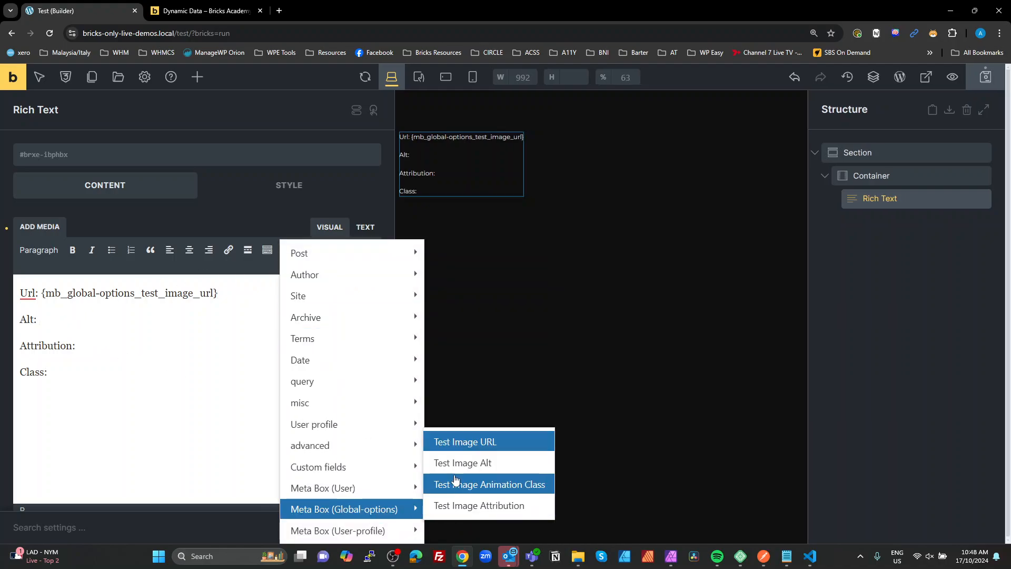
left_click(462, 463)
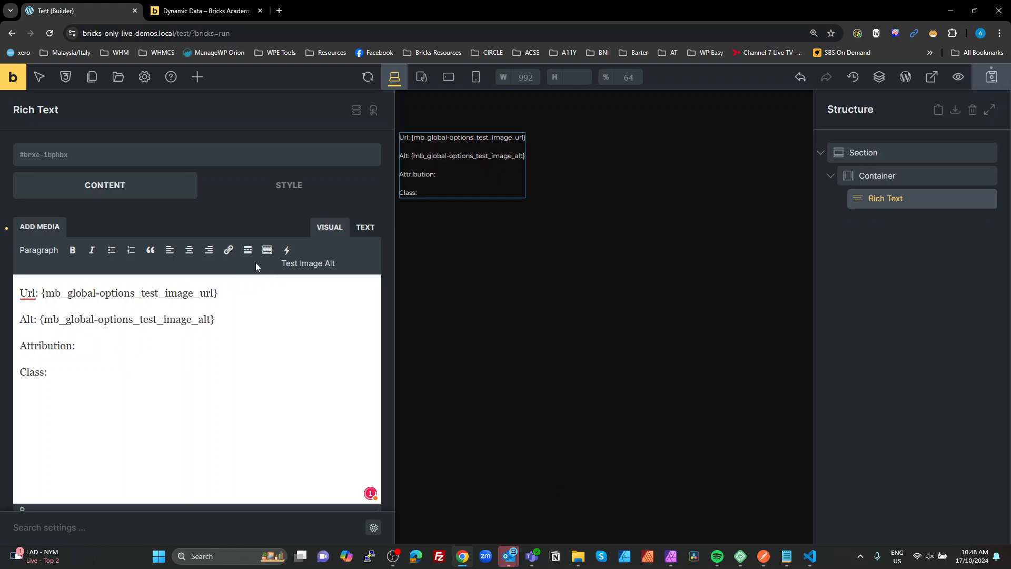
left_click(286, 250)
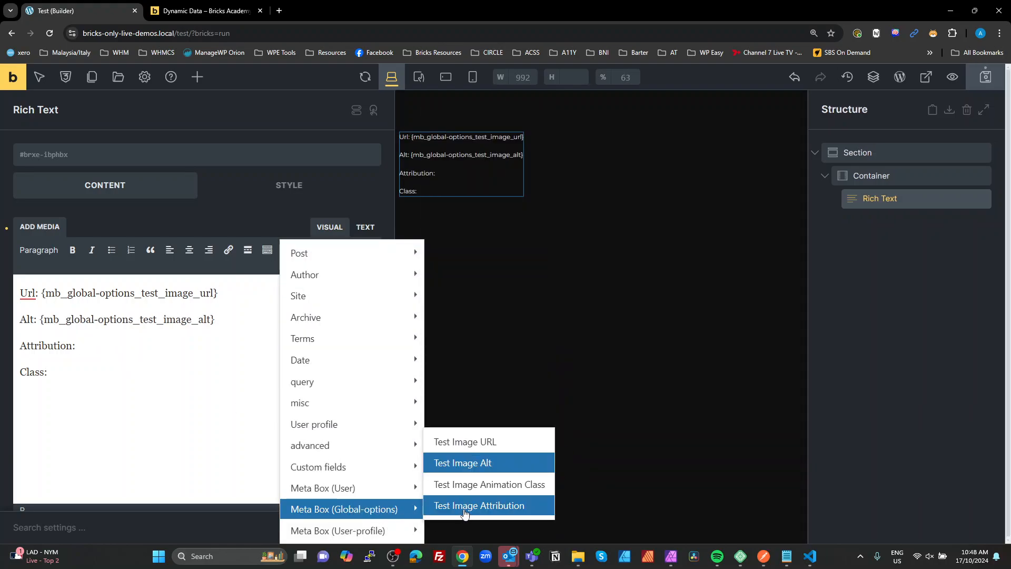
left_click(478, 505)
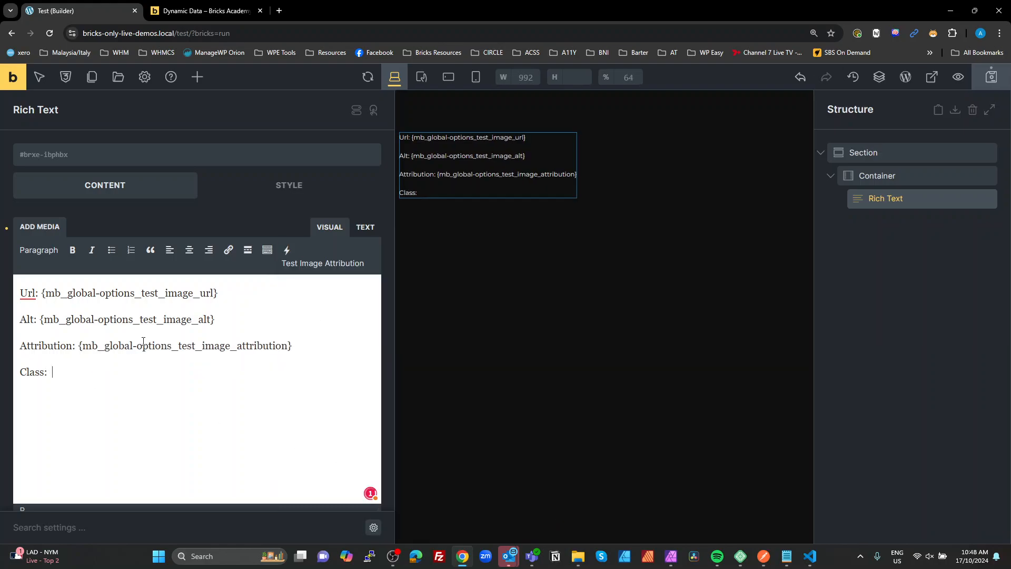
left_click(285, 249)
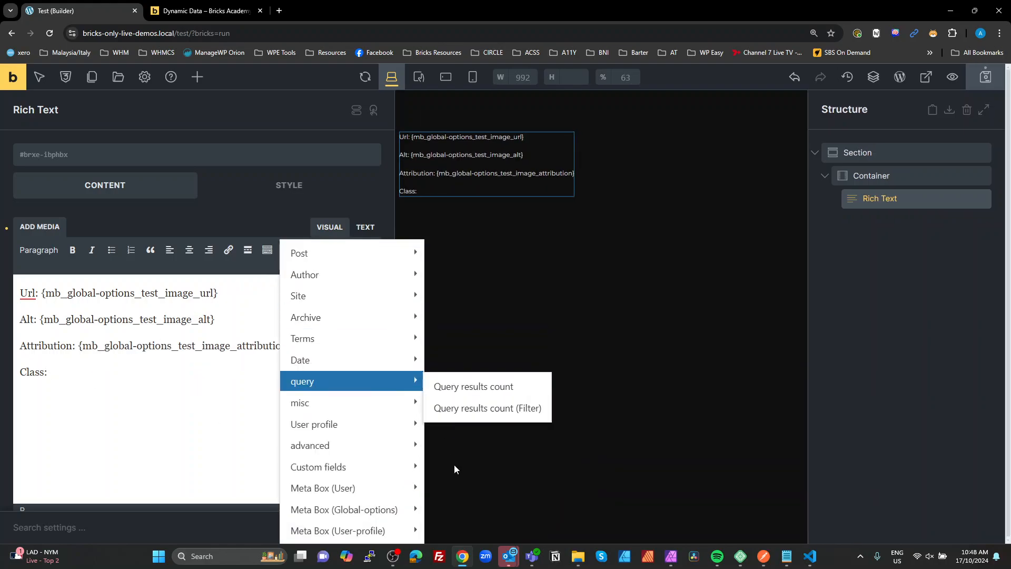
mouse_move(343, 510)
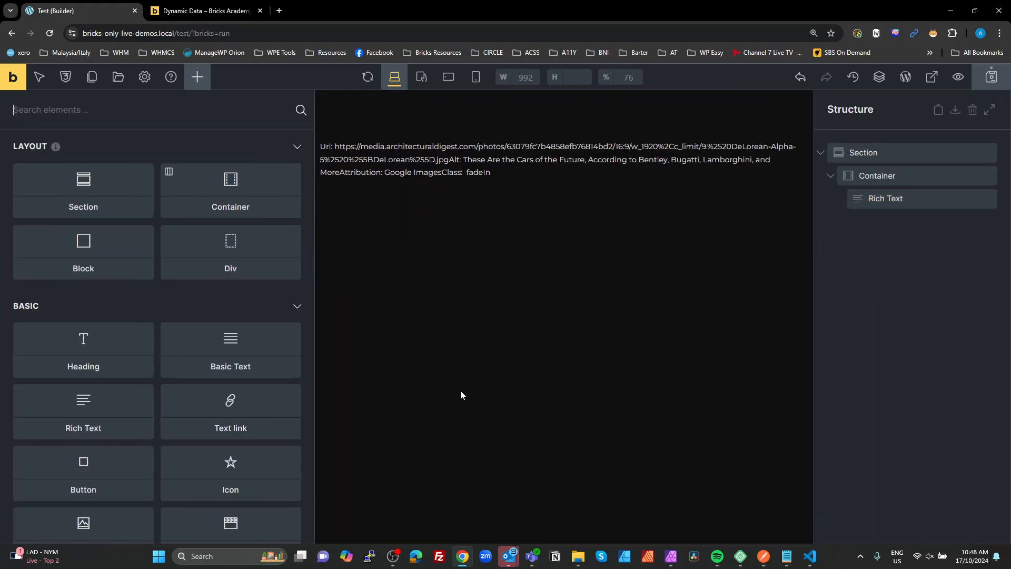
Step: View the test page on the front end to confirm the URL, alt, attribution and fadeIn lines render
left_click(602, 160)
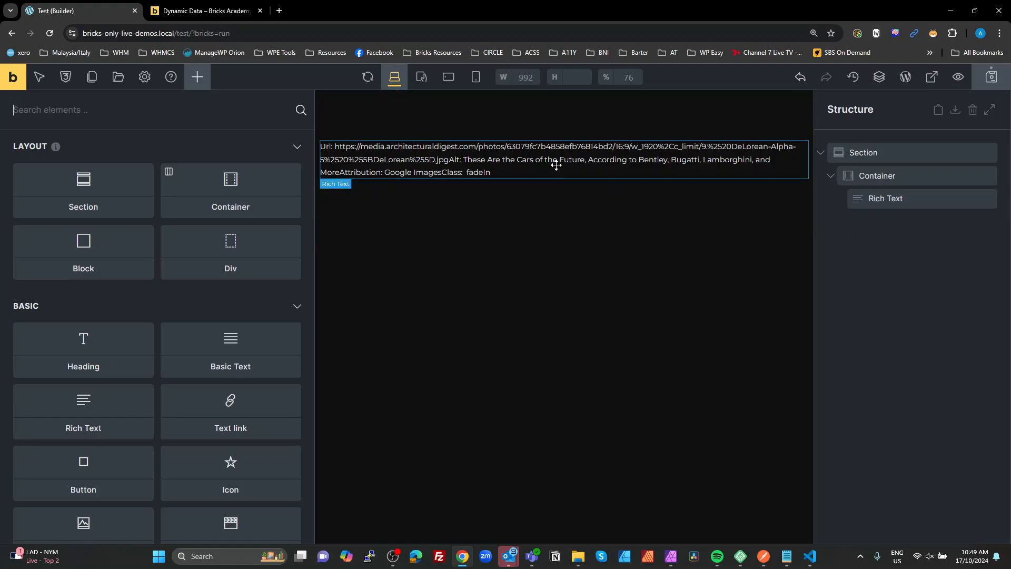
mouse_move(448, 143)
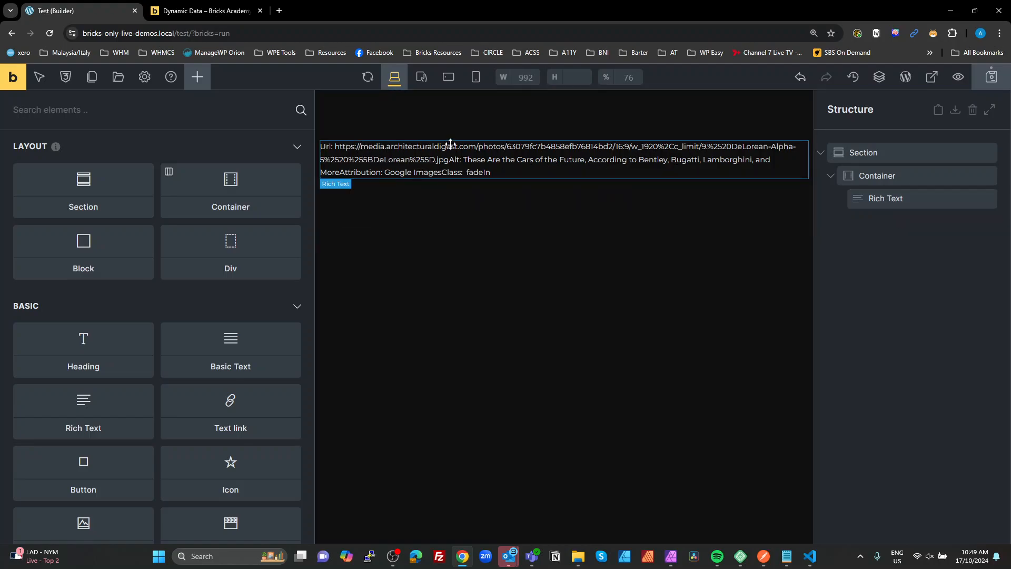
mouse_move(530, 164)
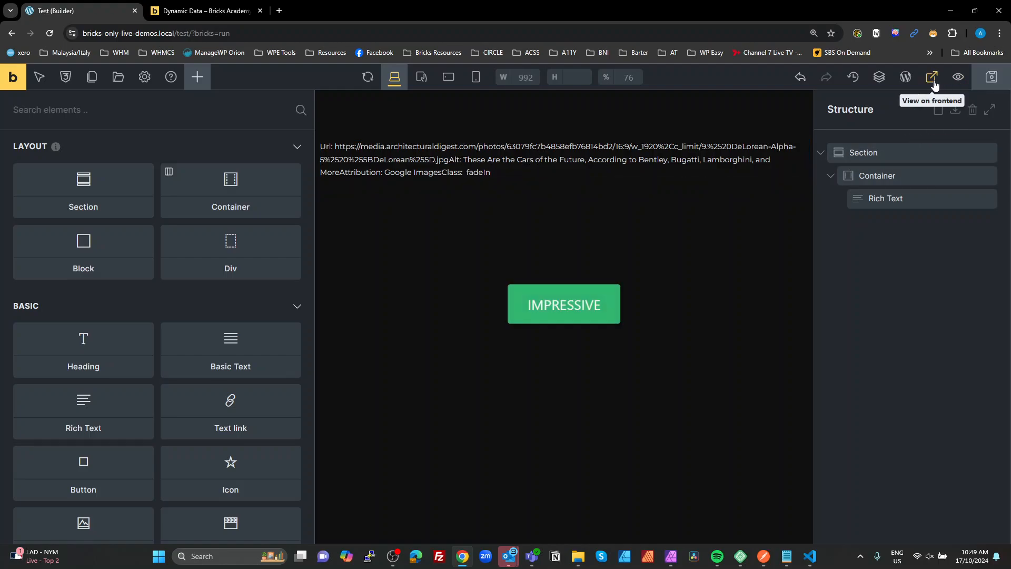
left_click(931, 77)
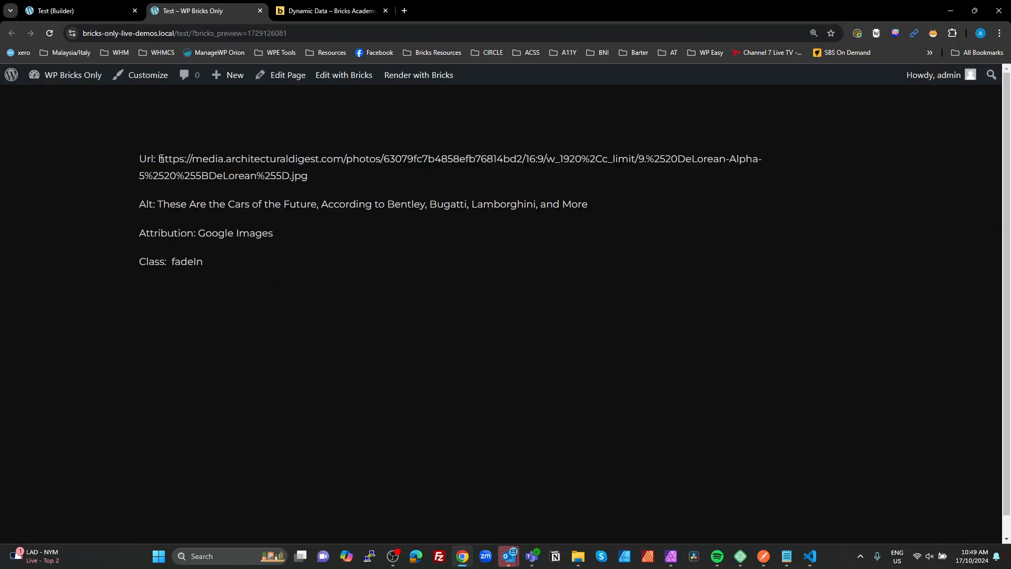
left_click_drag(159, 159, 307, 176)
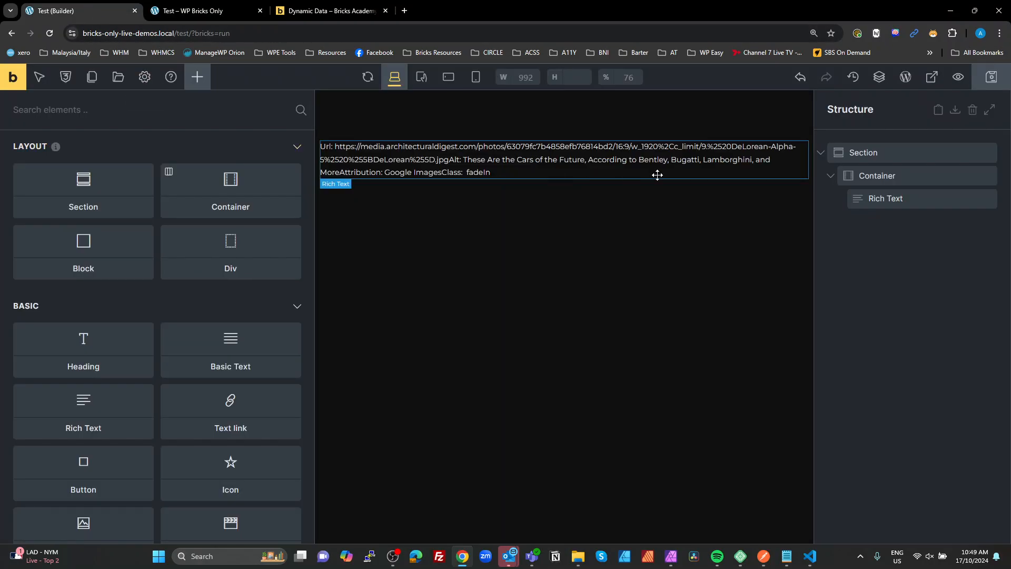
Step: Add an Image element under the rich text sourced from the Test Image URL dynamic field
left_click(876, 174)
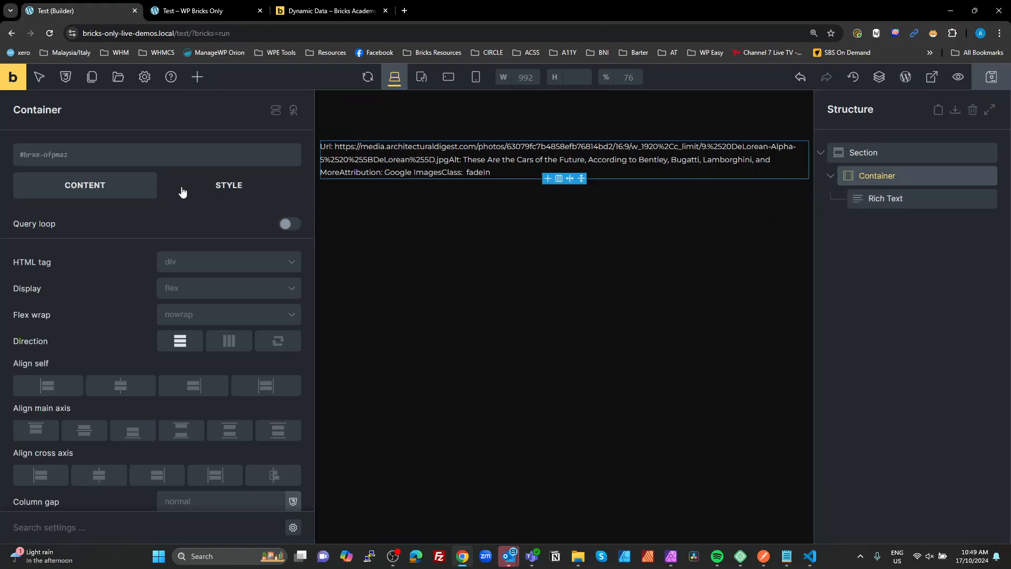
left_click(197, 77)
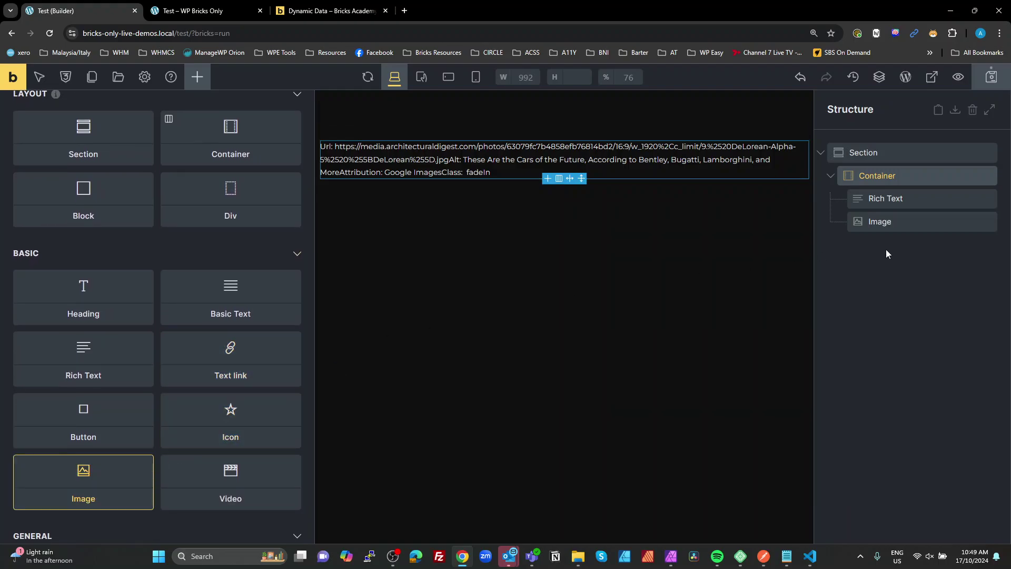
left_click(879, 221)
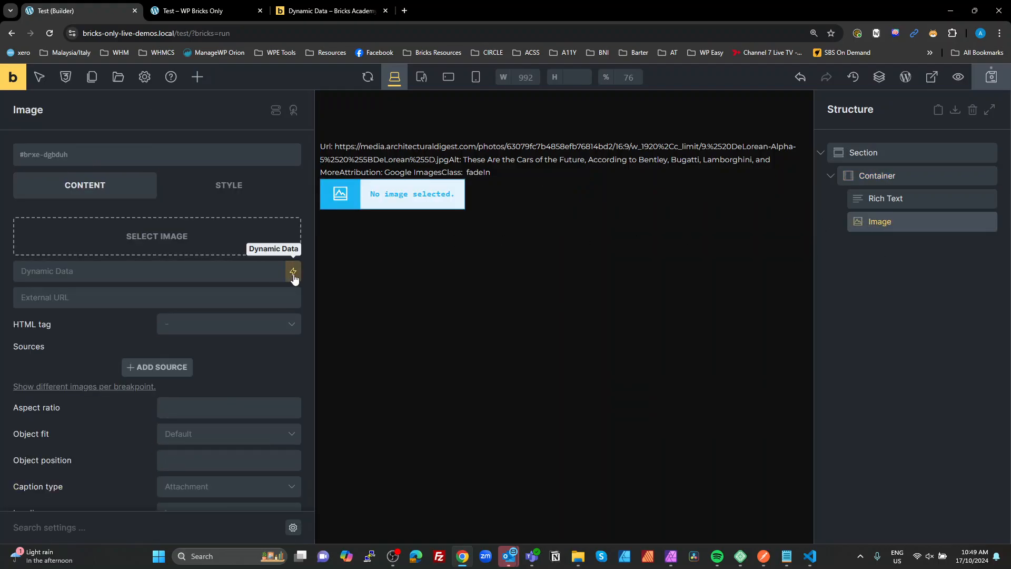
left_click(293, 272)
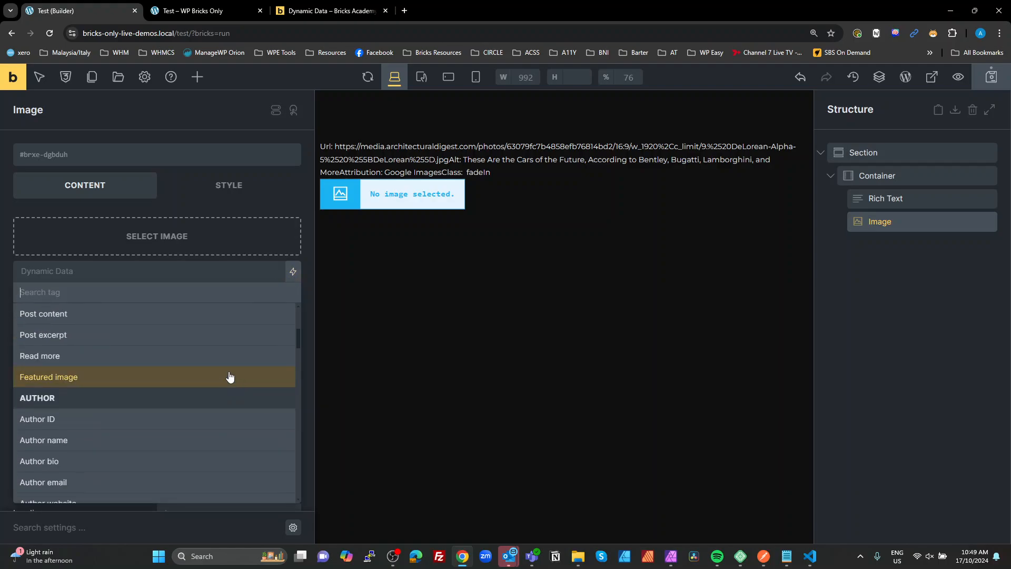
type("test")
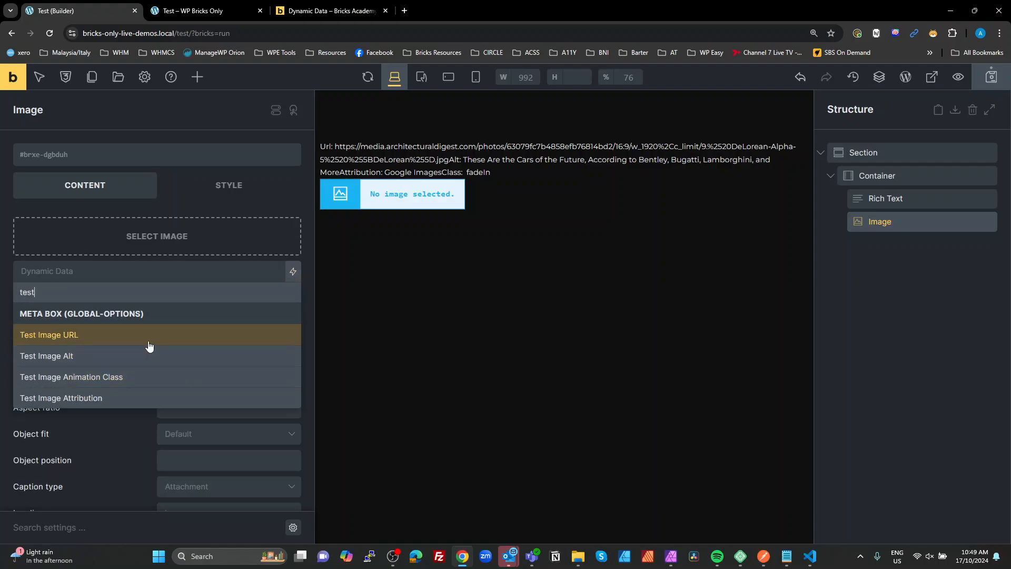
left_click(48, 335)
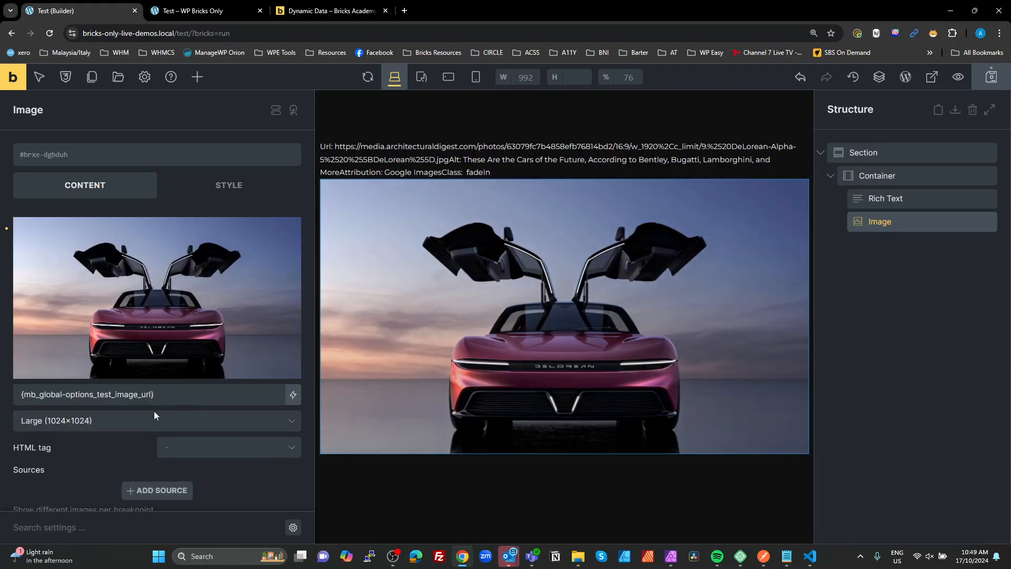
left_click(167, 394)
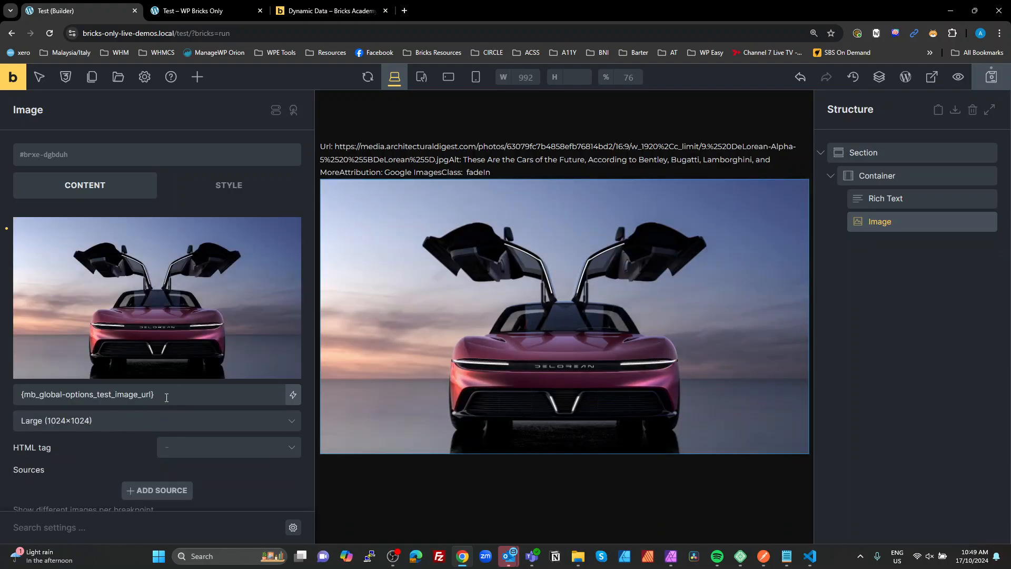
mouse_move(85, 426)
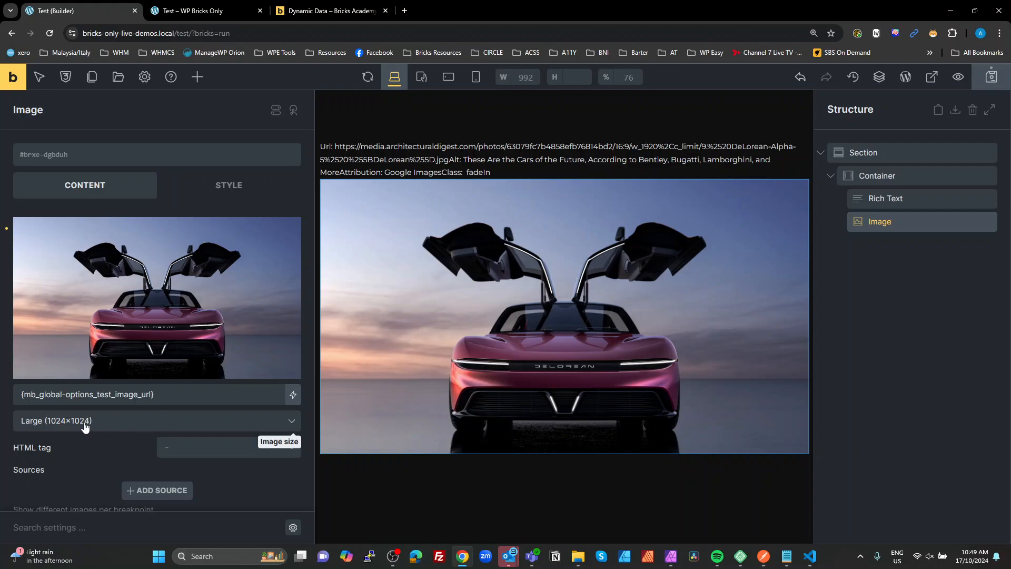
mouse_move(94, 425)
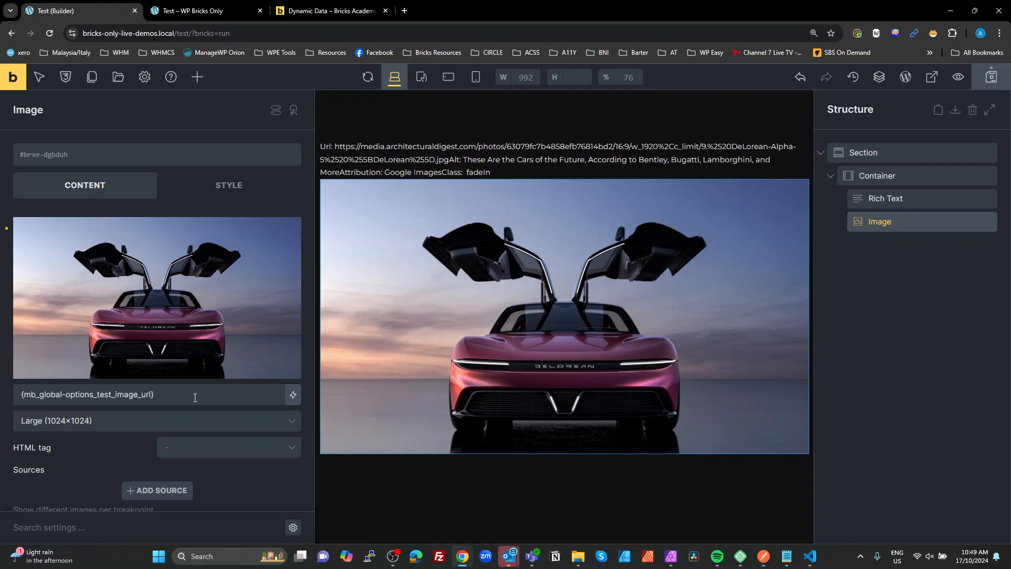
mouse_move(178, 398)
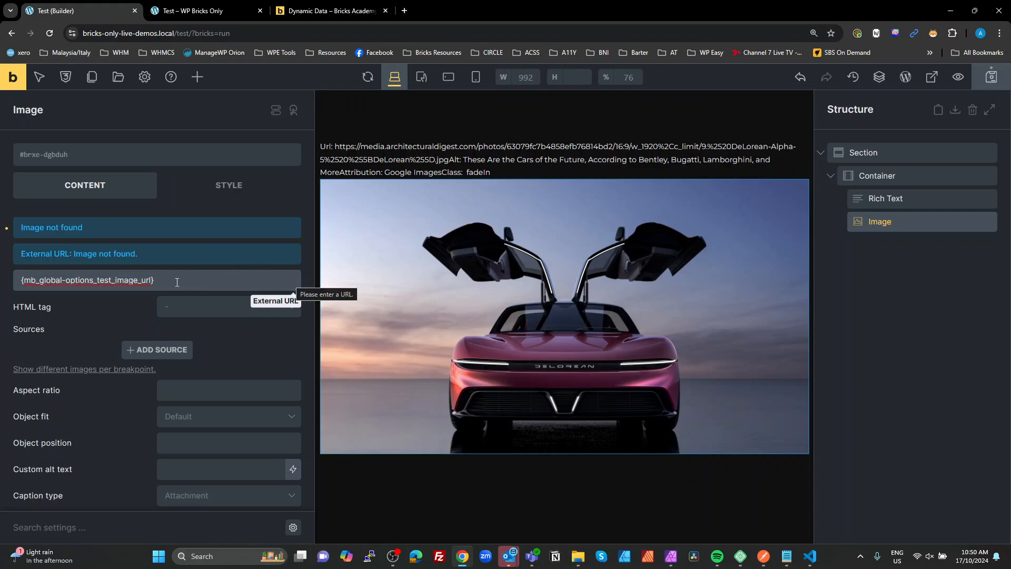
Step: Select the Test Image URL tag text in the image's external URL field
double_click(86, 280)
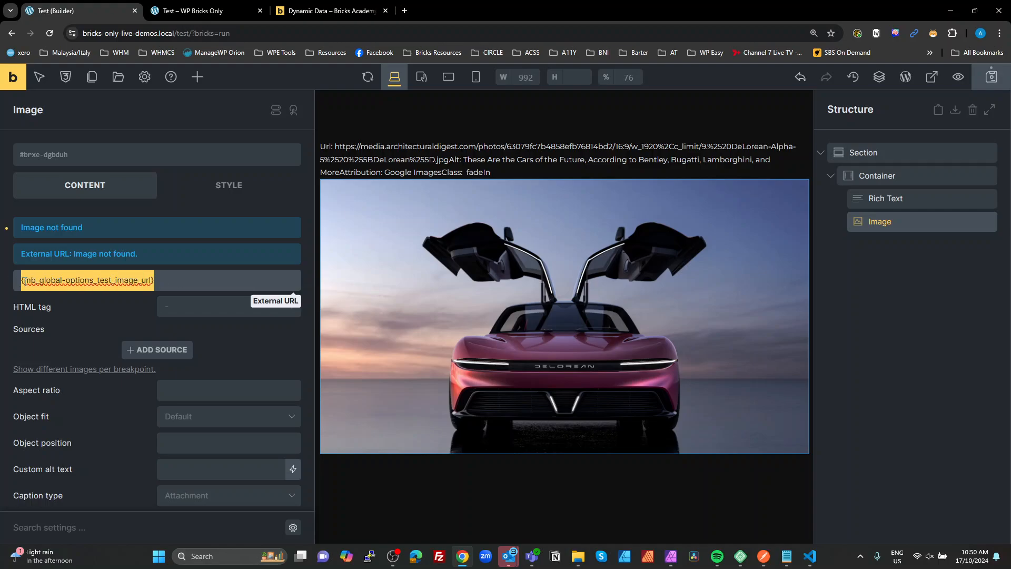
left_click(84, 280)
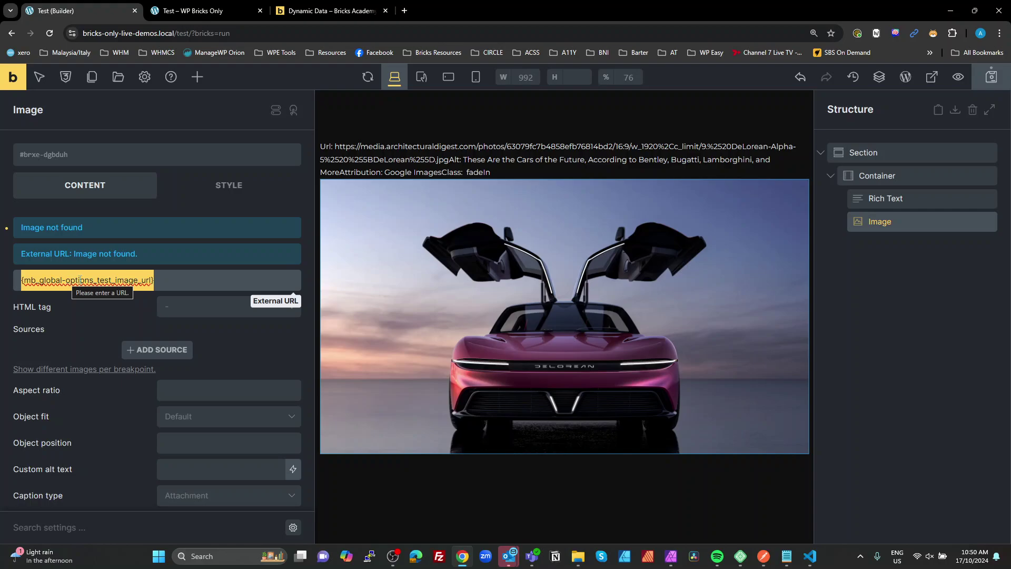
mouse_move(204, 344)
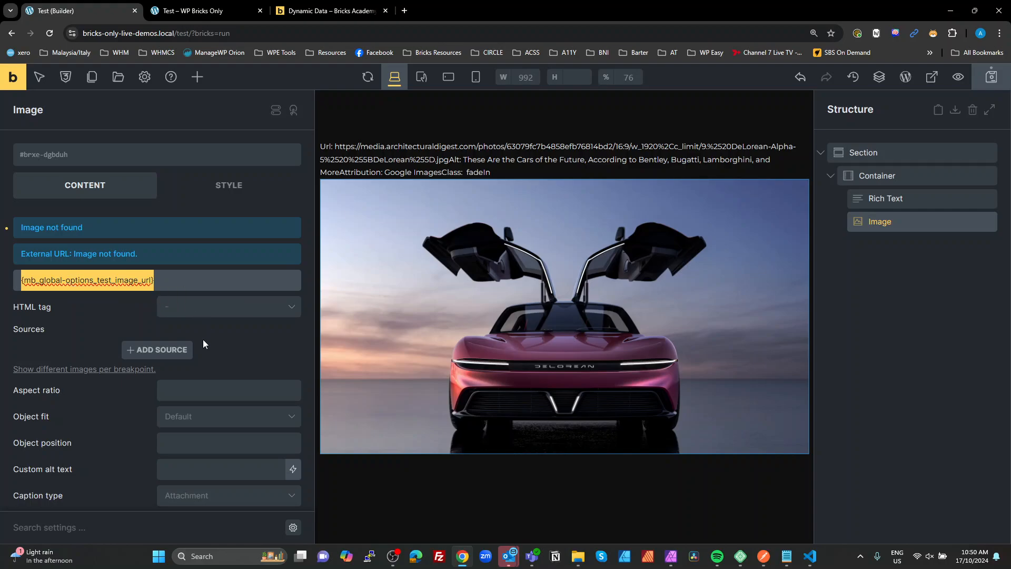
Step: Set the image's custom alt text to the Test Image Alt dynamic field
left_click(229, 306)
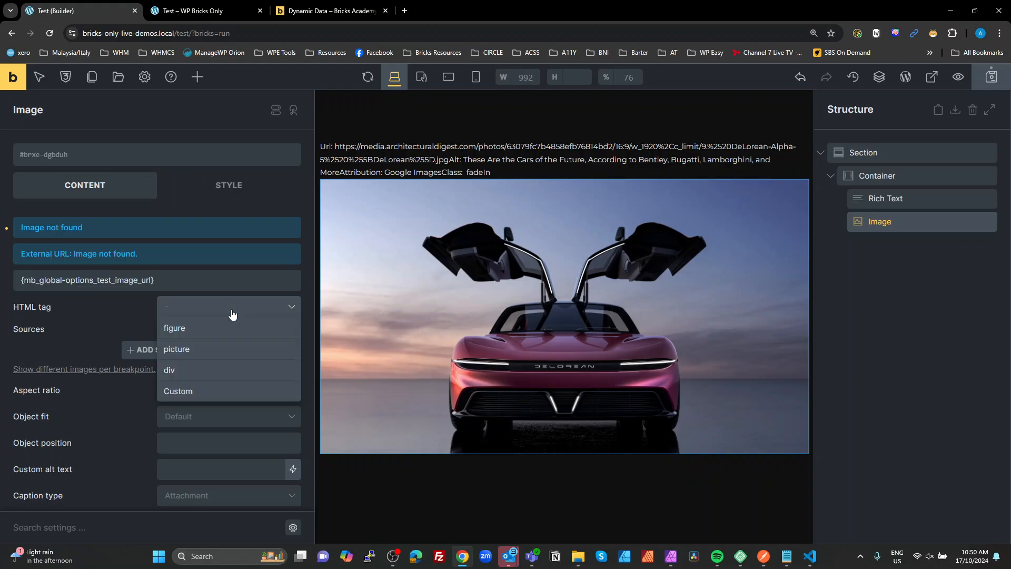
left_click(174, 329)
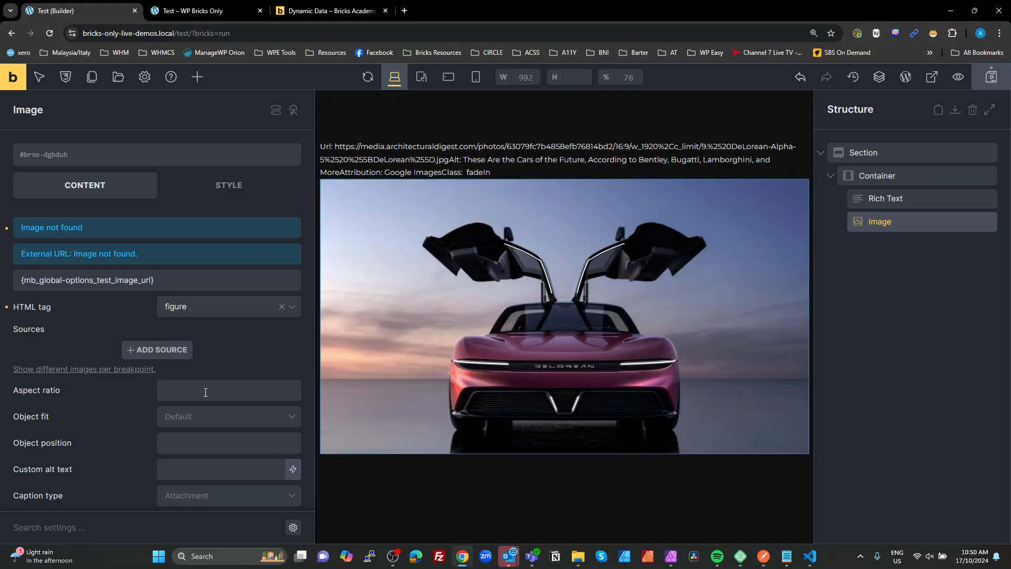
scroll("down", 3)
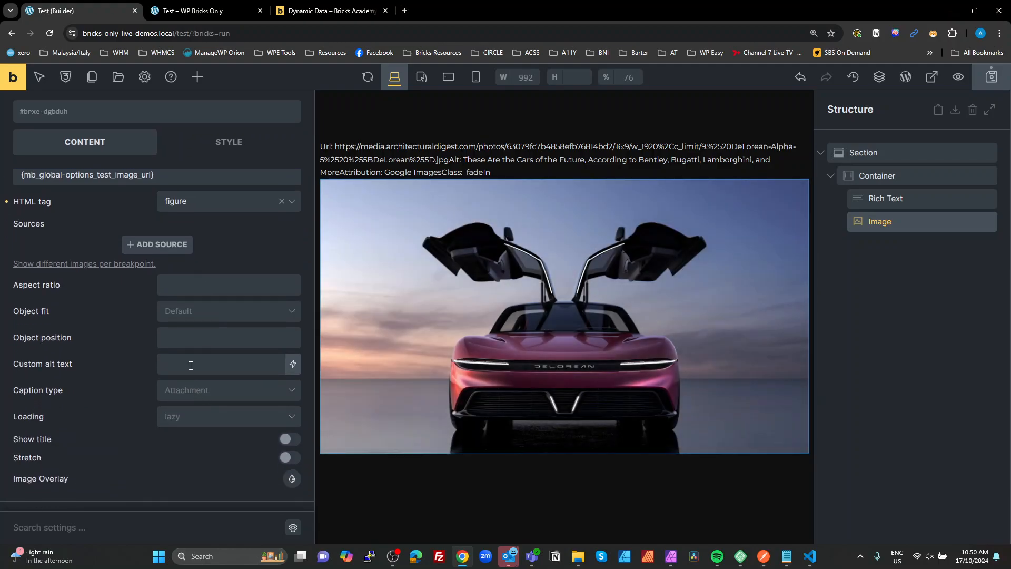
left_click(293, 363)
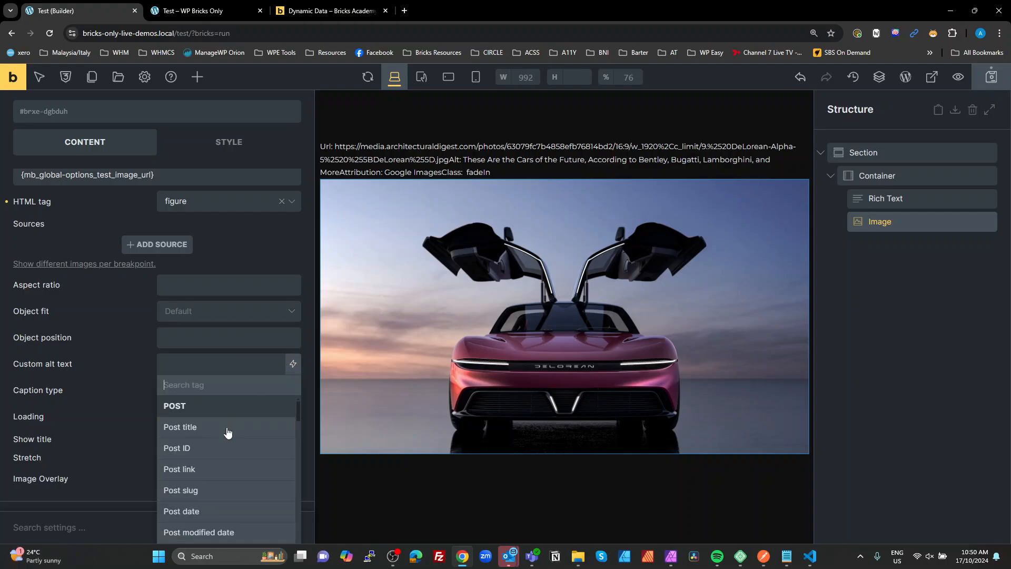
type("test")
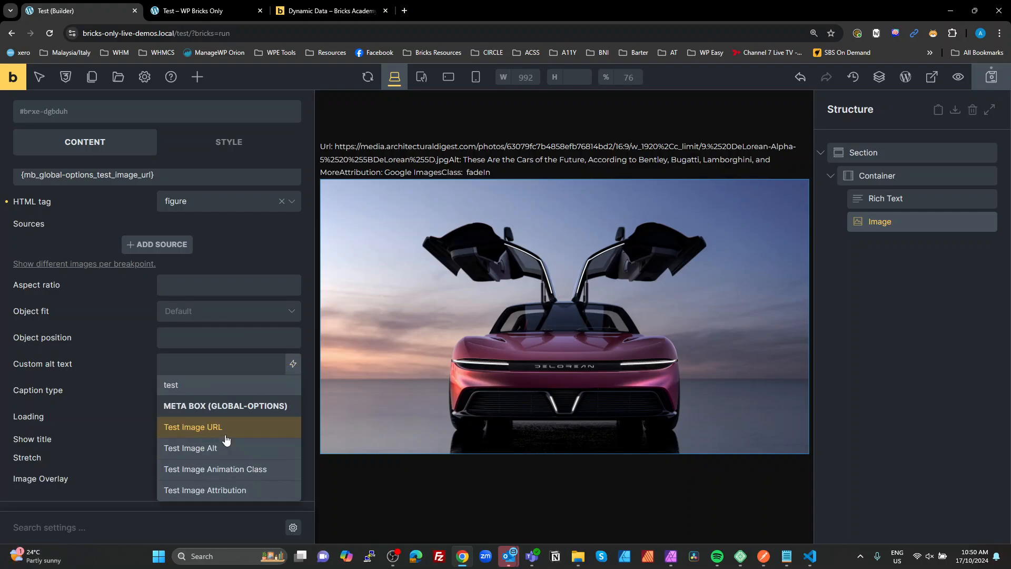
left_click(193, 427)
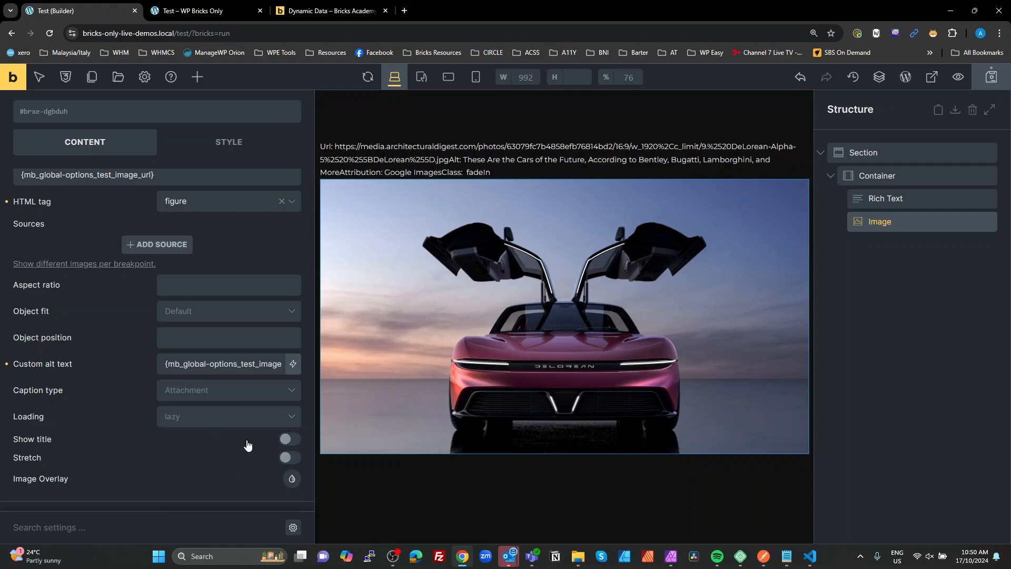
Step: Give the image a custom caption taken from the Test Image Attribution field
left_click(228, 389)
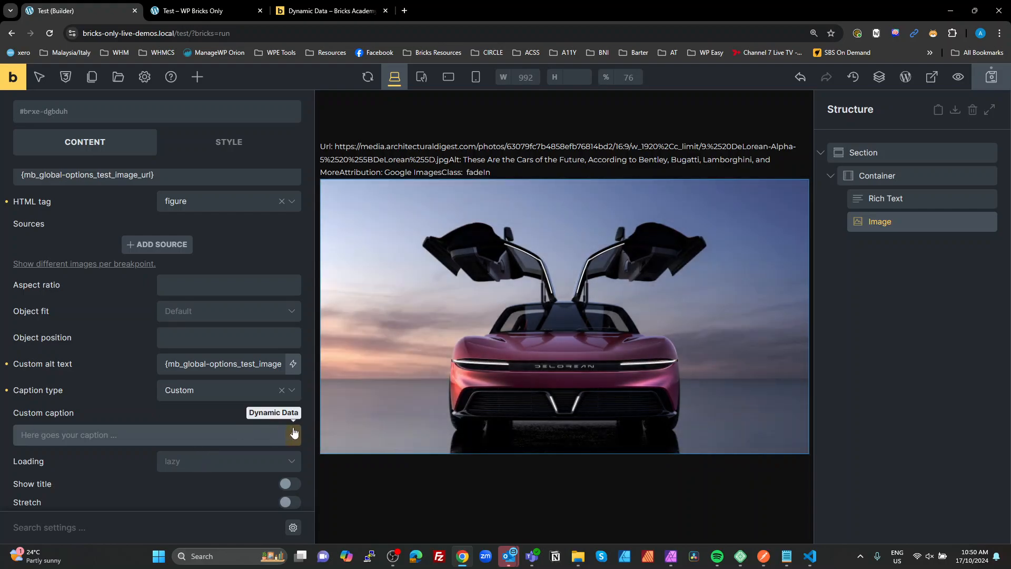
left_click(292, 434)
type("test")
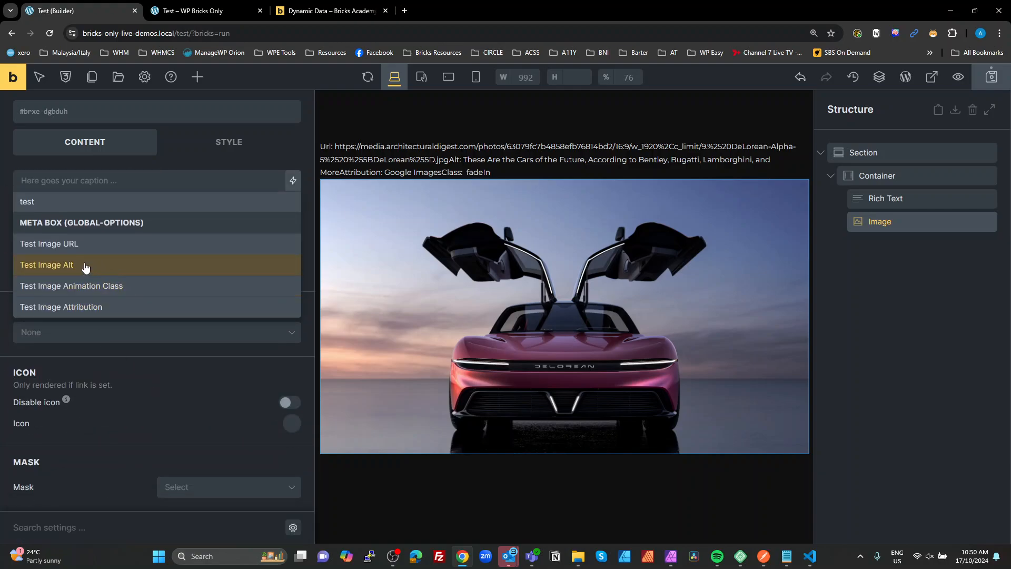
left_click(61, 306)
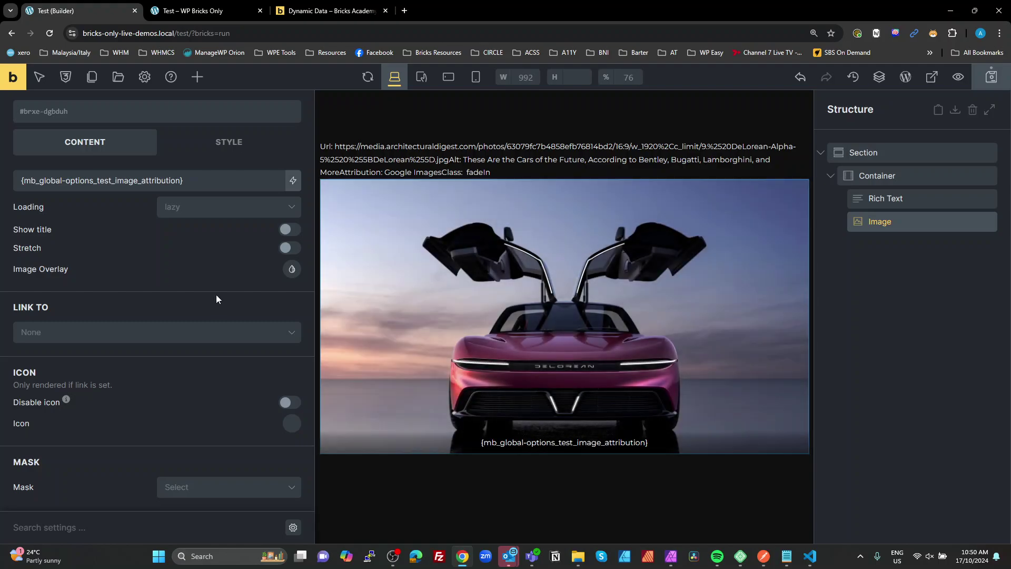
Step: Link the image to a URL pulled from the Test Image URL field
left_click(157, 332)
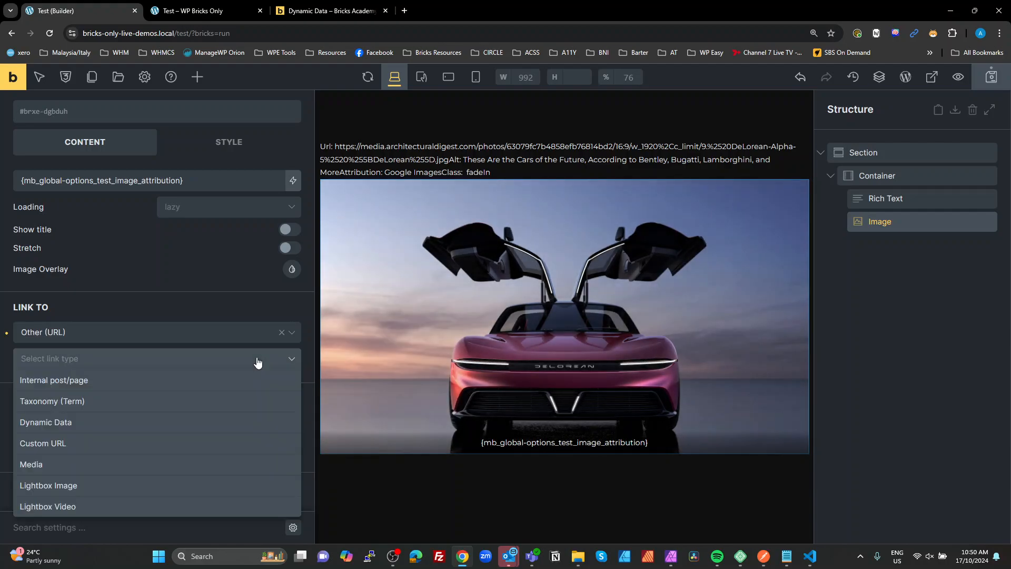
left_click(46, 421)
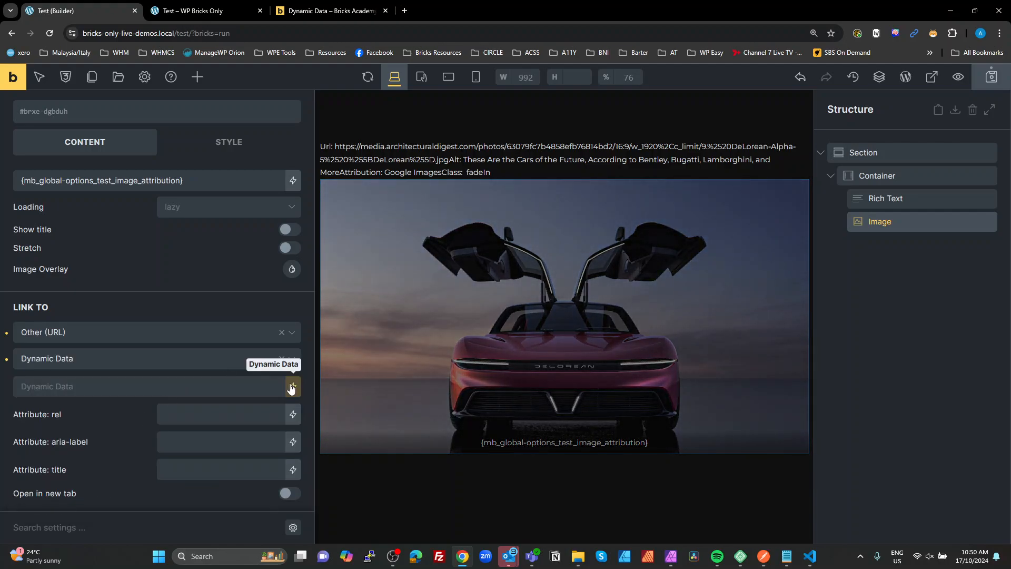
type("test")
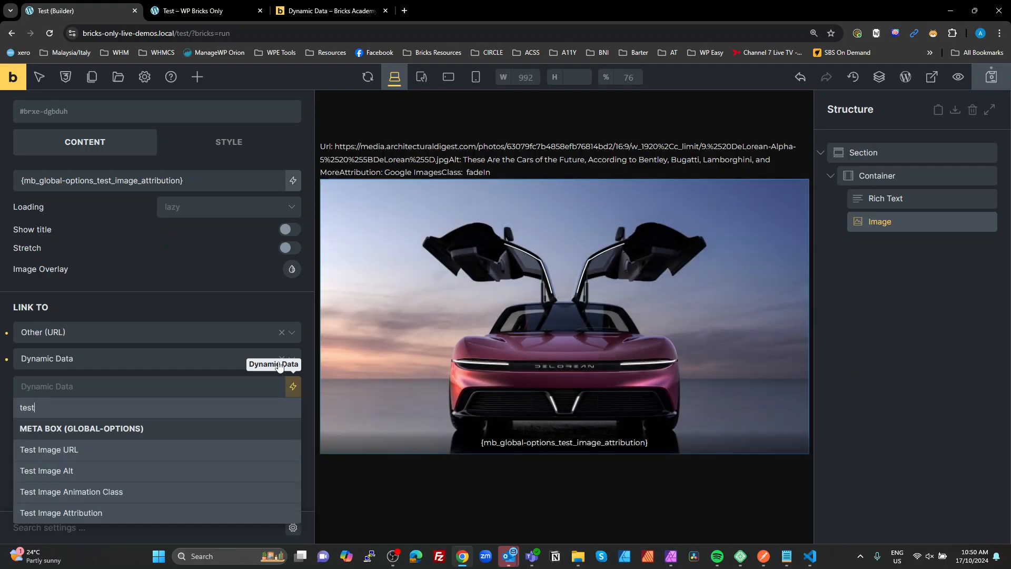
left_click(48, 450)
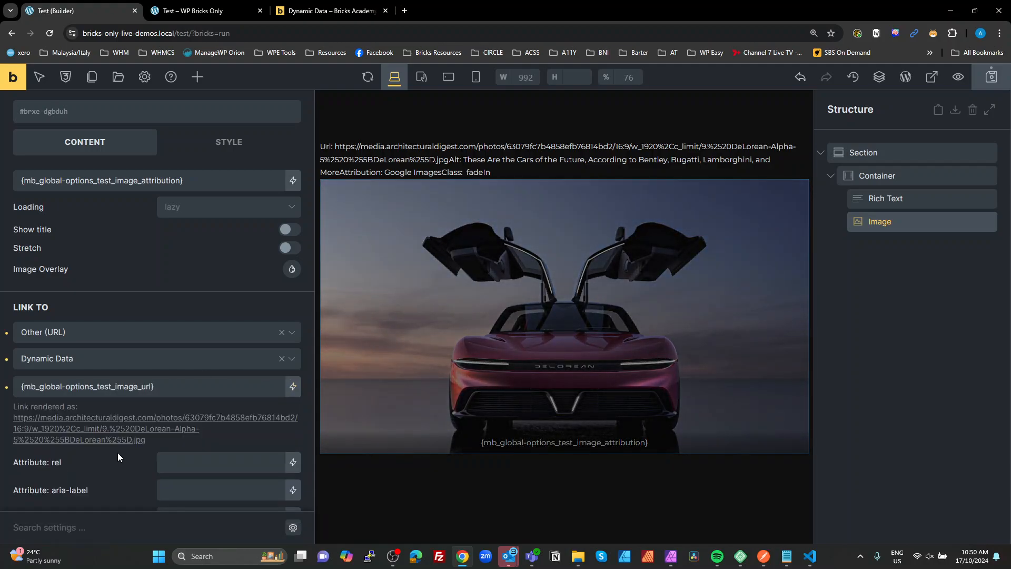
mouse_move(931, 77)
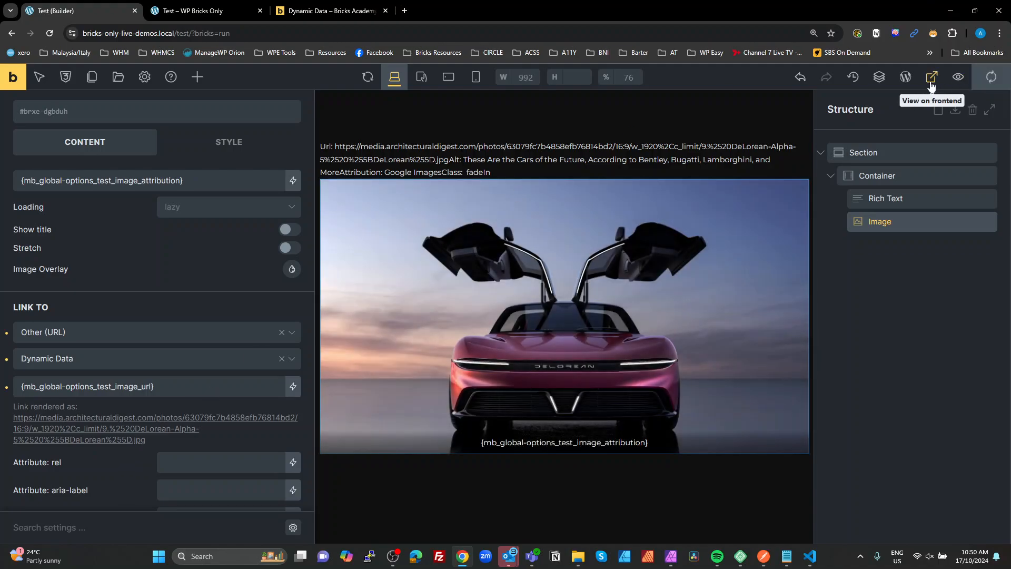
left_click(930, 77)
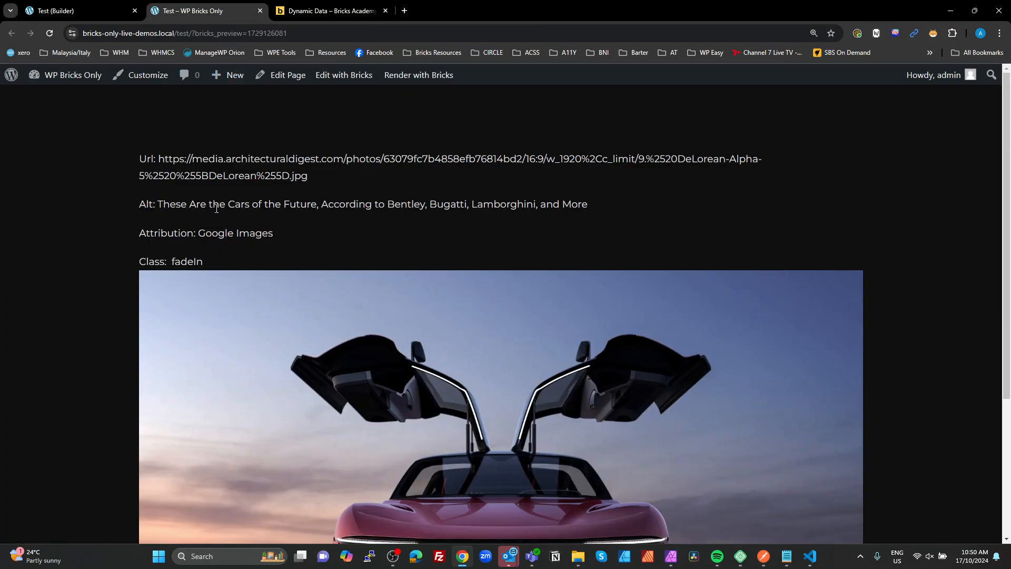
mouse_move(307, 348)
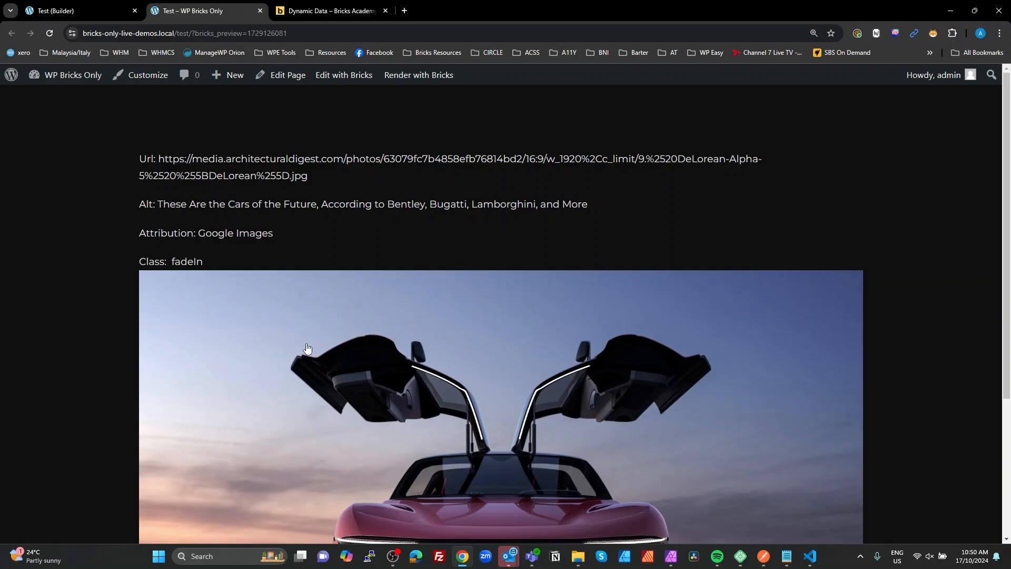
scroll("down", 3)
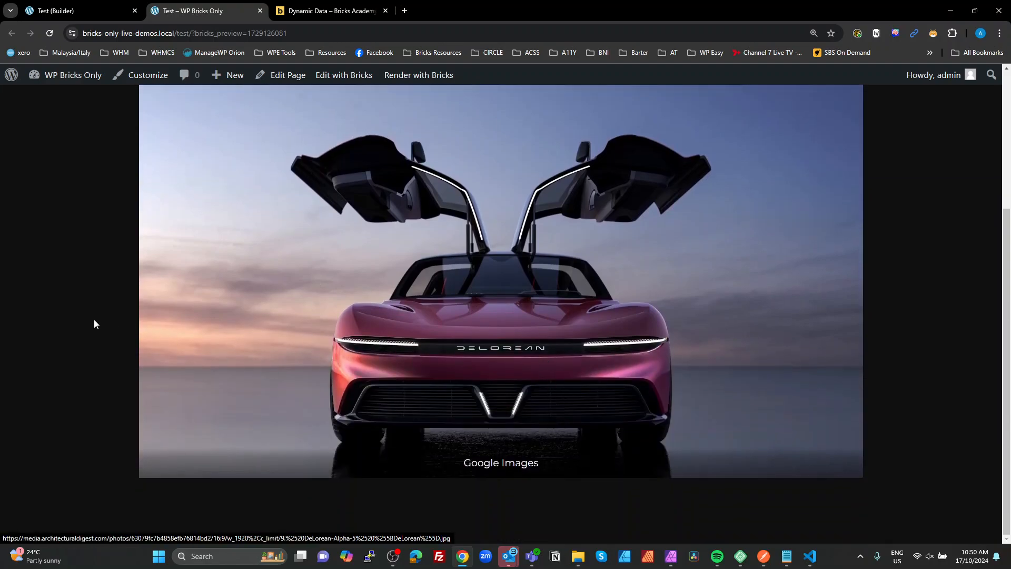
key("F12")
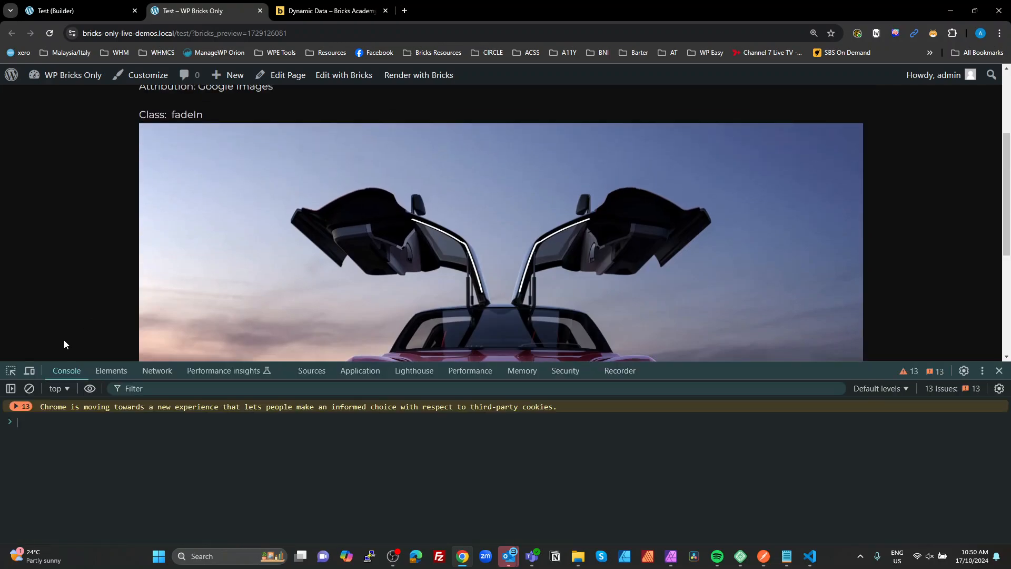
left_click(112, 371)
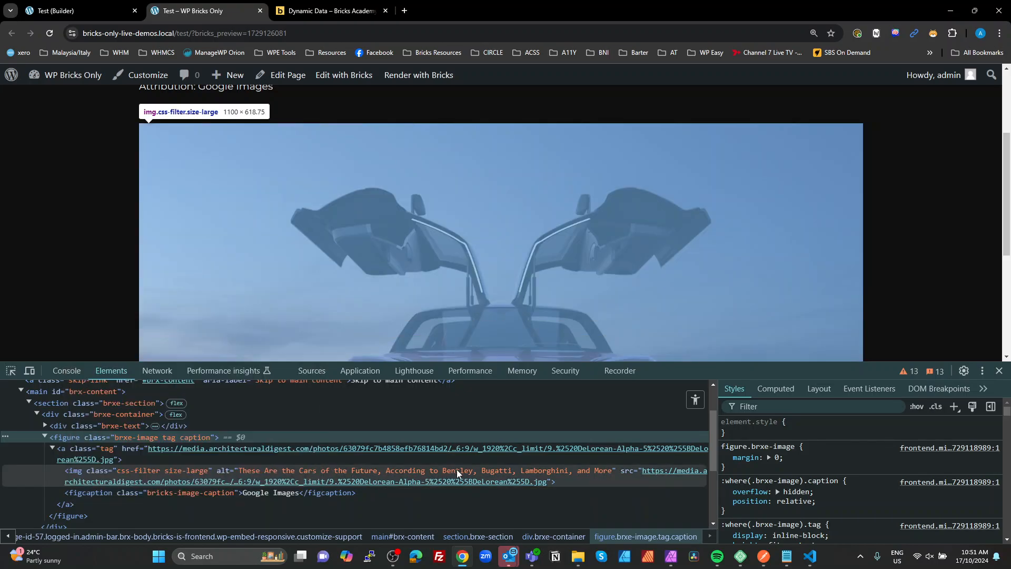
mouse_move(341, 473)
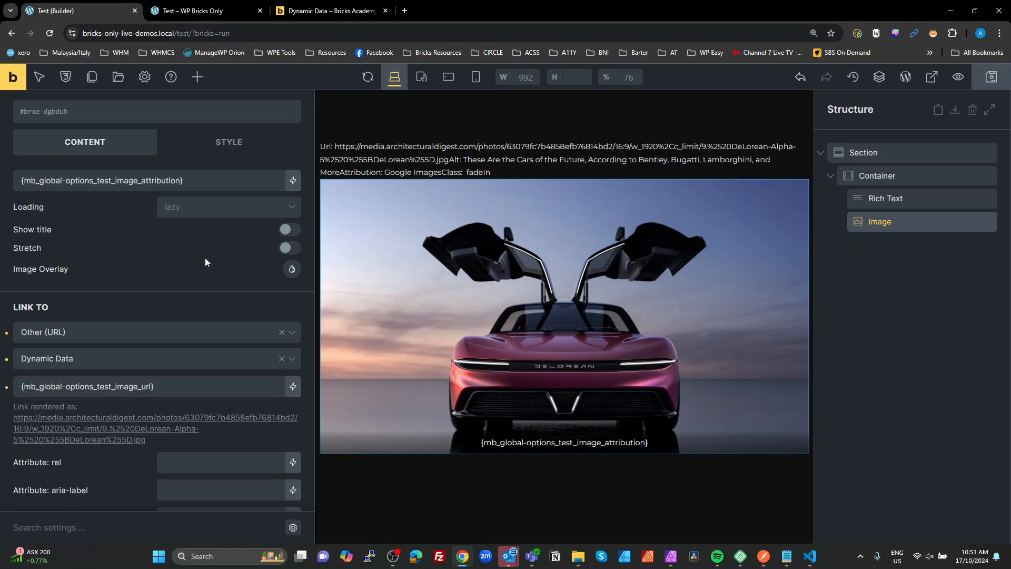
Step: Add a data-animation-class attribute to the image with the Test Image Animation Class field as its value
left_click(228, 142)
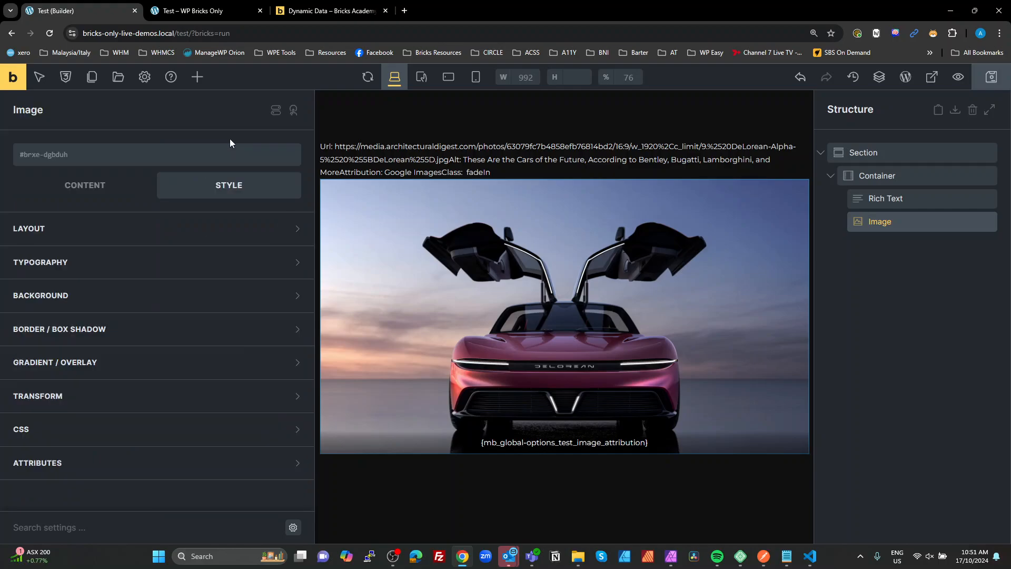
mouse_move(171, 440)
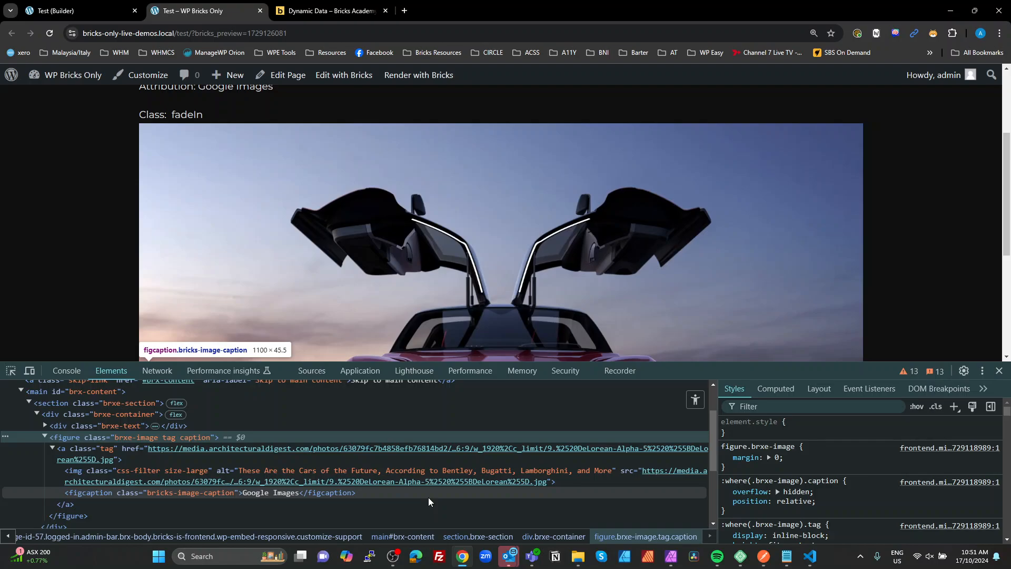
mouse_move(92, 471)
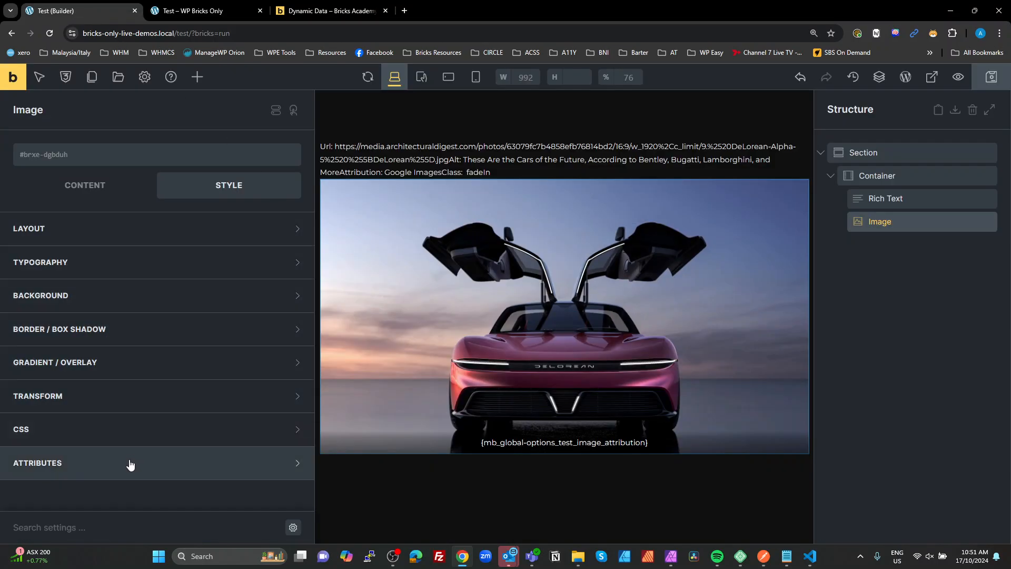
left_click(38, 463)
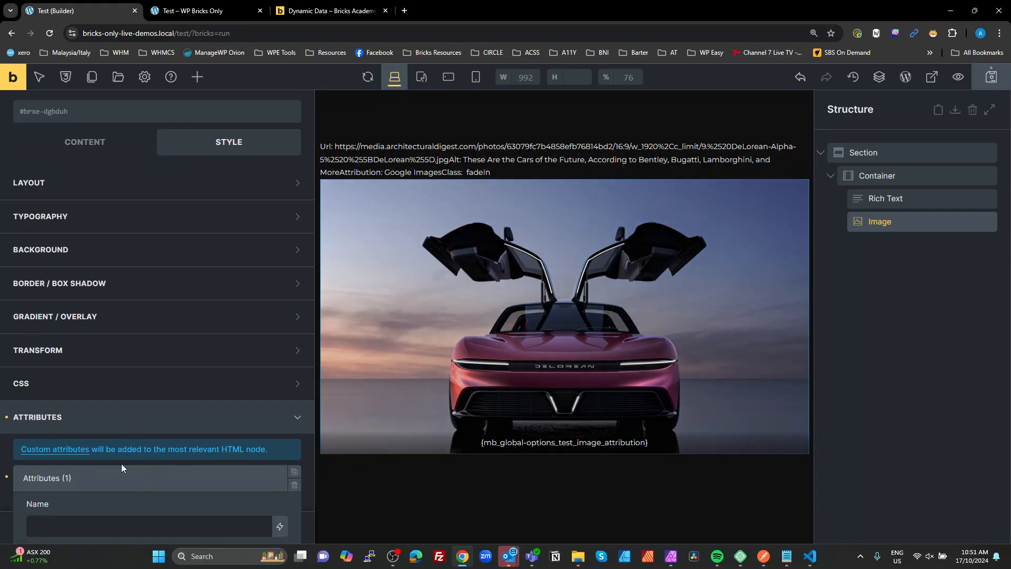
type("class")
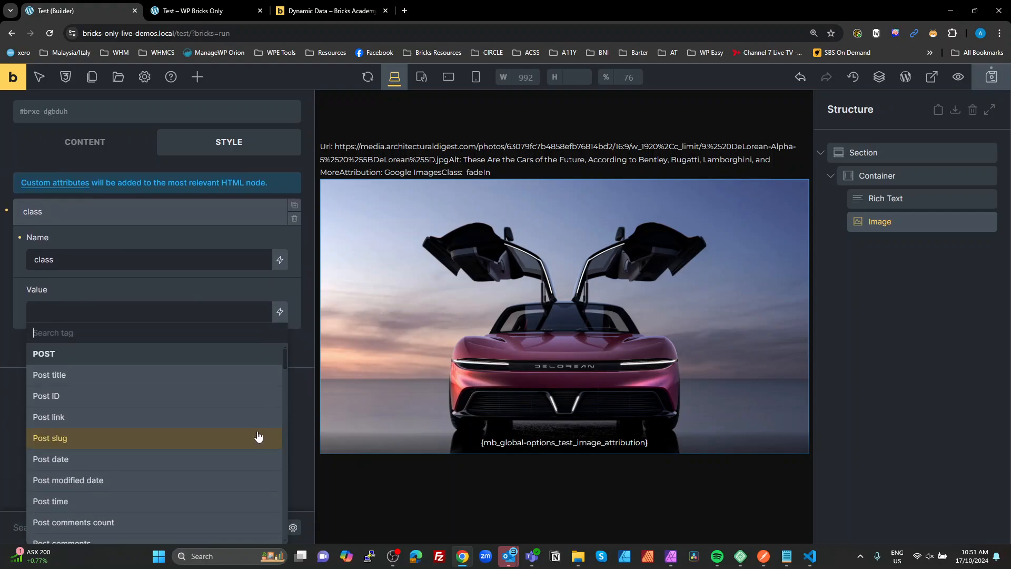
type("test")
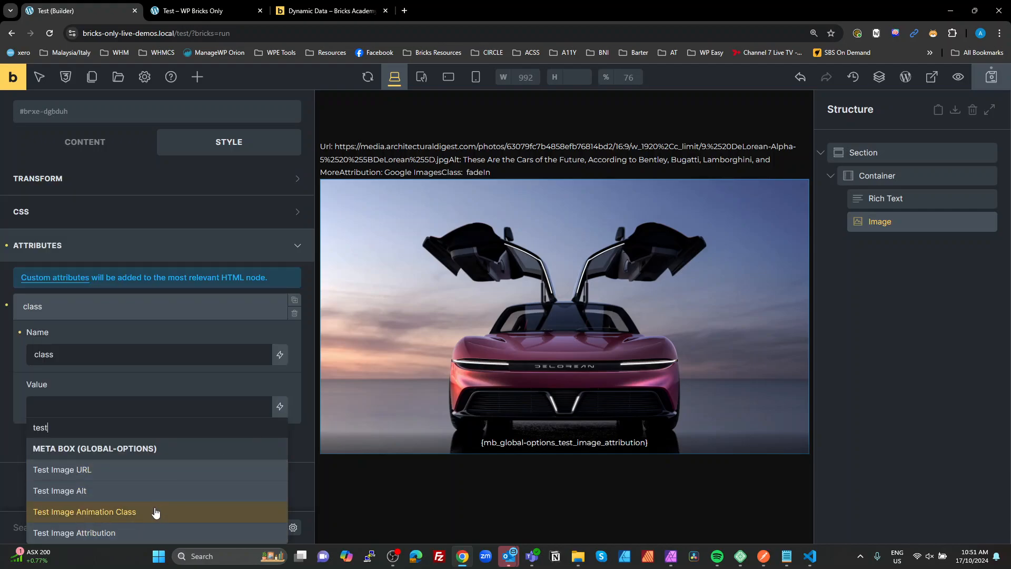
left_click(85, 511)
type("data-animation-")
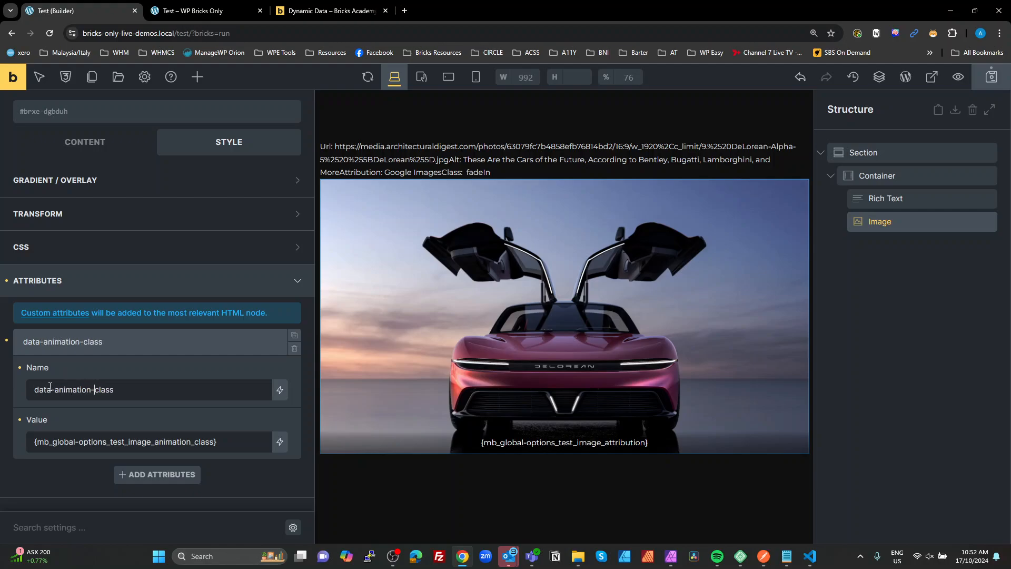
mouse_move(989, 77)
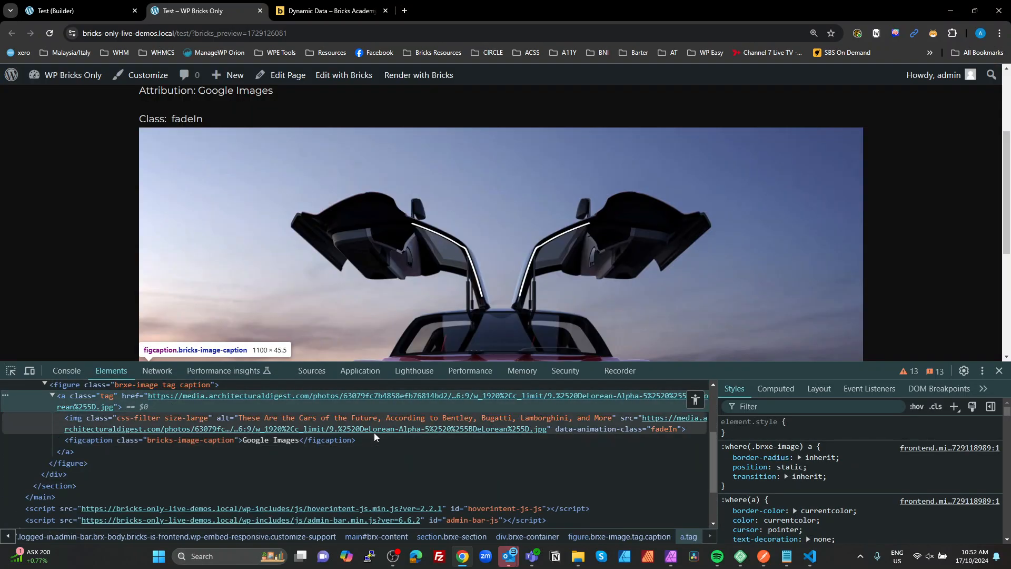
mouse_move(125, 421)
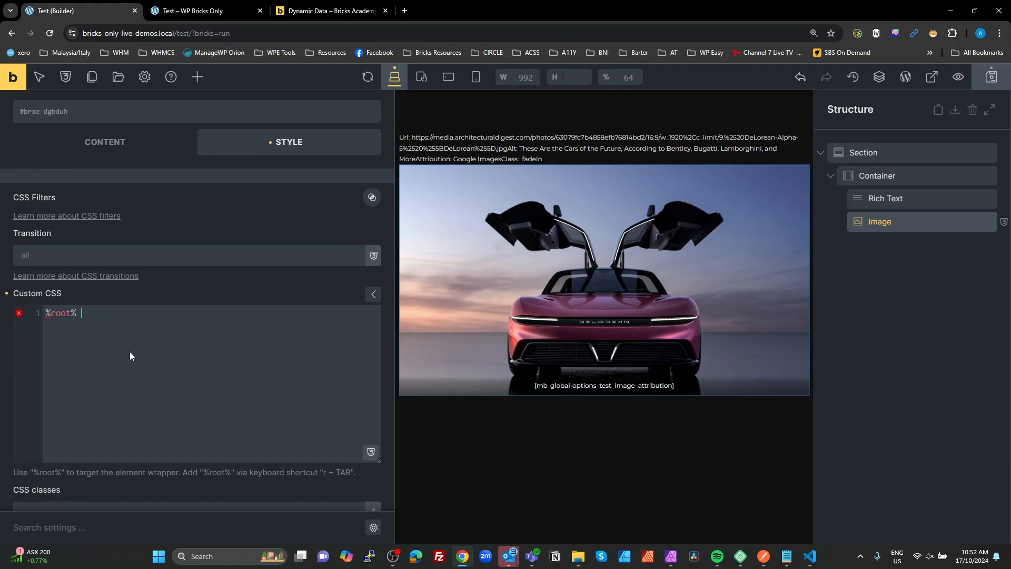
Step: Write the [data-animation-class="fadeIn"] rule with opacity: 0.3; in the image's custom CSS
type("[]")
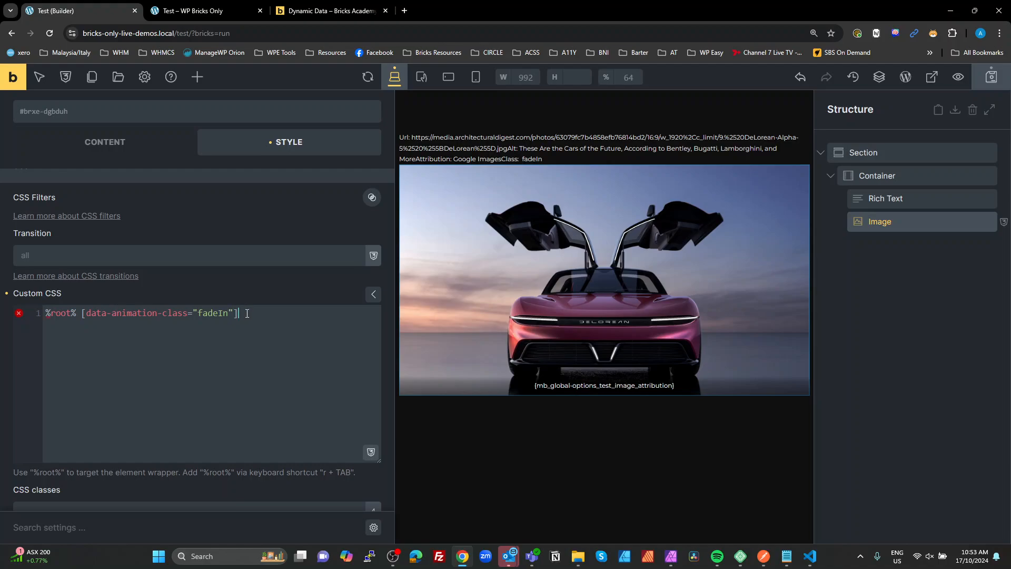
type("{")
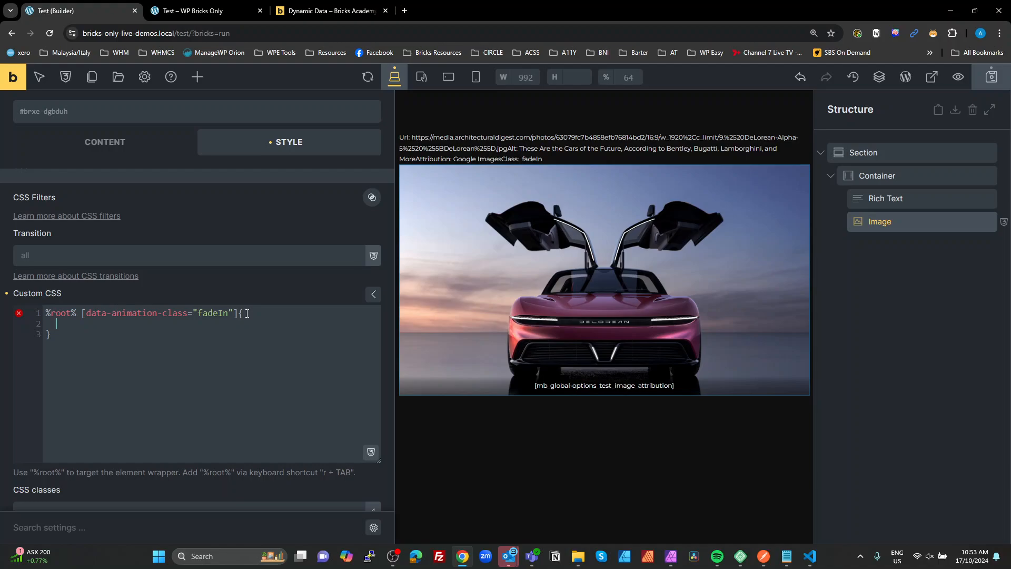
type("opa")
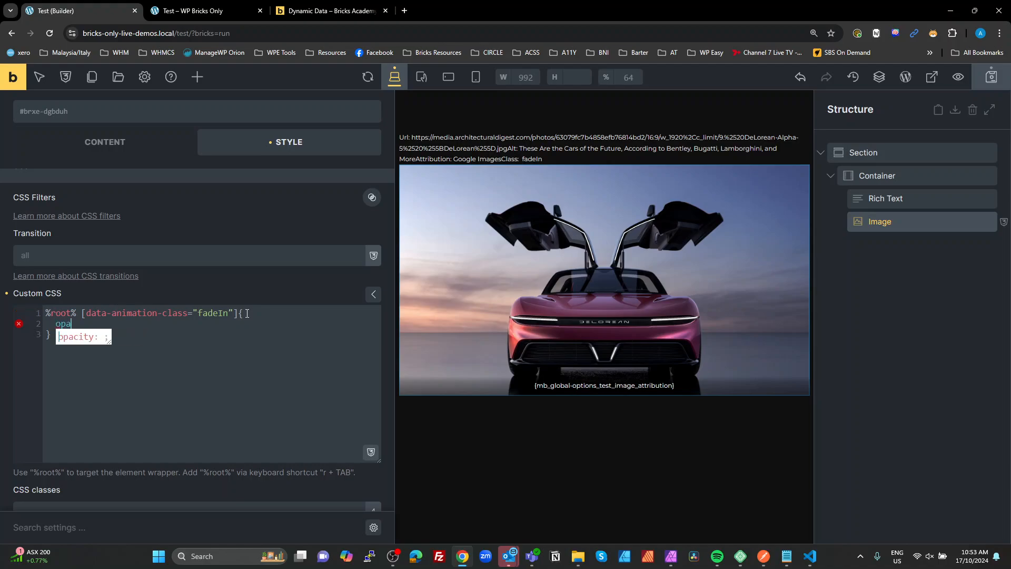
type("city:")
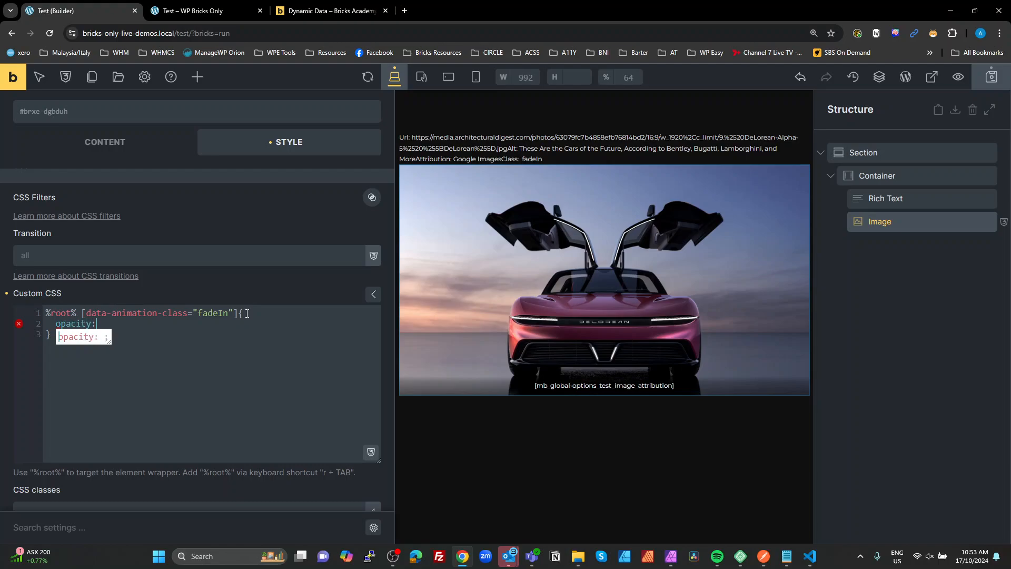
type("0.3")
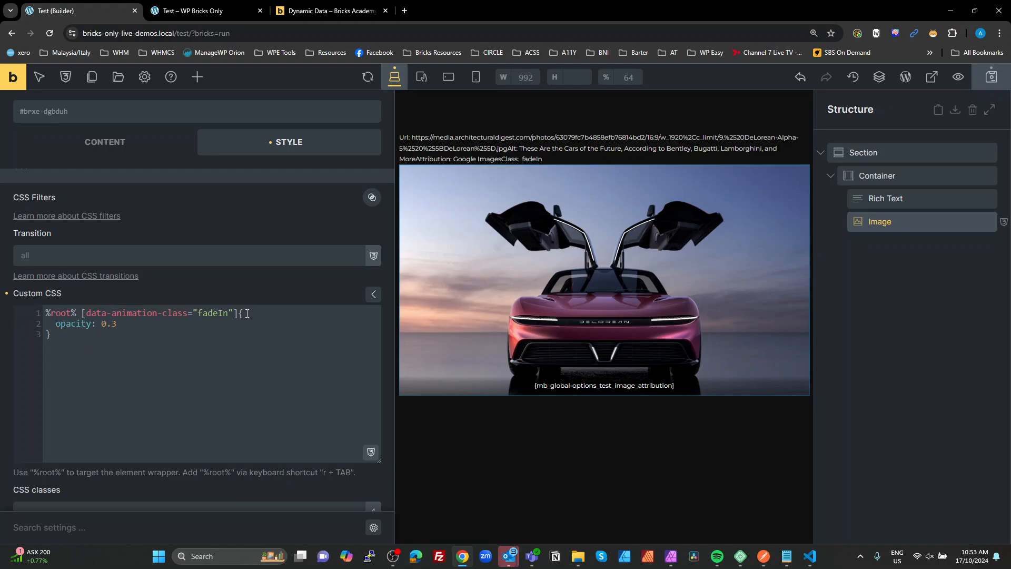
type(";")
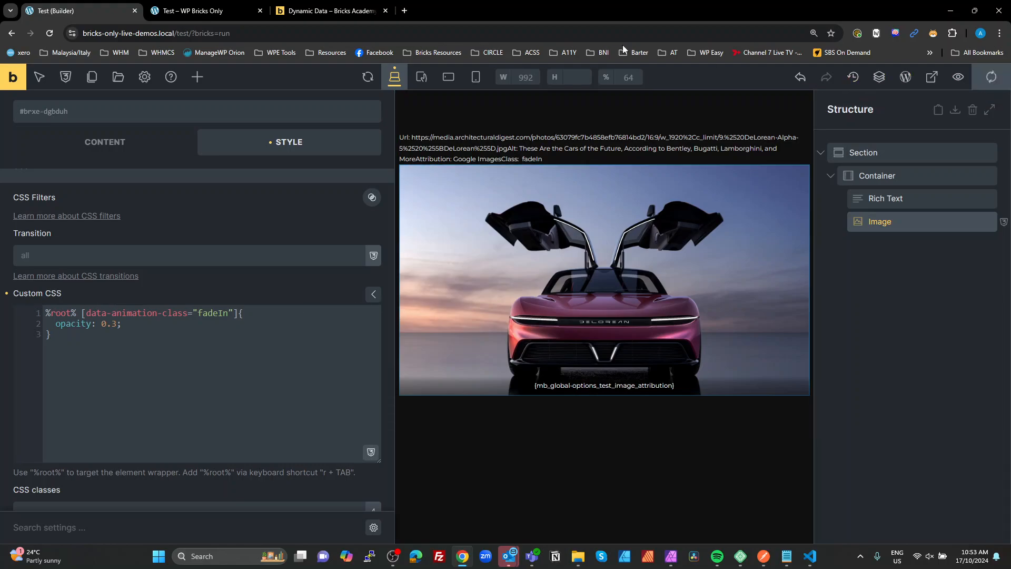
Step: Check the live page shows the car image dimmed to 0.3 opacity, then return to the builder
left_click(194, 11)
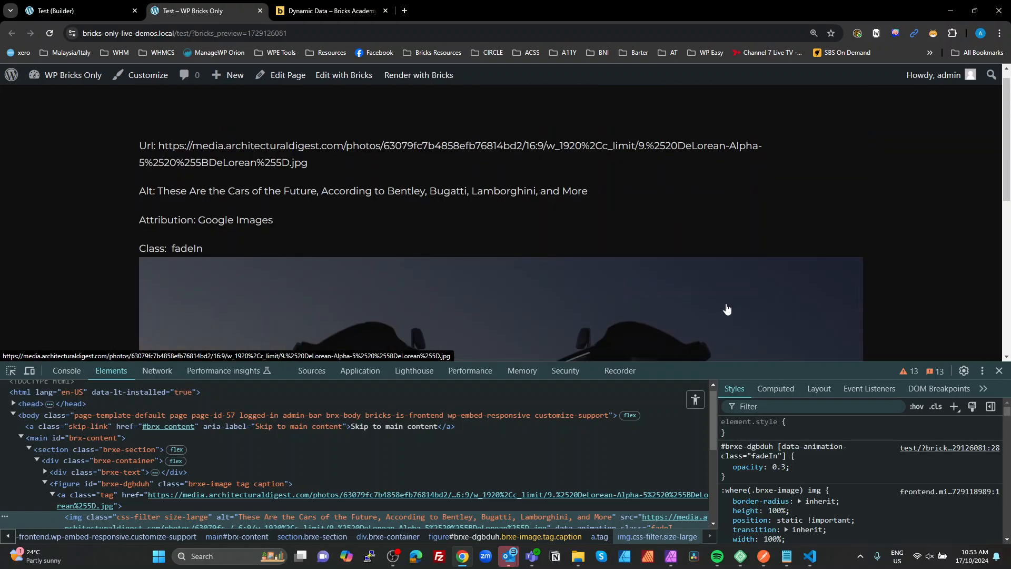
key("F12")
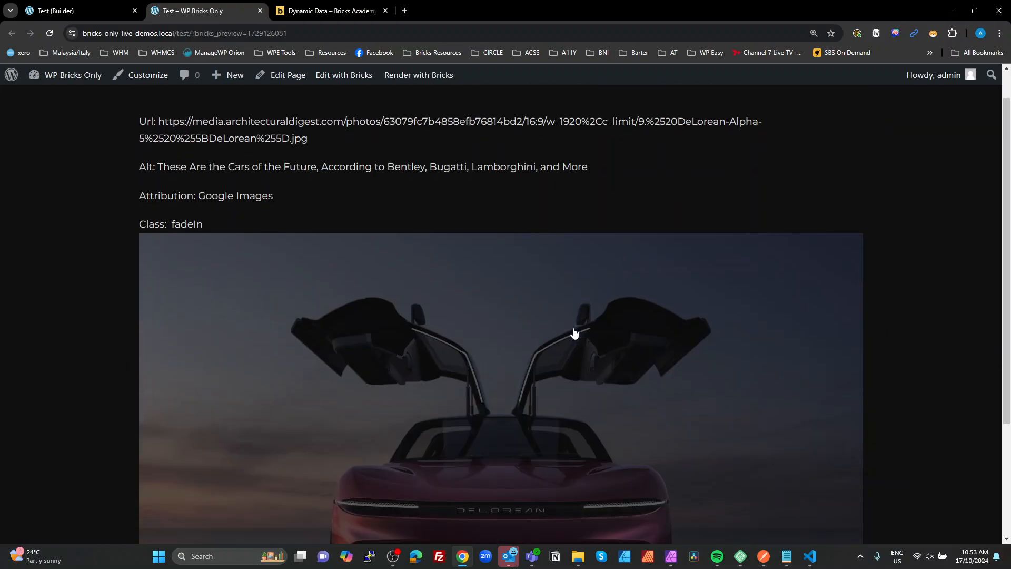
scroll("down", 3)
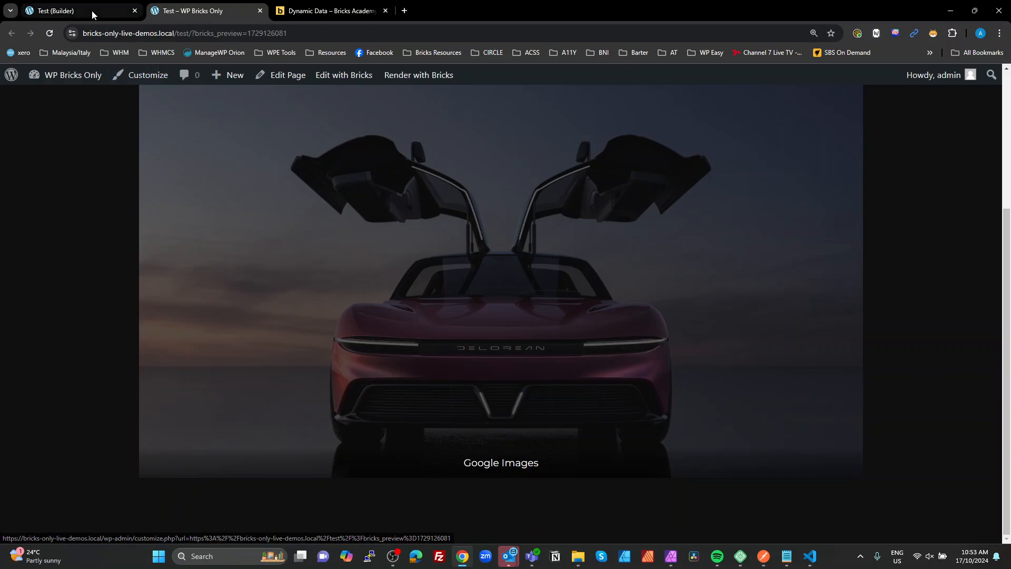
left_click(63, 10)
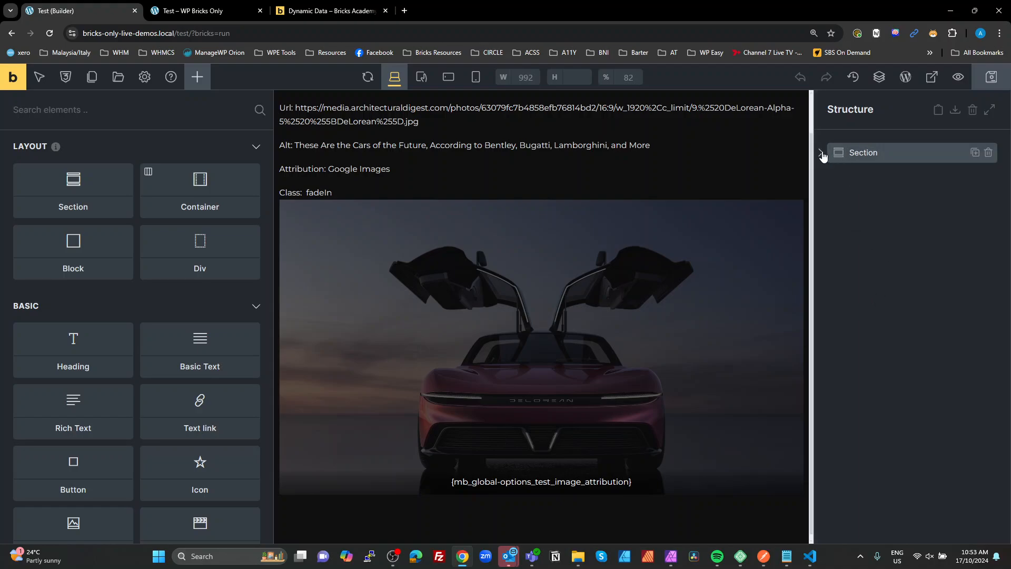
Step: Re-check the rich text tags and the image's data-animation-class attribute, ending with Rich Text selected
left_click(822, 153)
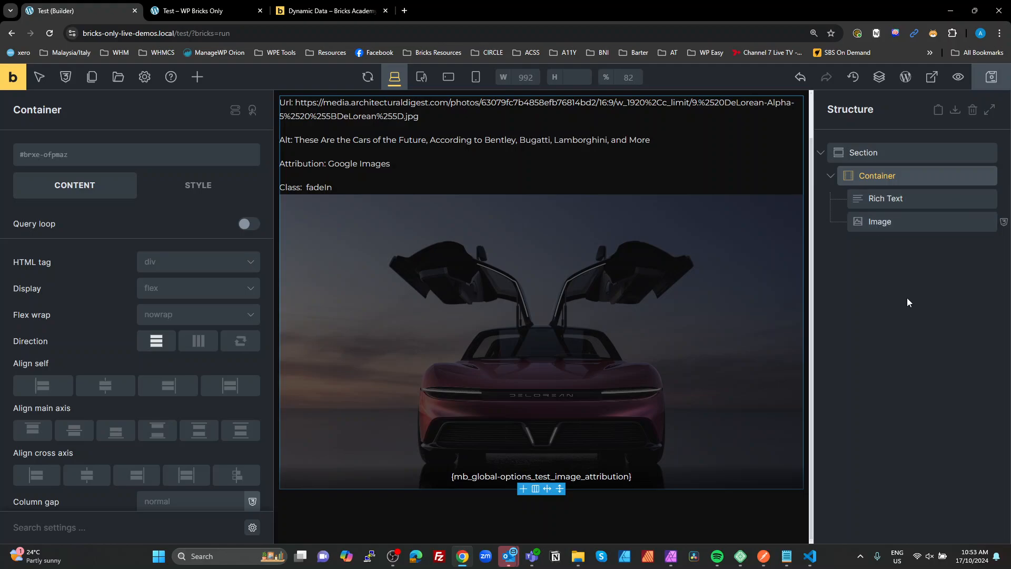
mouse_move(879, 198)
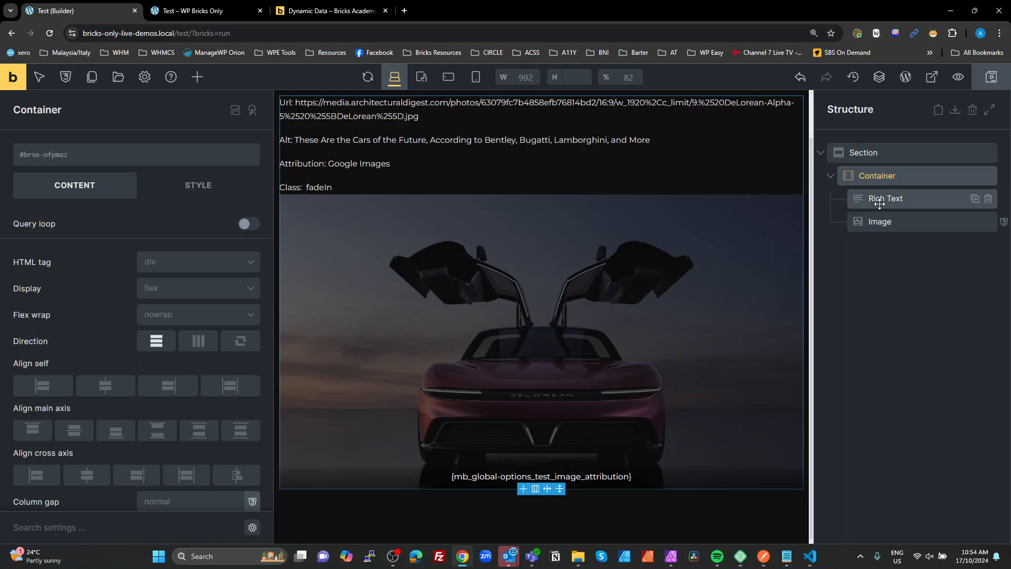
left_click(884, 198)
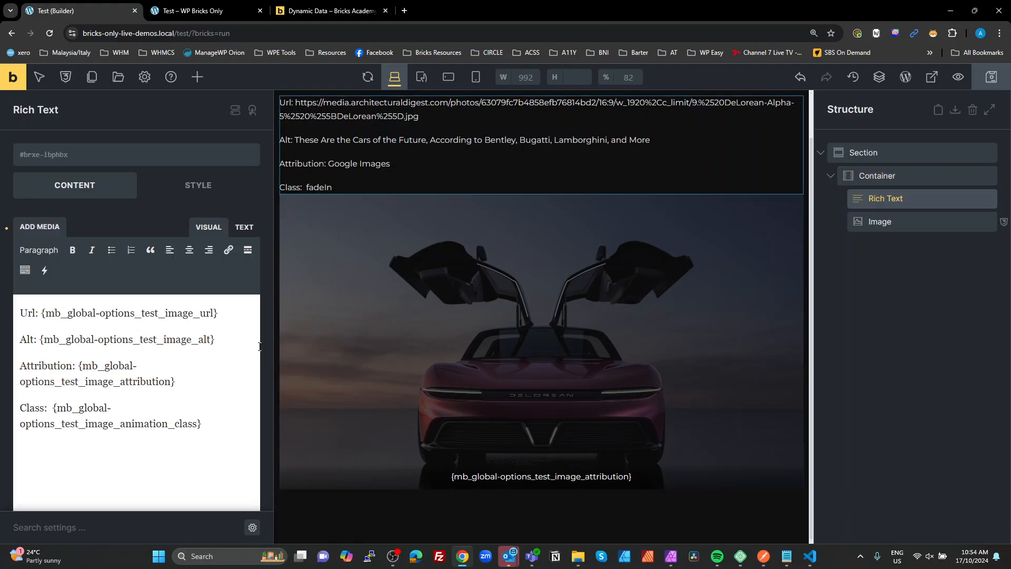
left_click(879, 221)
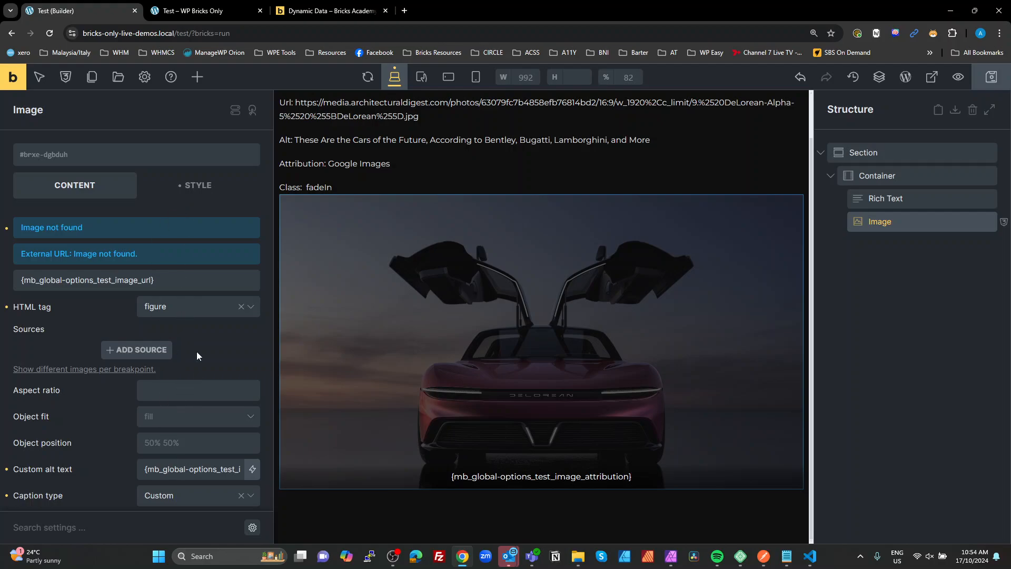
left_click(198, 184)
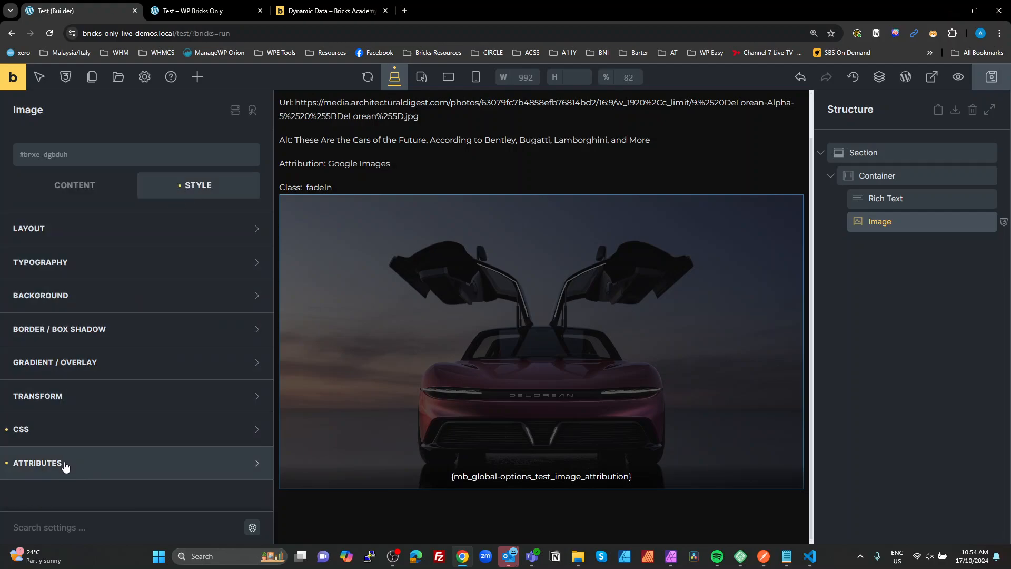
left_click(38, 462)
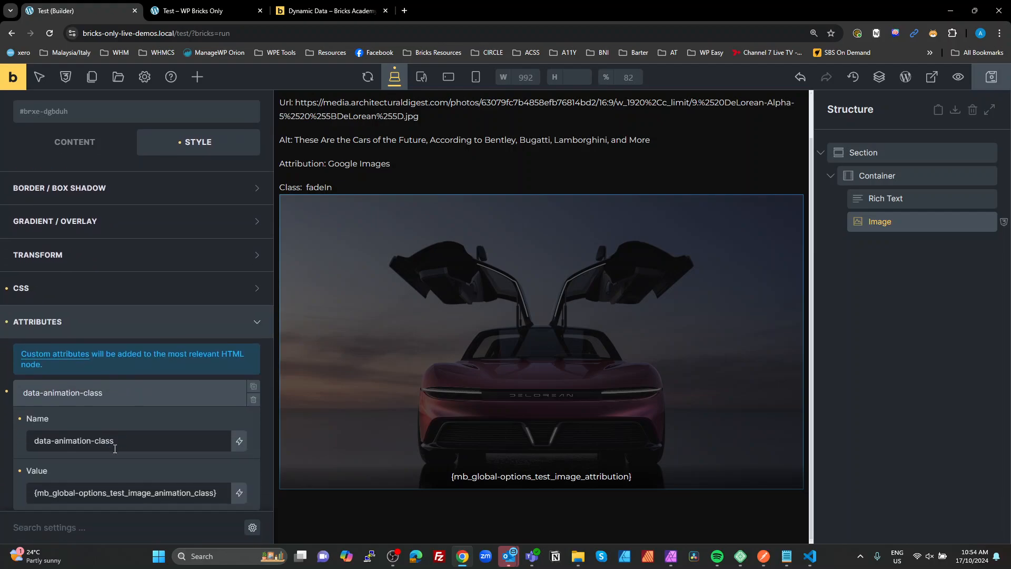
left_click(197, 77)
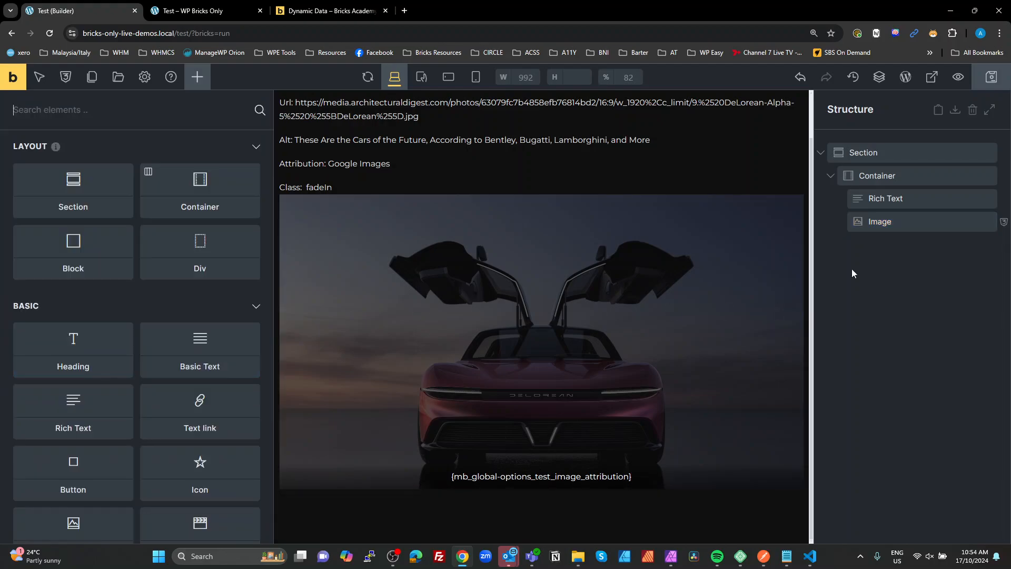
left_click(884, 198)
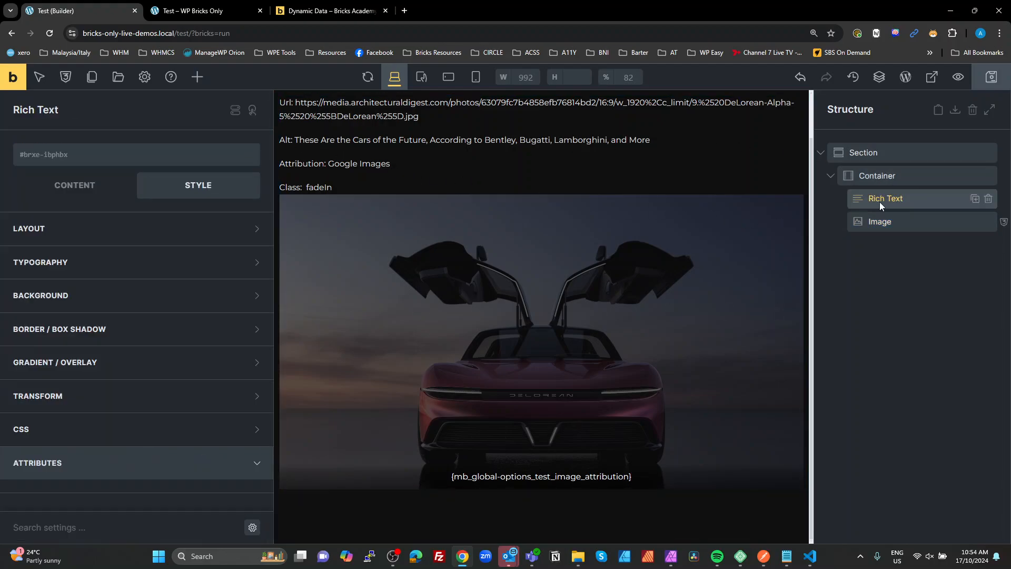
Step: Start an 'Echo:' line in the rich text and look up the get_the_date example in Bricks Academy
left_click(74, 184)
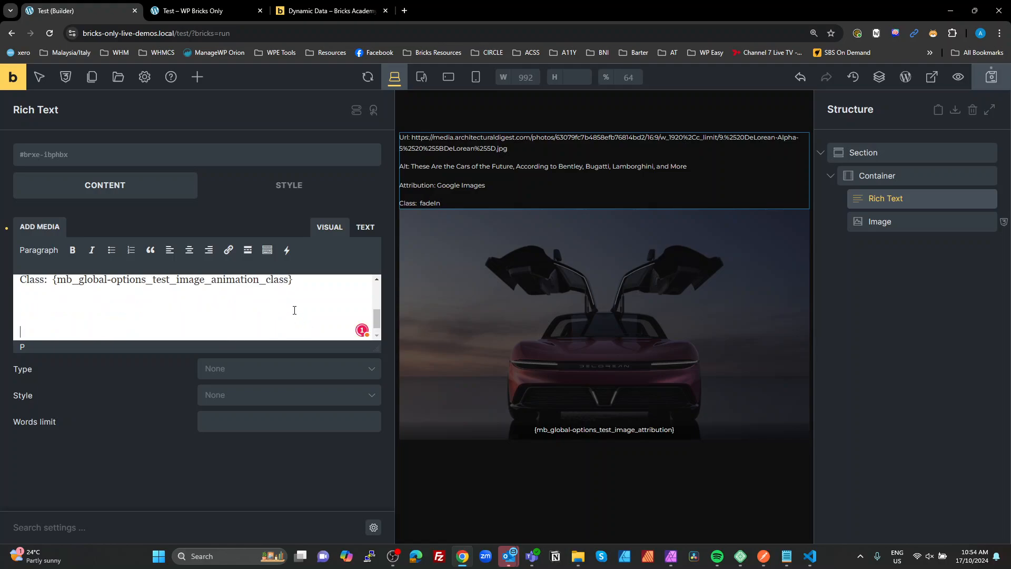
type("Echo:")
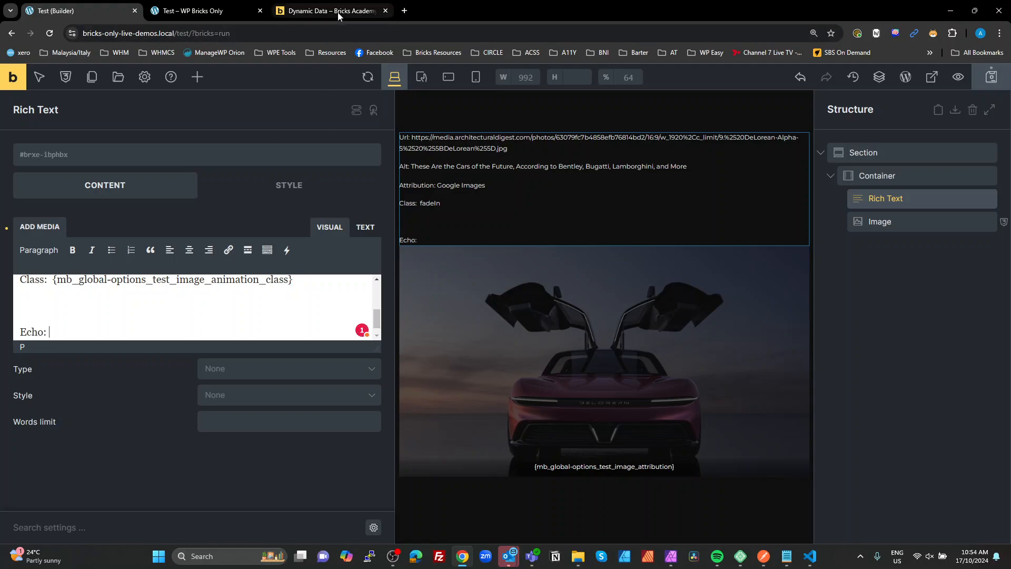
left_click(329, 10)
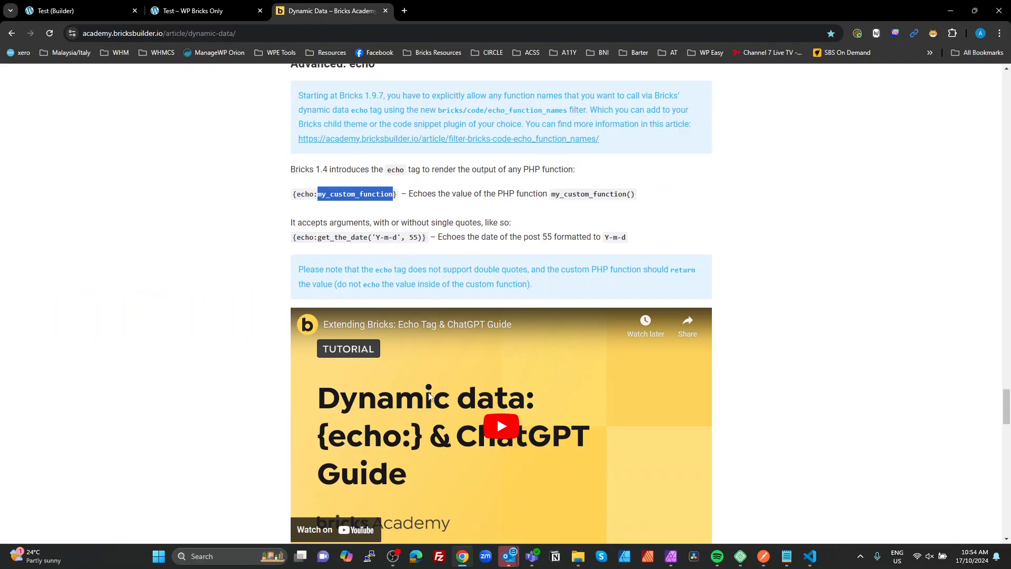
scroll("down", 3)
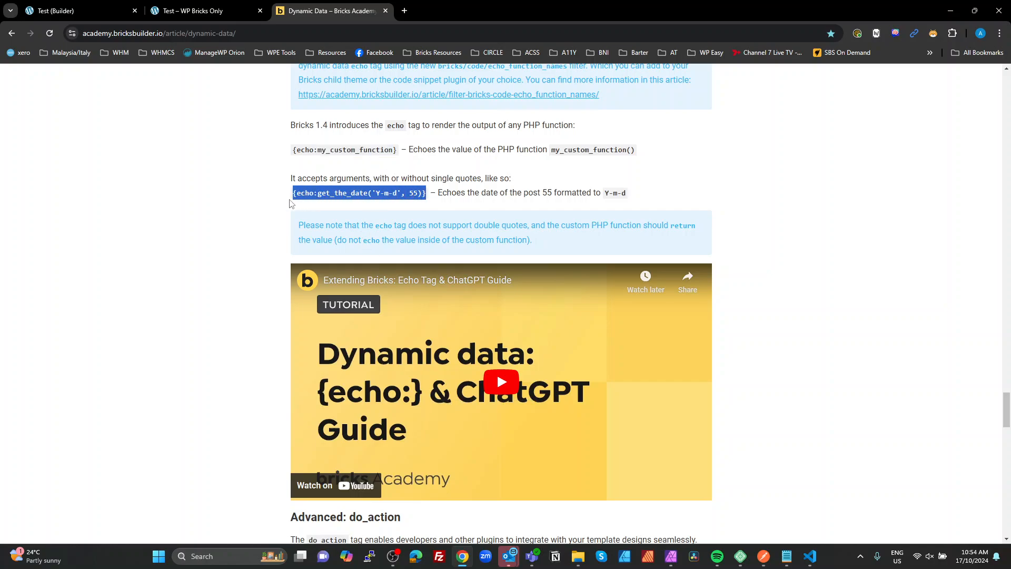
left_click(64, 11)
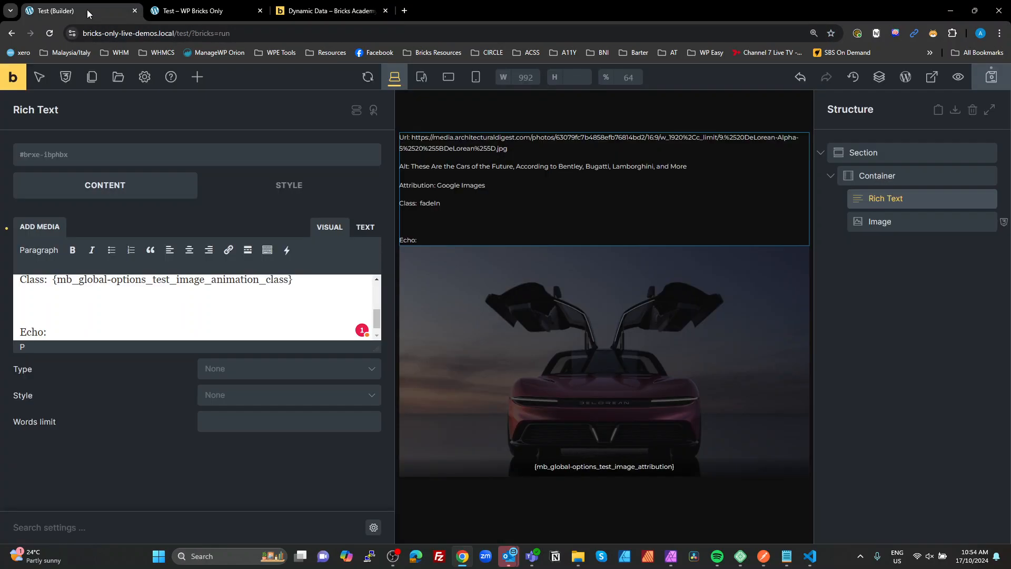
Step: Paste the echo tag, trim it to {echo:get_the_date}, and save the page
type("{echo:get_the_date('Y-m-d', 55)}")
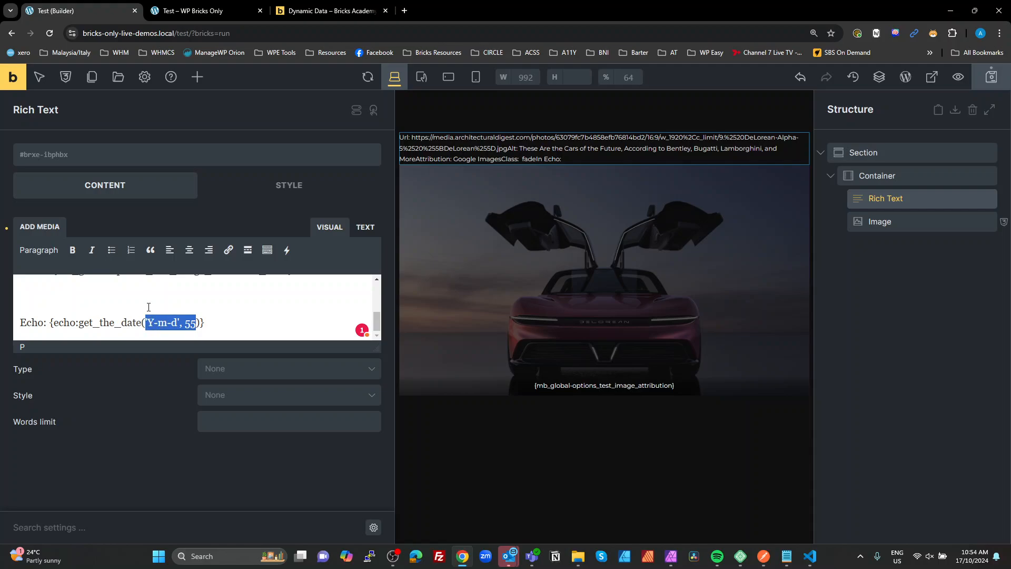
key("Delete")
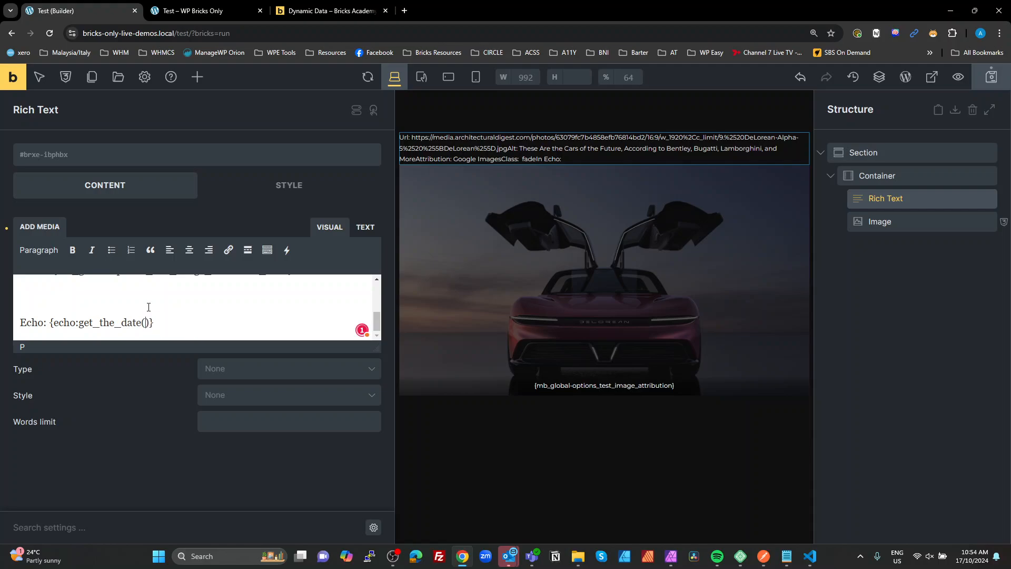
mouse_move(192, 321)
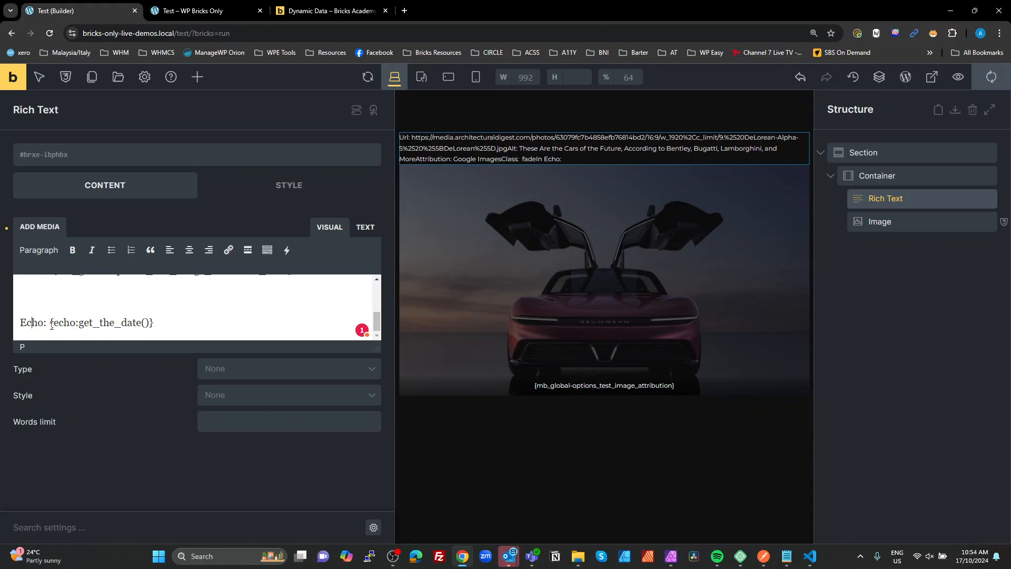
double_click(109, 322)
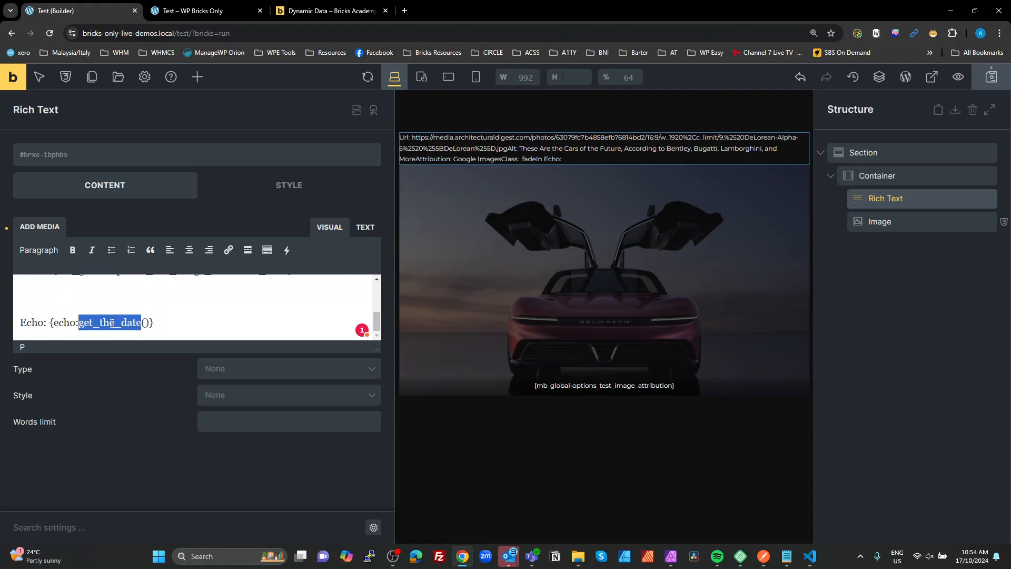
left_click(202, 332)
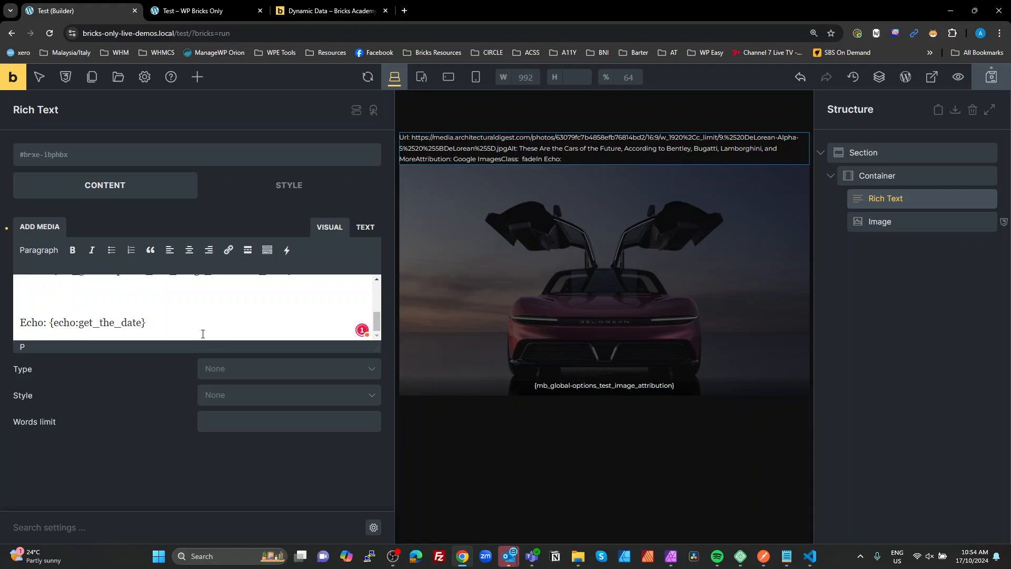
mouse_move(954, 78)
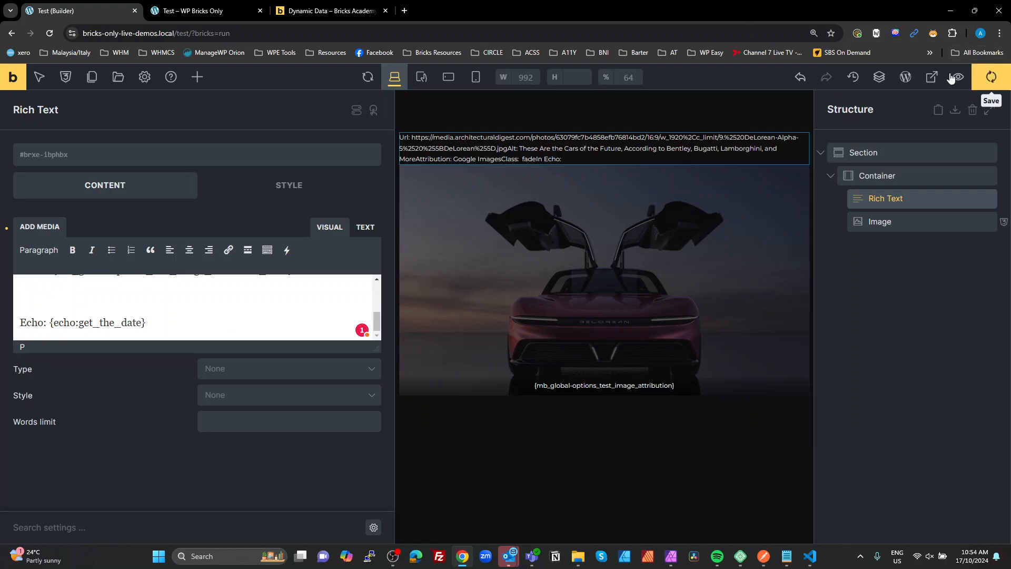
left_click(195, 11)
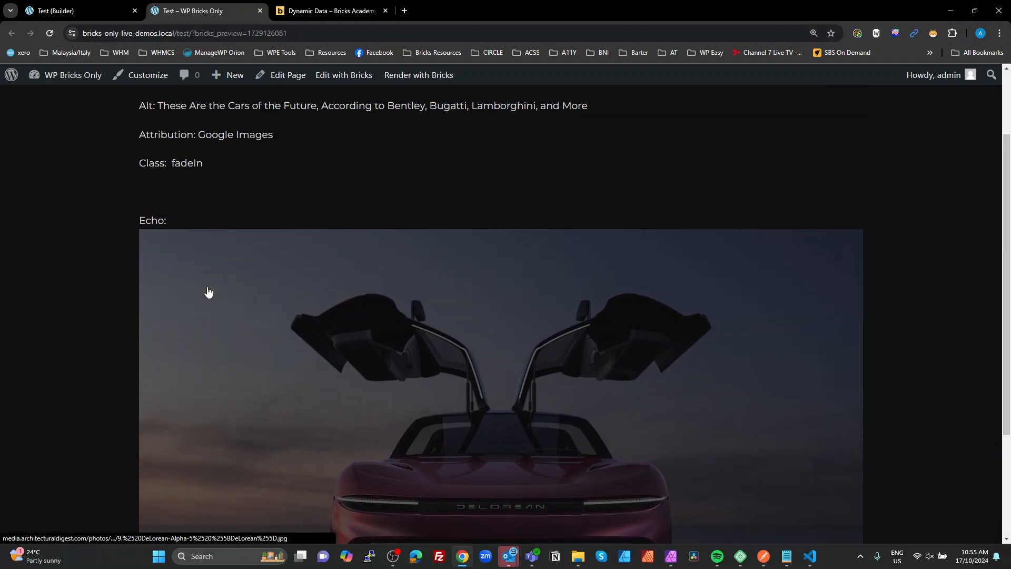
mouse_move(246, 232)
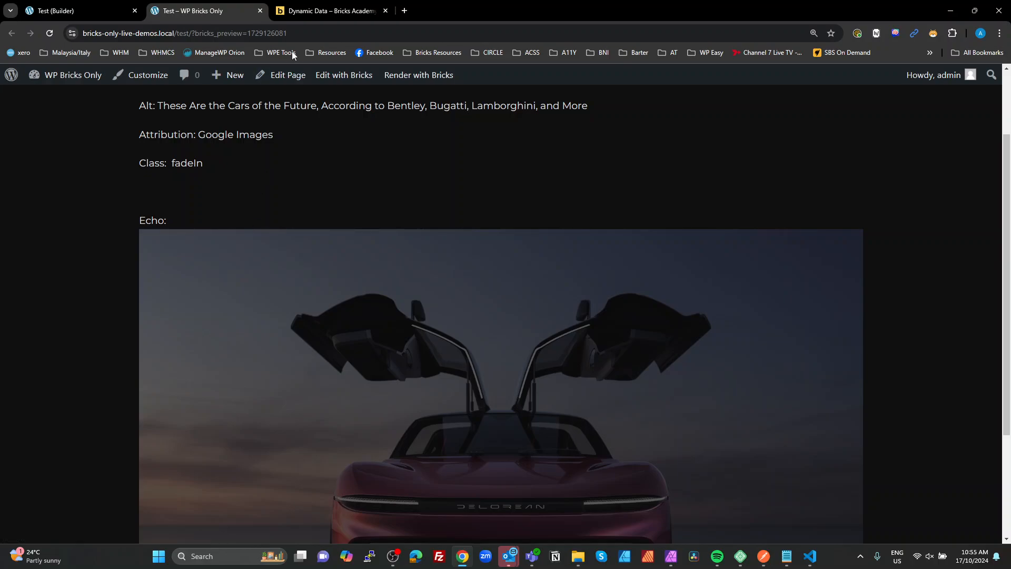
Step: Return from the Bricks Academy echo article to the test page and open the WordPress admin Dashboard
left_click(339, 11)
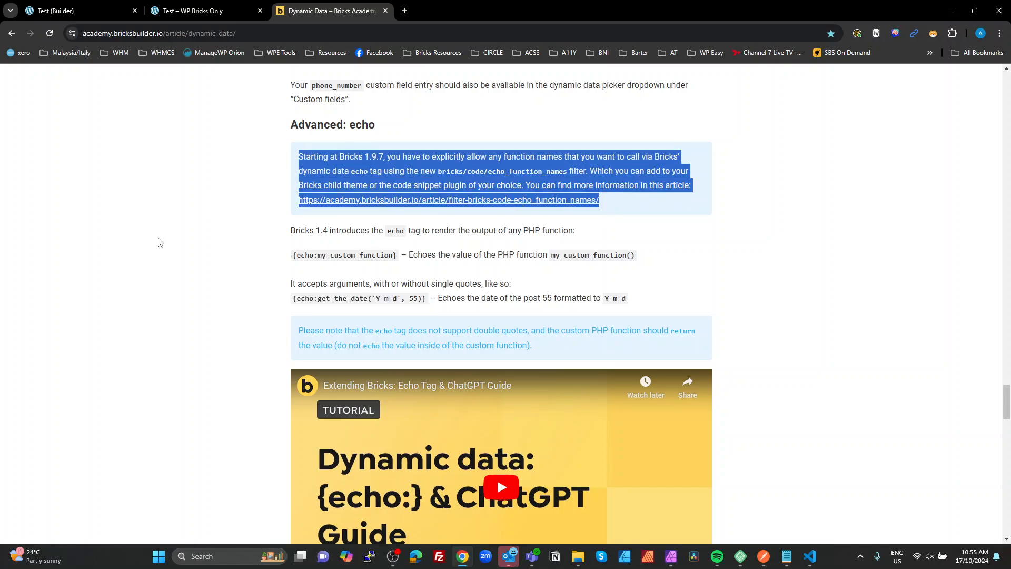
mouse_move(157, 246)
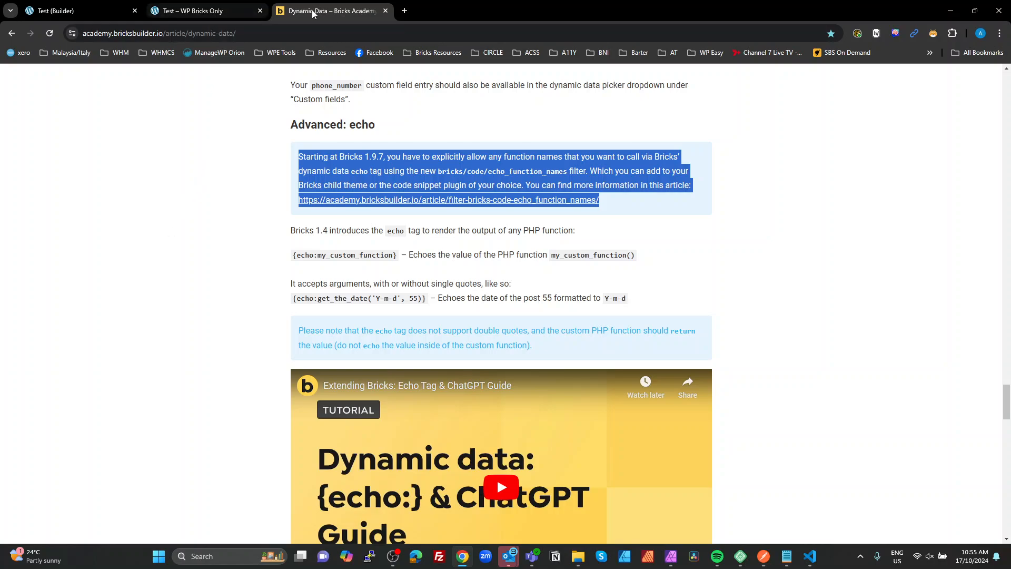
left_click(200, 11)
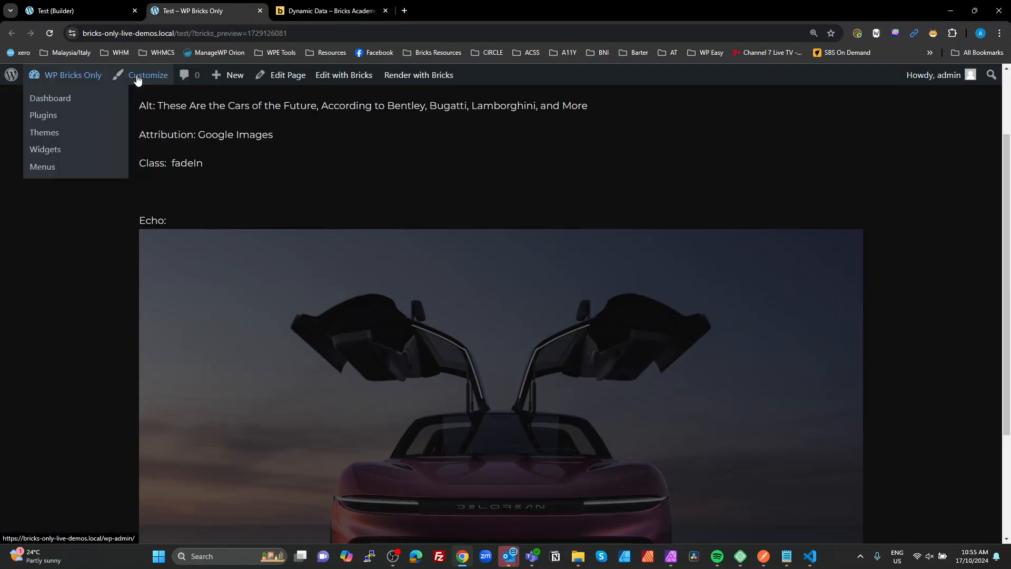
left_click(51, 98)
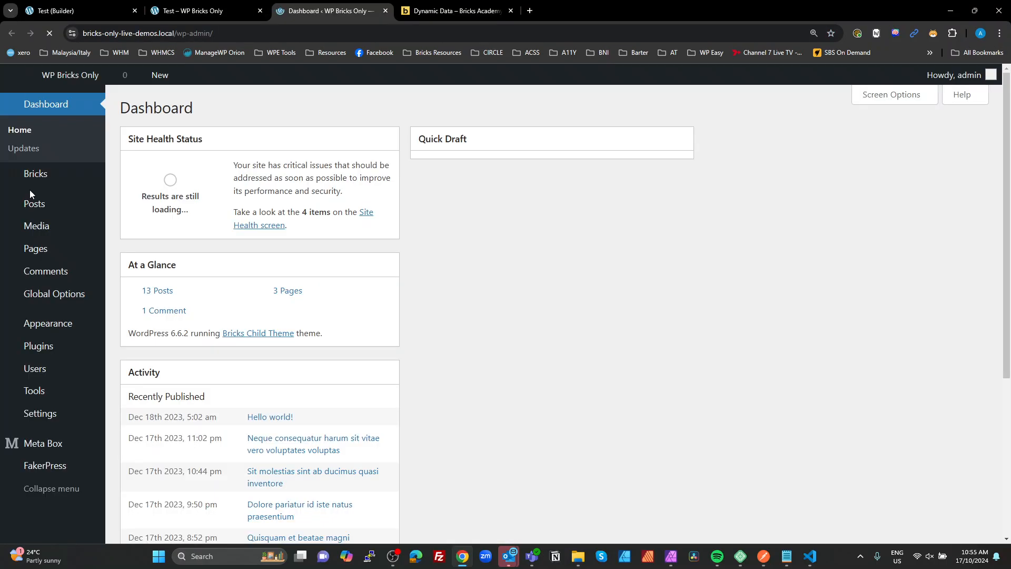
mouse_move(34, 174)
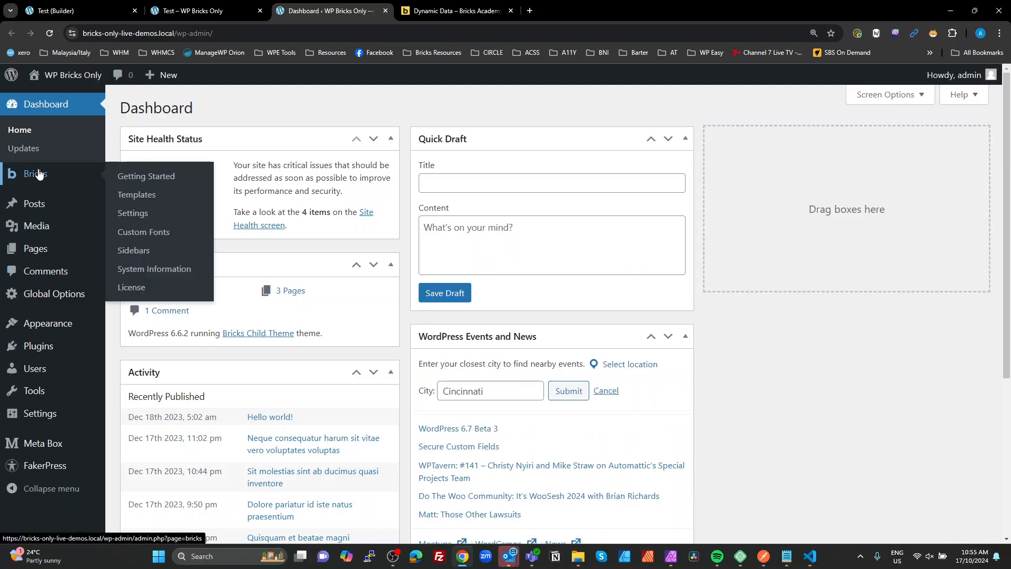
Step: Run the Bricks Custom code review and select the add_filter snippet whitelisting get_the_date
left_click(132, 213)
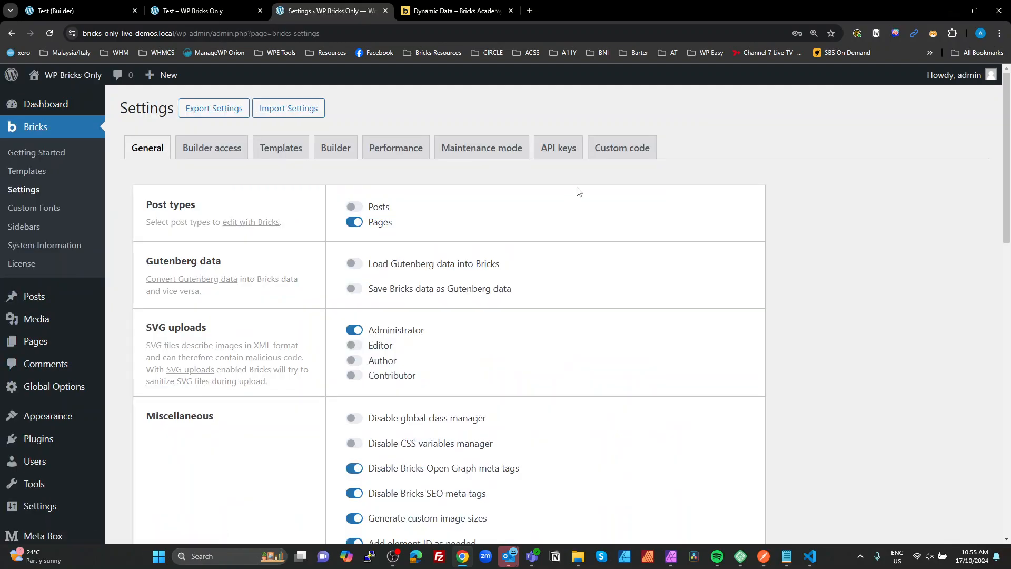
left_click(621, 148)
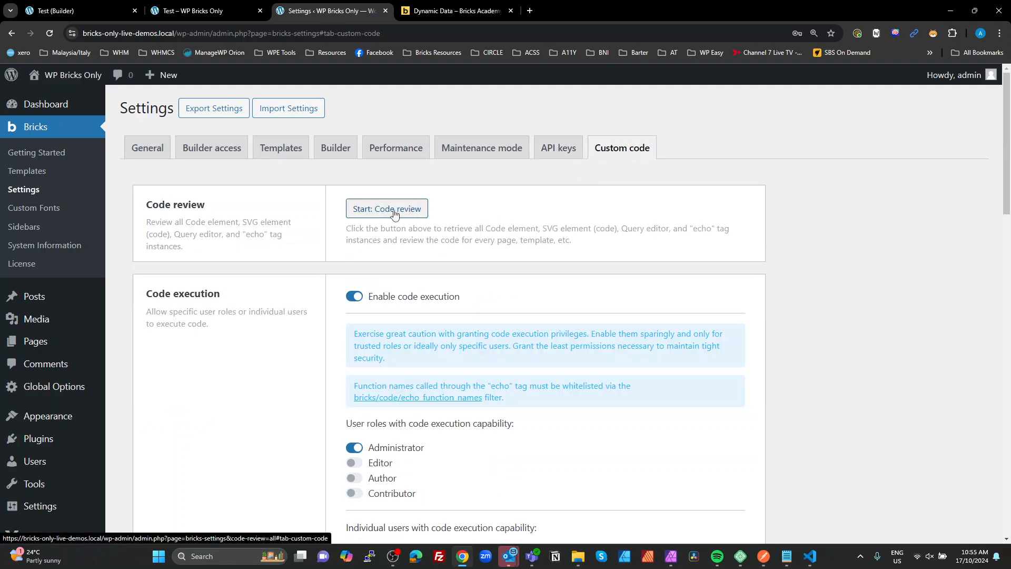
left_click(387, 208)
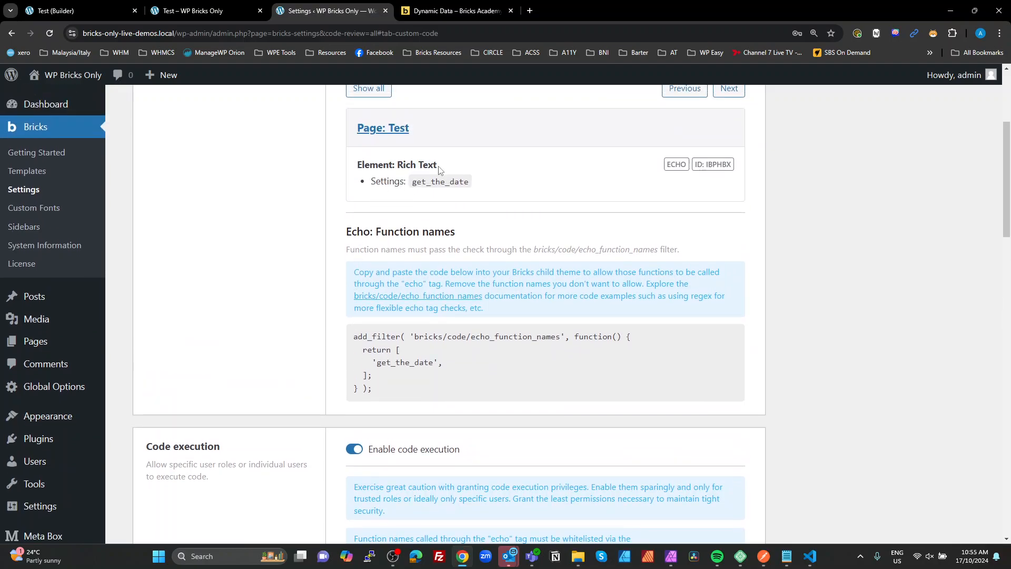
double_click(440, 181)
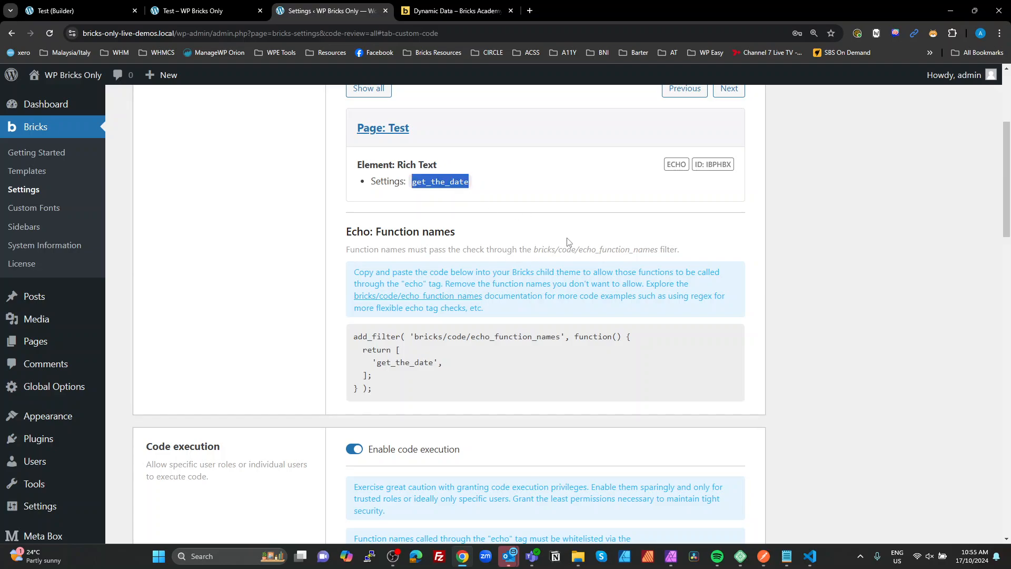
left_click_drag(367, 362, 371, 389)
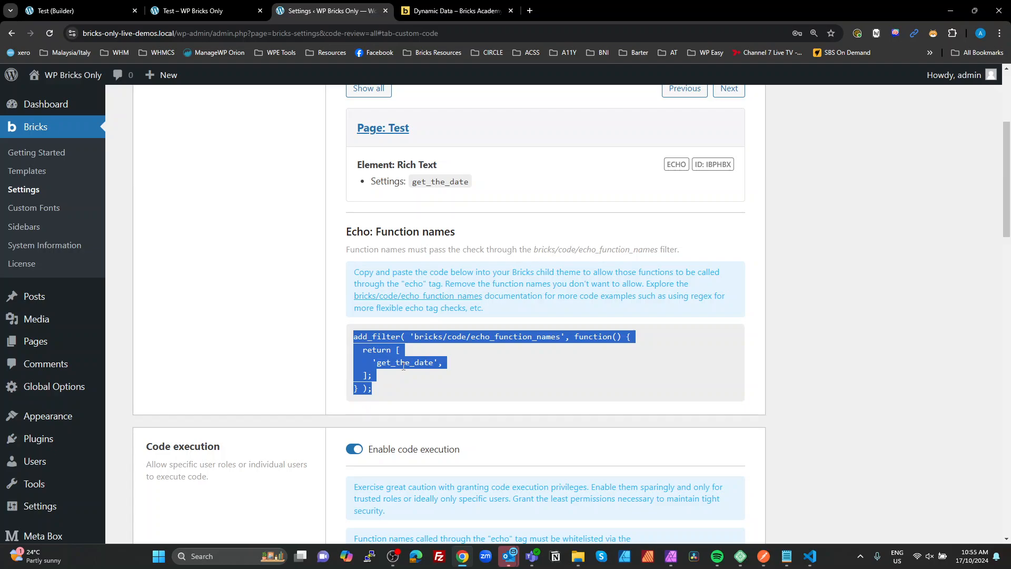
mouse_move(385, 391)
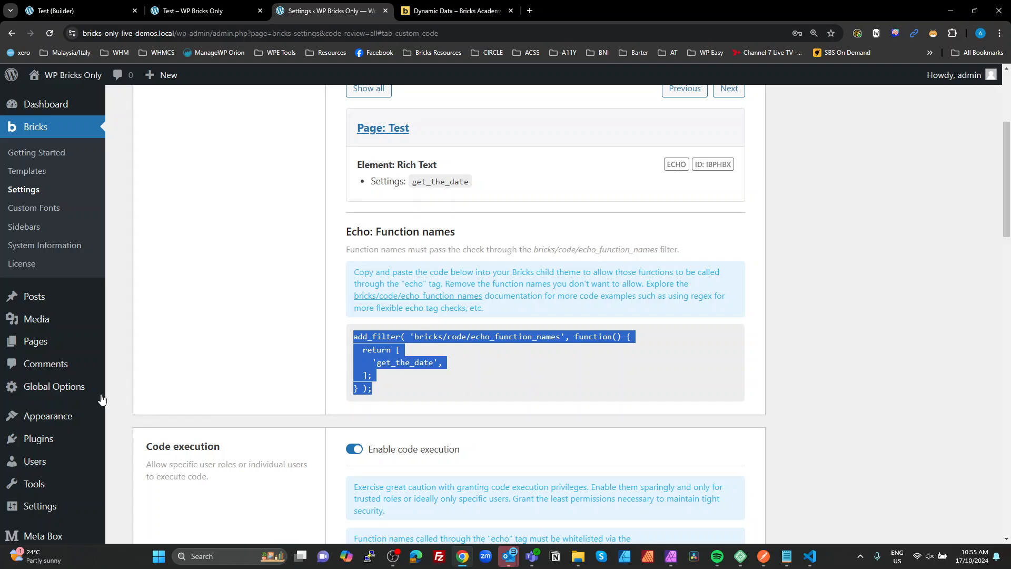
mouse_move(47, 363)
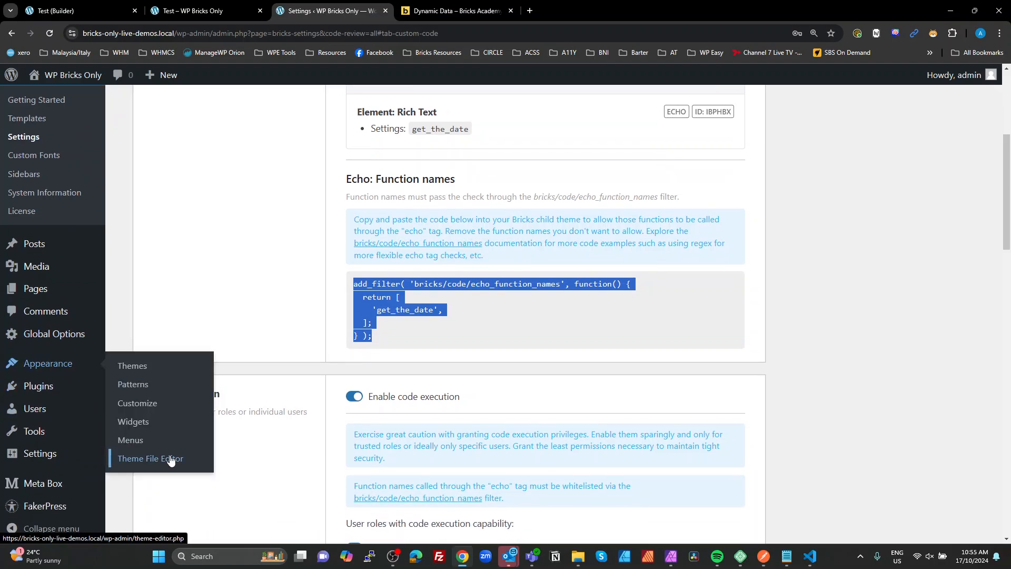
Step: Paste the echo_function_names filter for get_the_date at the end of the child theme's functions.php
left_click(150, 458)
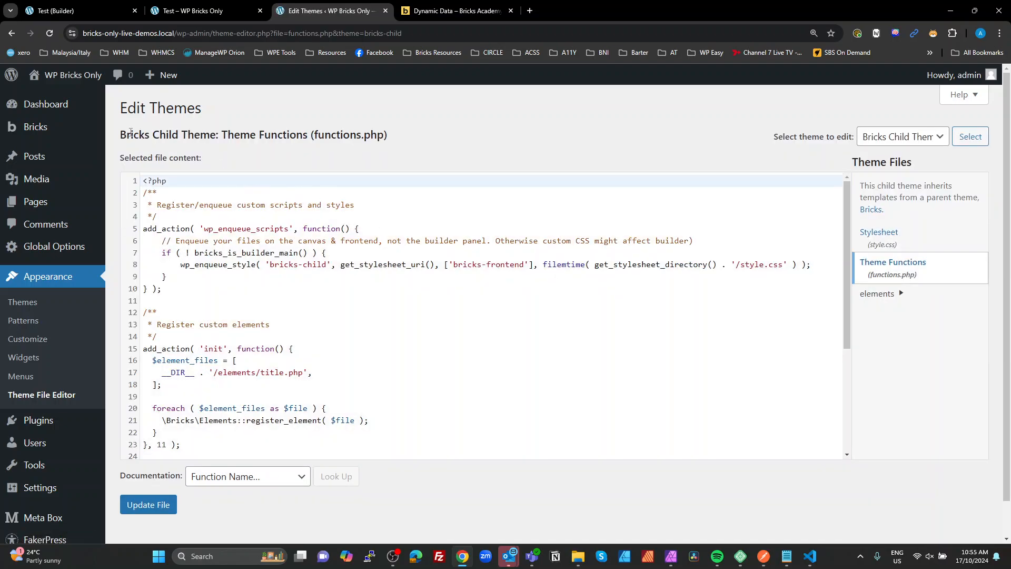
left_click_drag(124, 135, 271, 135)
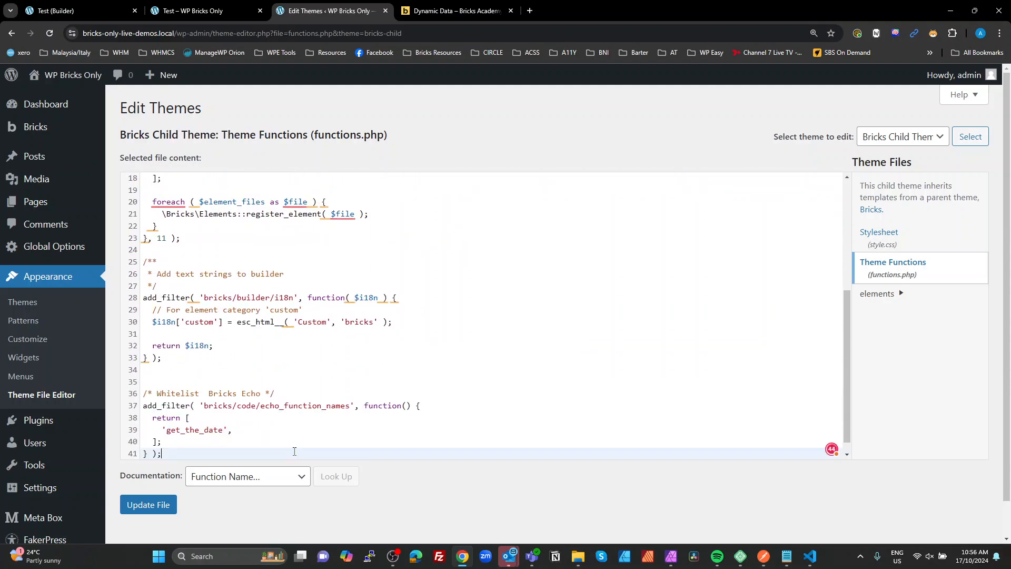
mouse_move(210, 68)
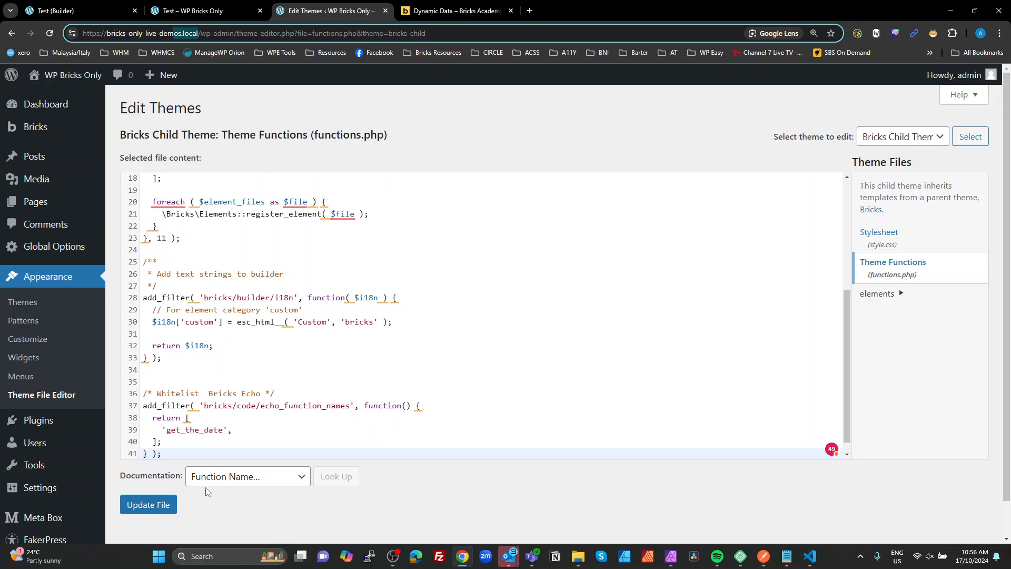
mouse_move(53, 31)
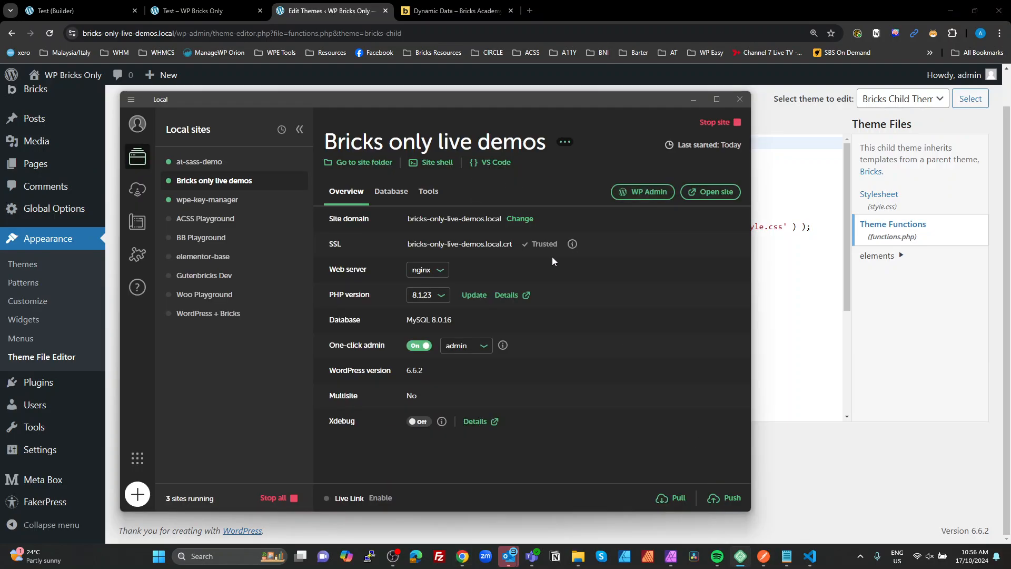
mouse_move(497, 164)
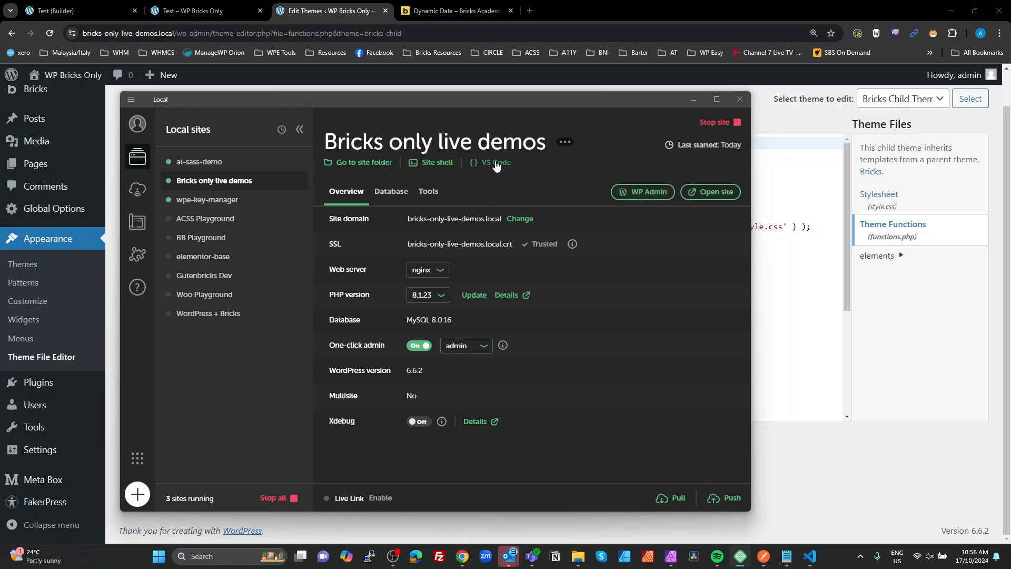
left_click(497, 162)
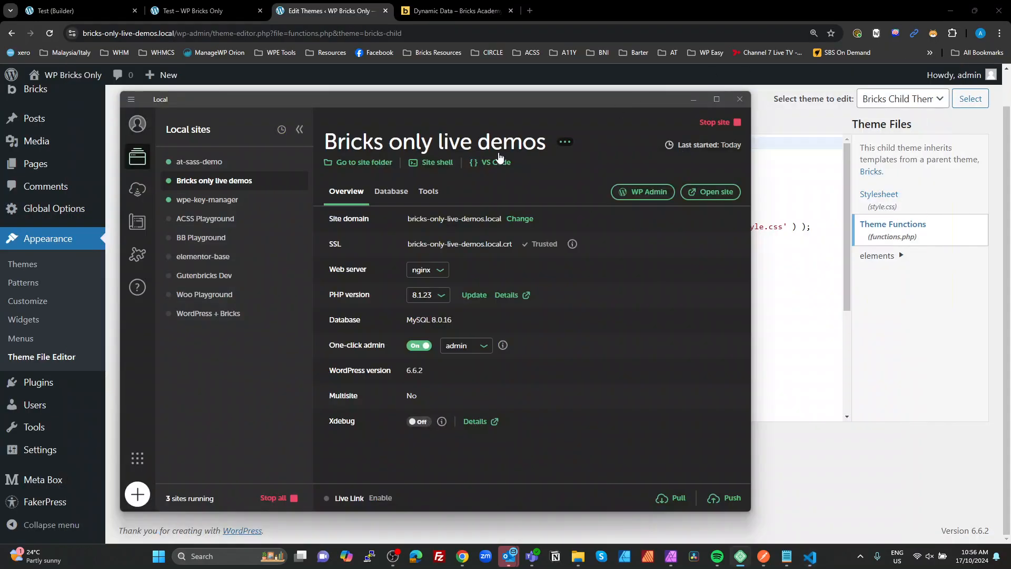
left_click(739, 99)
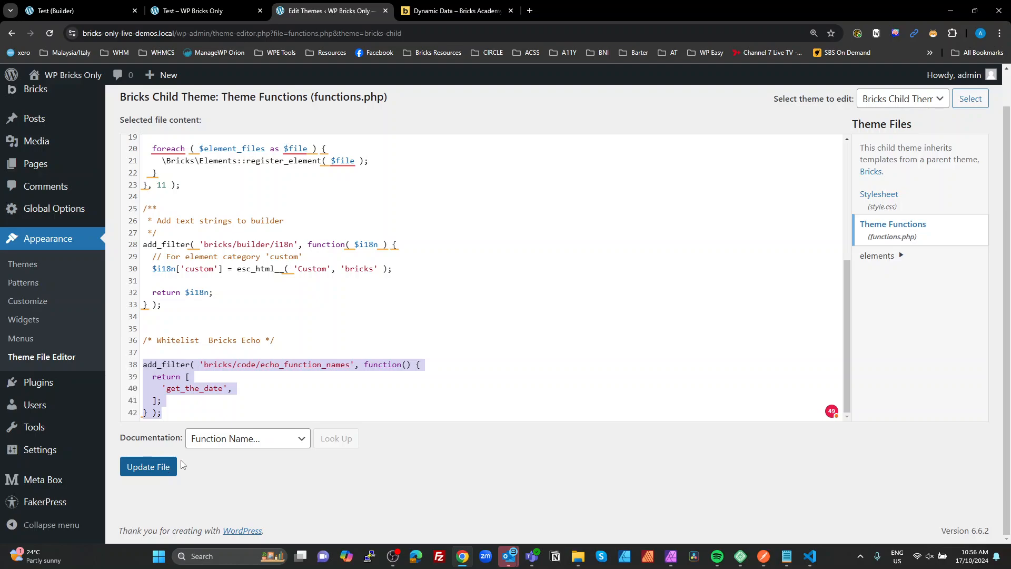
Step: Update the functions.php file so the get_the_date whitelist takes effect
left_click(244, 398)
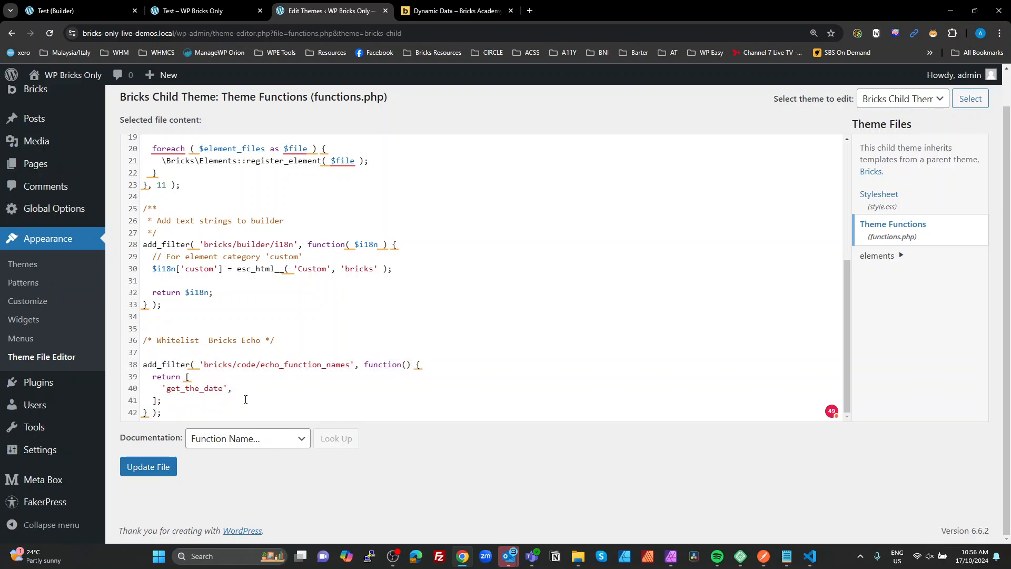
double_click(193, 387)
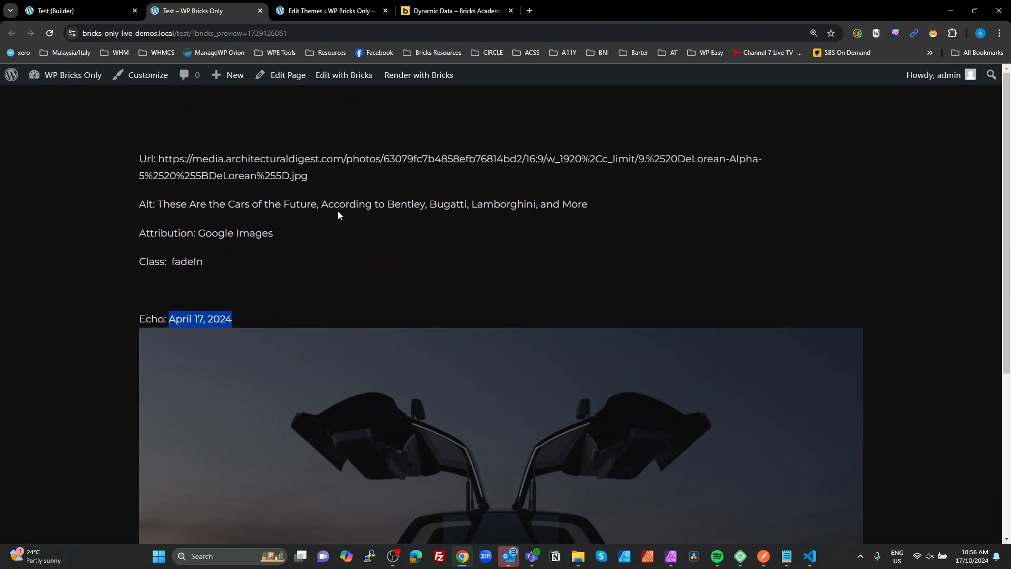
mouse_move(354, 217)
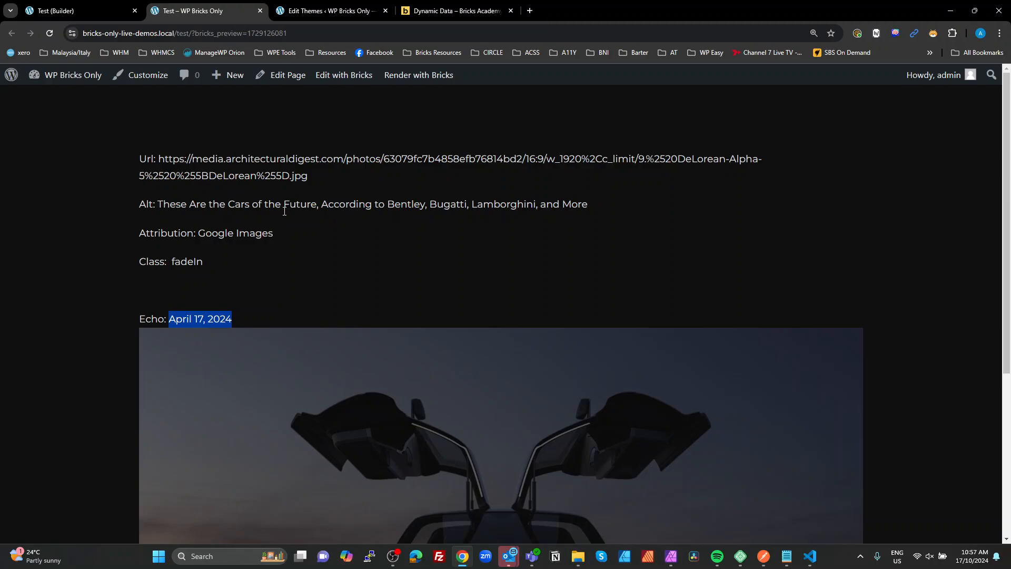
Step: Refresh the live Test page to confirm the Echo line renders April 17, 2024
left_click(171, 320)
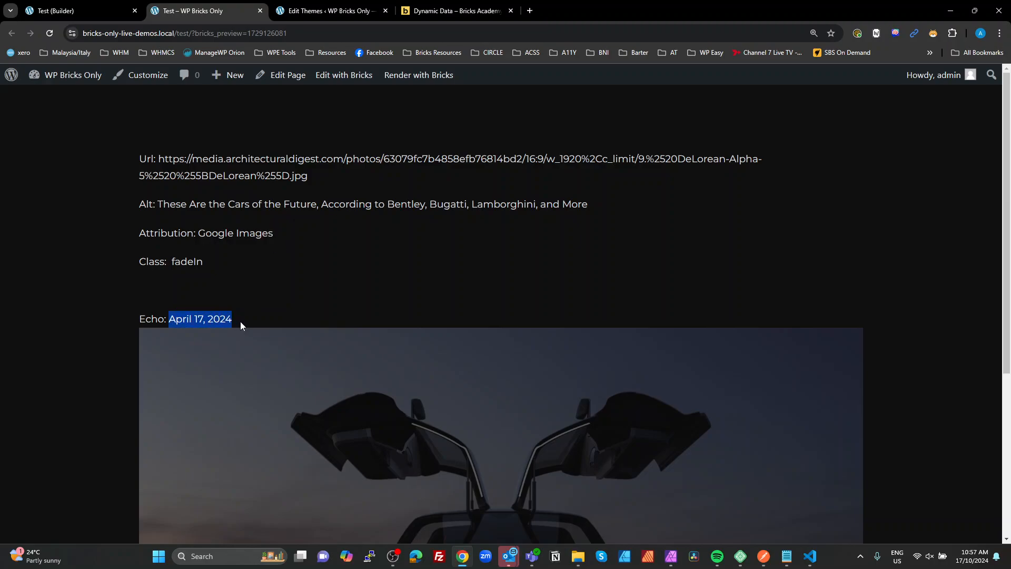
mouse_move(240, 327)
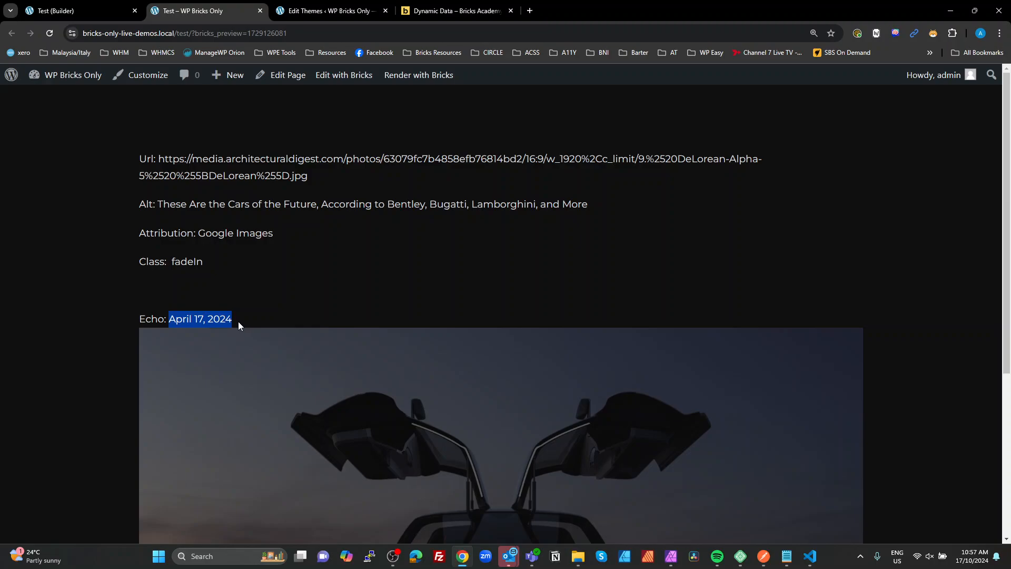
mouse_move(229, 323)
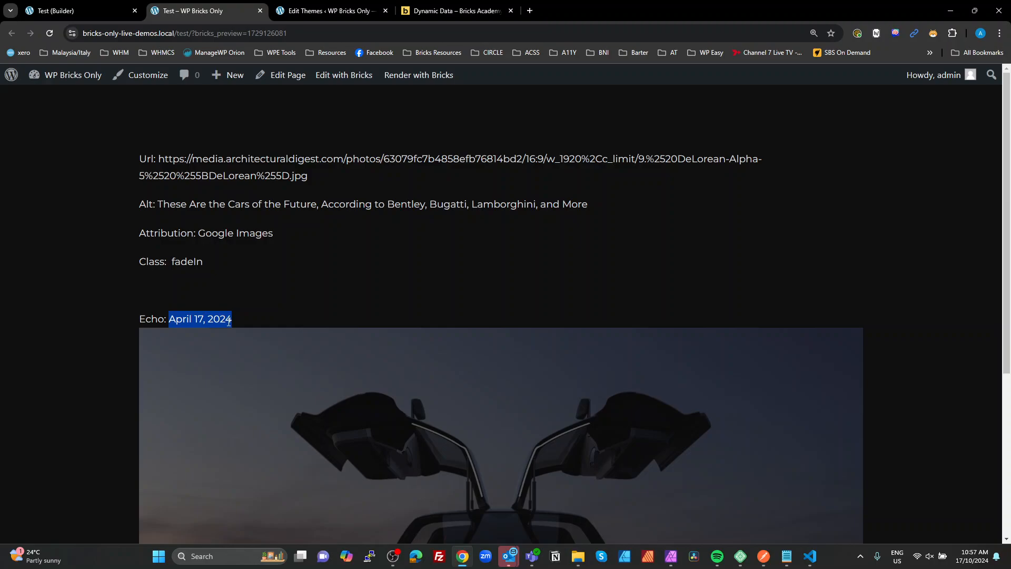
mouse_move(331, 296)
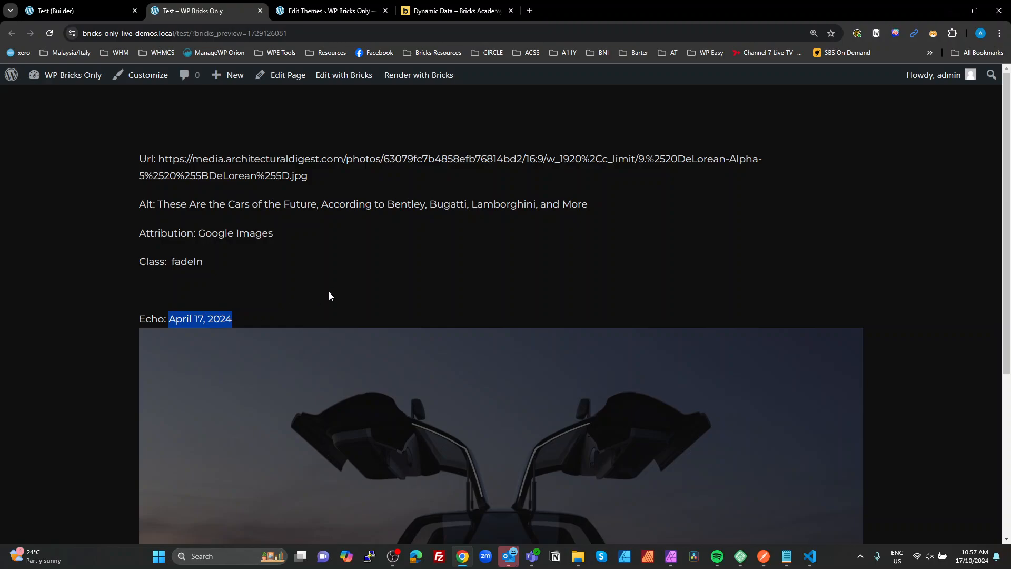